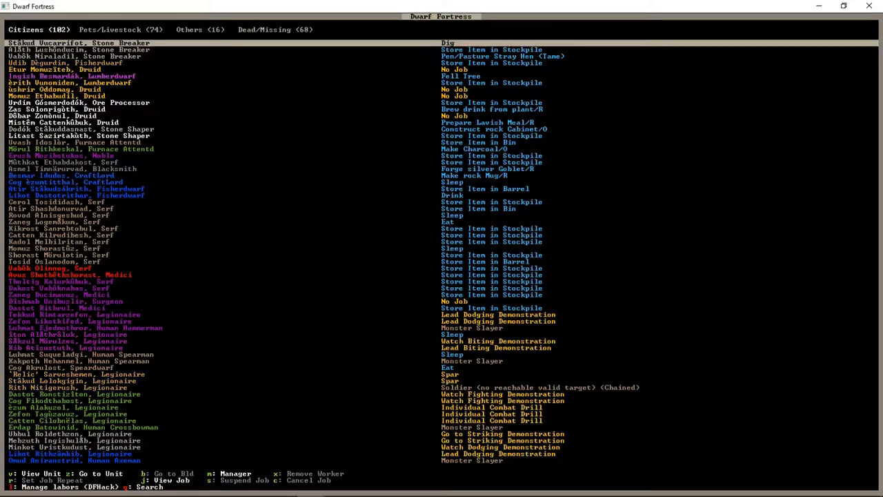
Step: Open the reports list of ongoing fights and sparring sessions
click(200, 29)
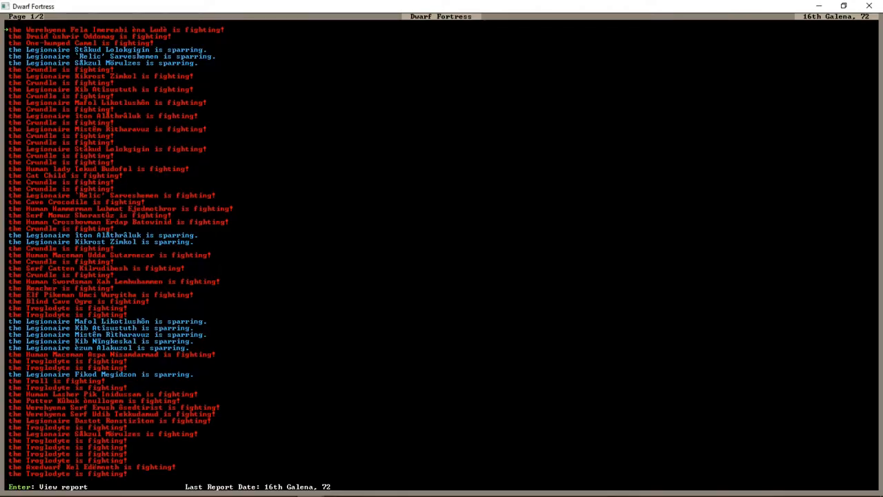
Step: Read through the combat and sparring reports, then return to the surface map
key(Return)
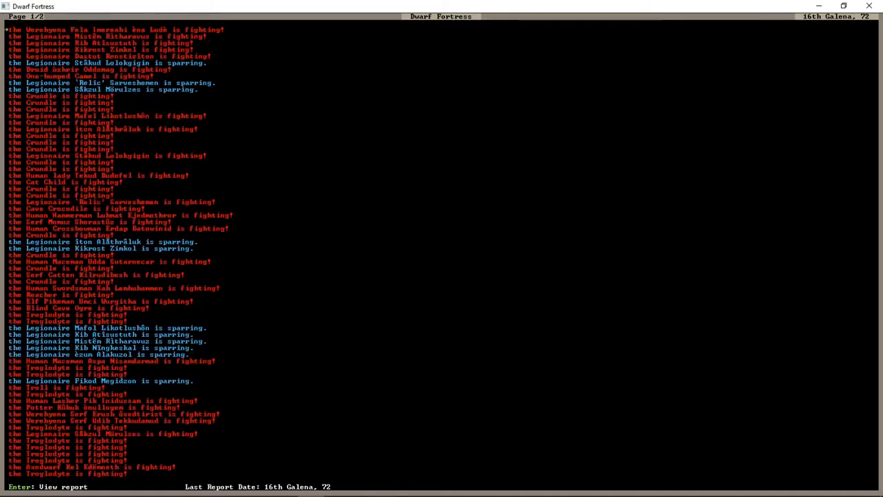
key(Escape)
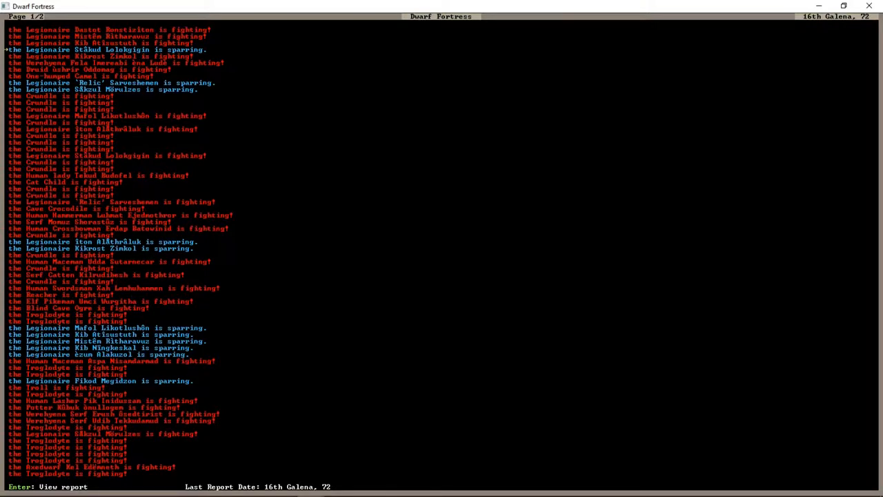
key(Return)
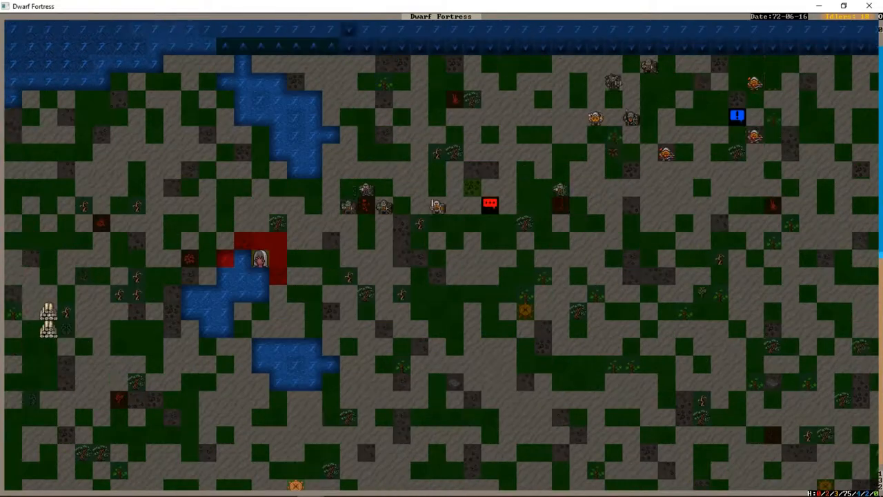
Step: Check the military alerts screen and close it to view the walled compound
key(m)
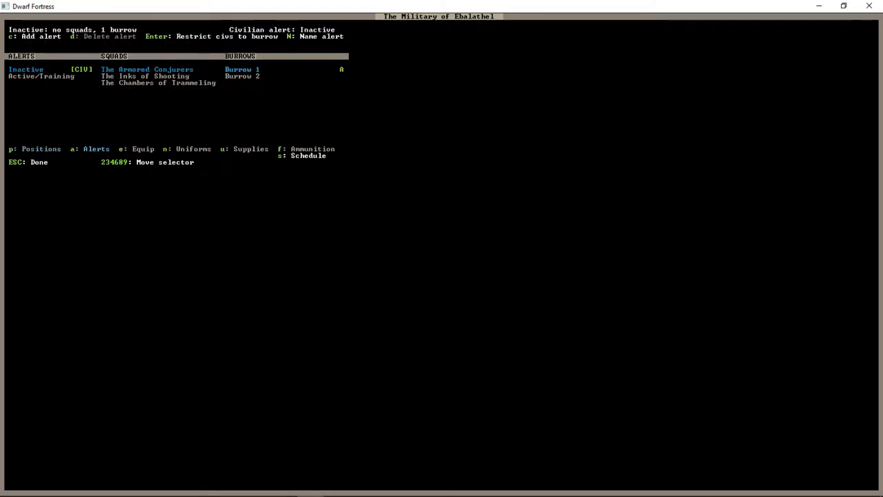
key(Escape)
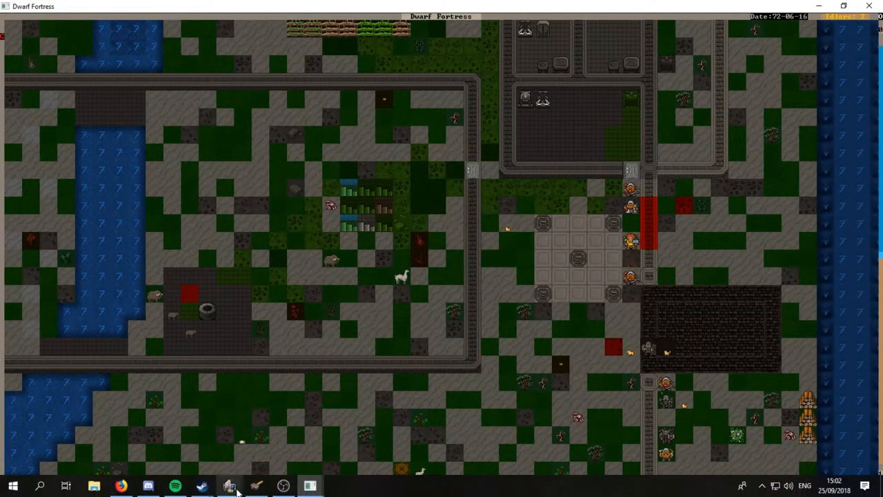
mouse_move(230, 485)
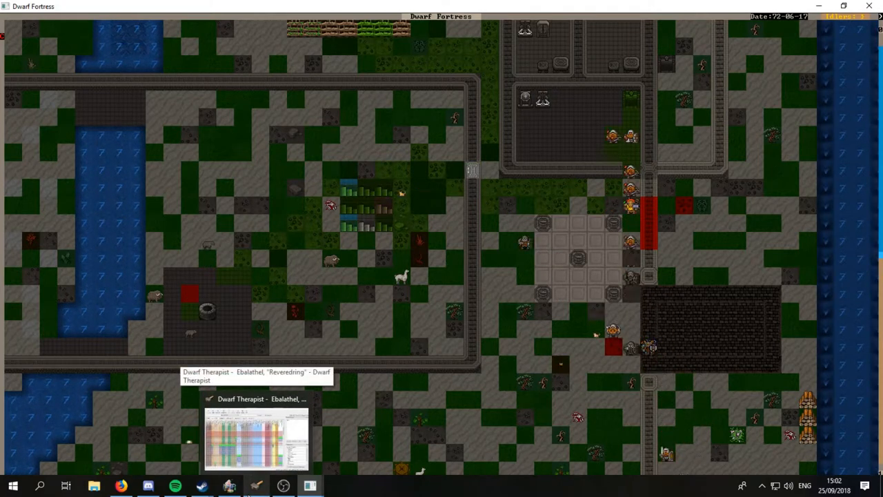
Step: Browse the labors grid, select Oddom Abanirid and Erdap Batowinid, then reload unit data
click(256, 438)
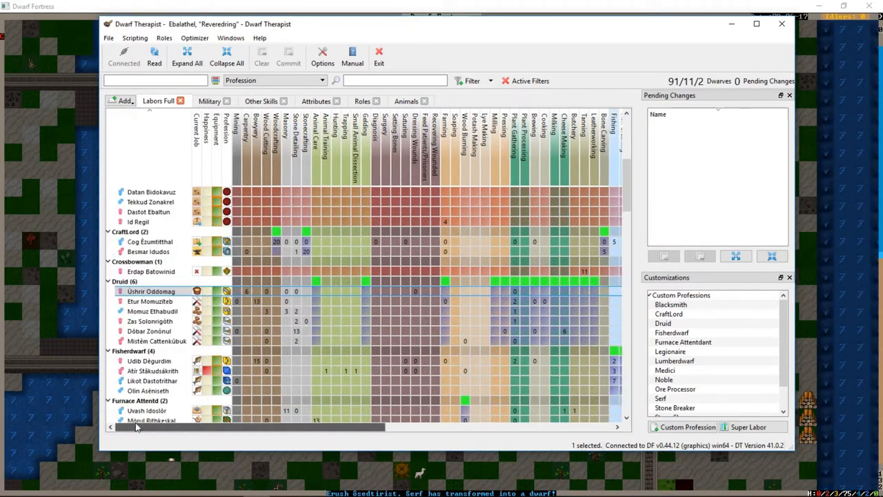
scroll(up, 3)
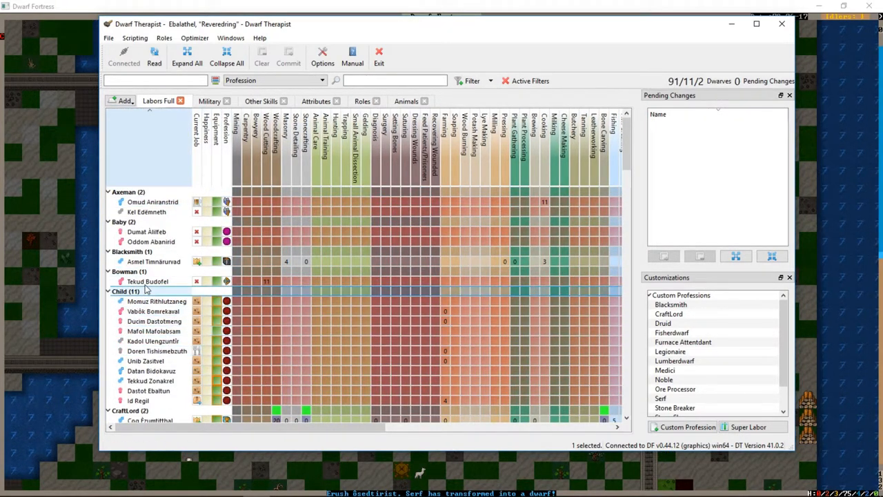
click(150, 241)
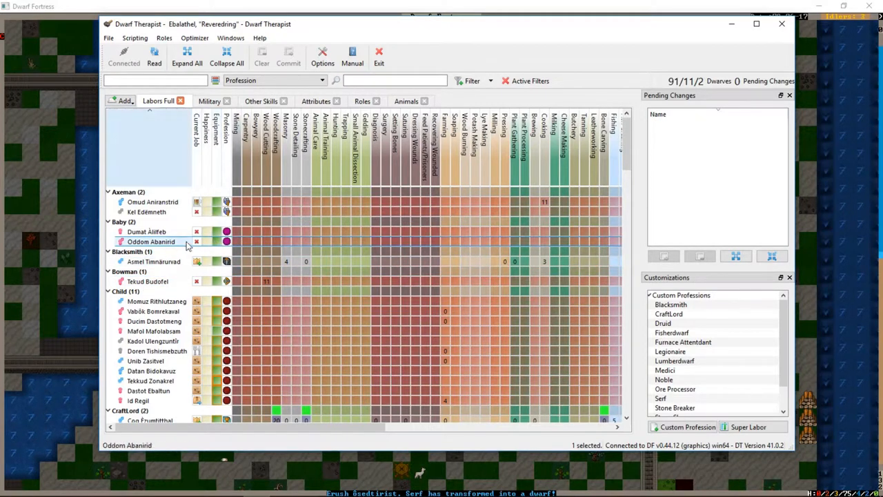
scroll(down, 3)
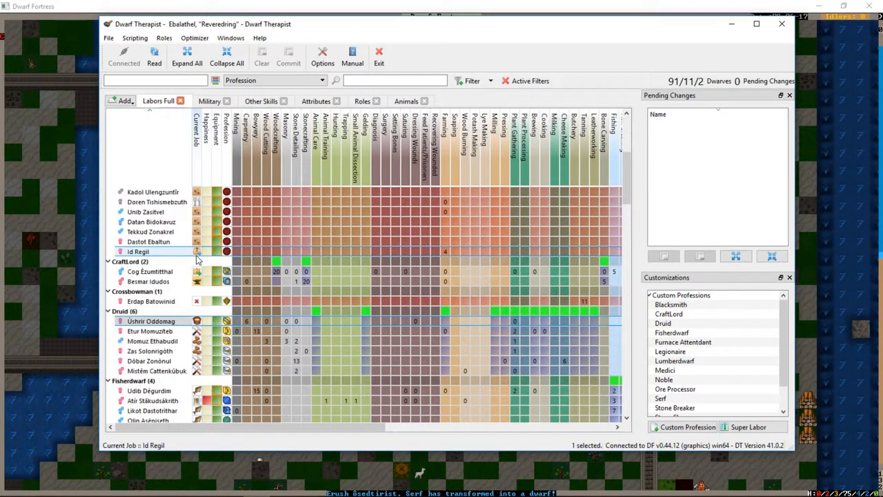
click(151, 300)
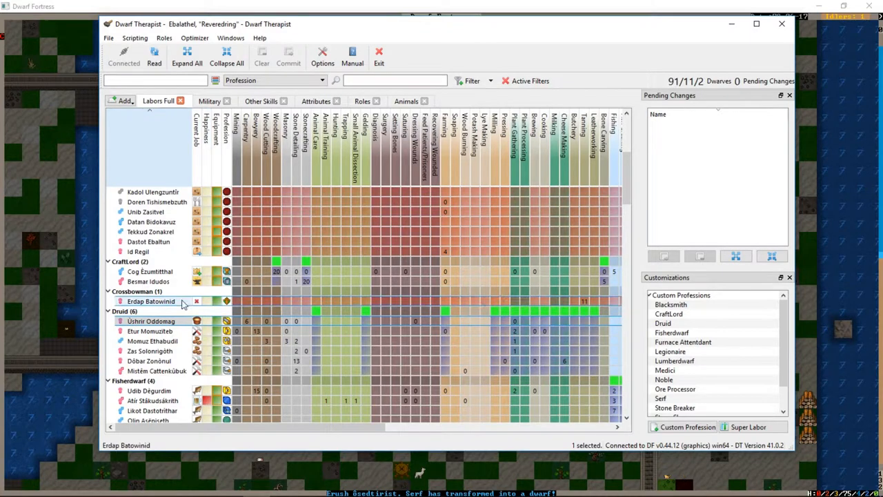
click(154, 55)
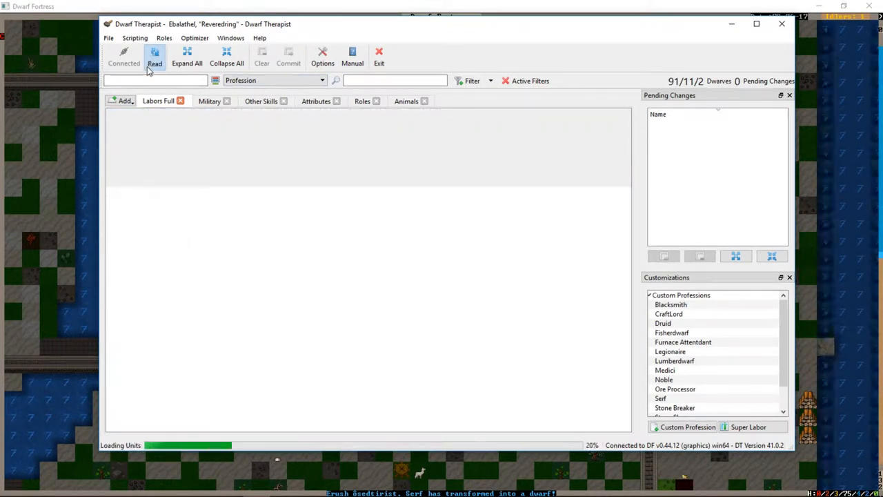
click(155, 56)
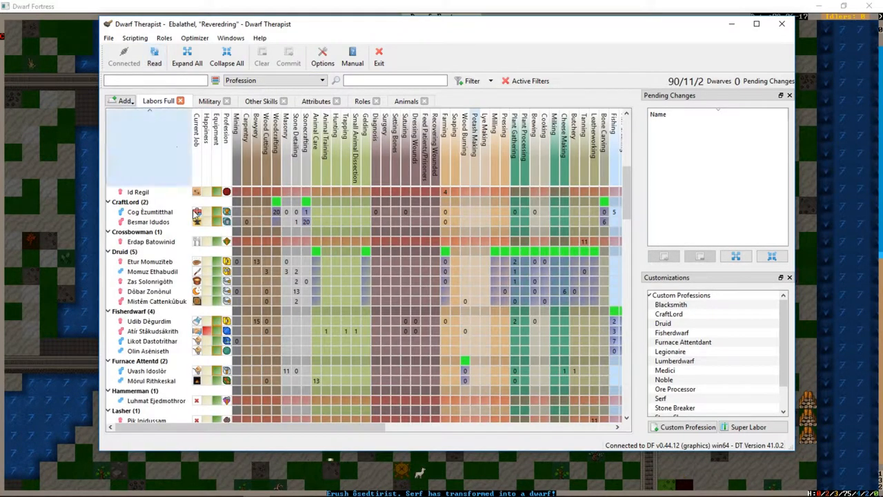
scroll(down, 3)
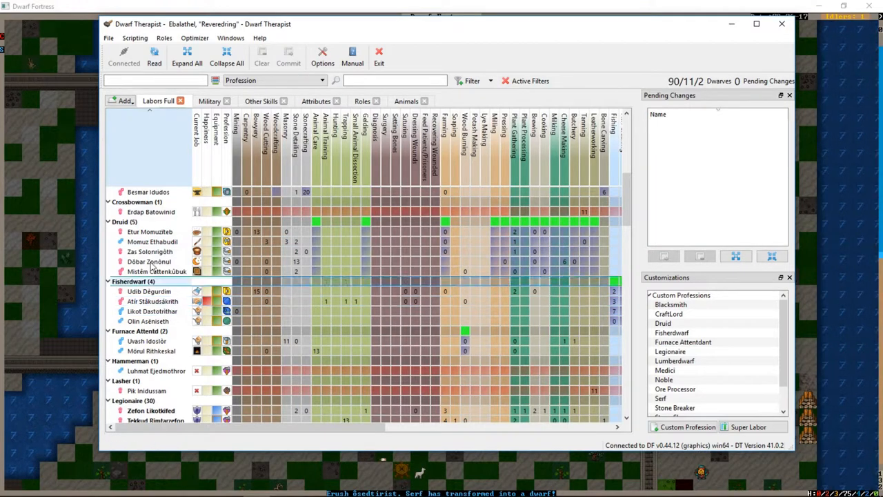
scroll(down, 3)
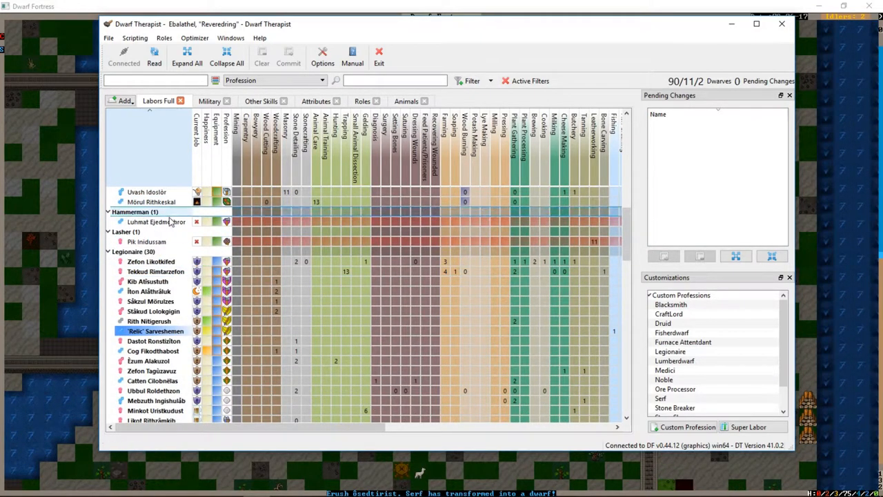
scroll(down, 3)
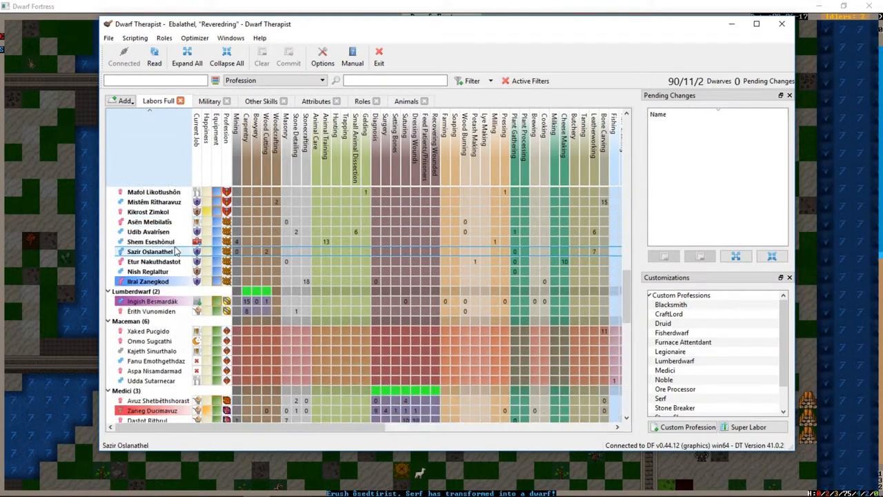
scroll(down, 3)
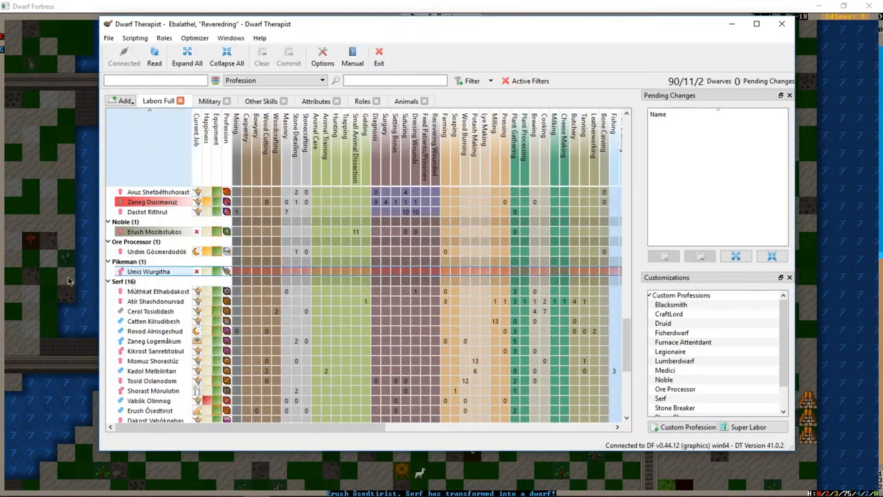
scroll(down, 3)
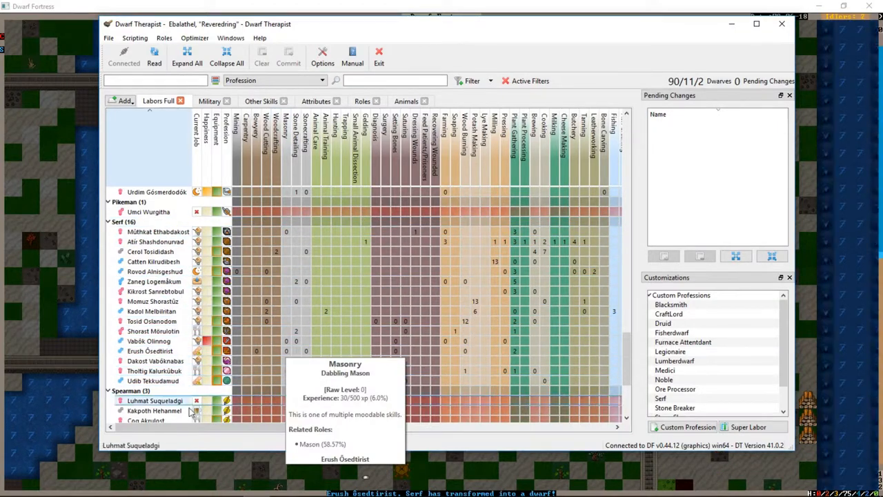
scroll(right, 3)
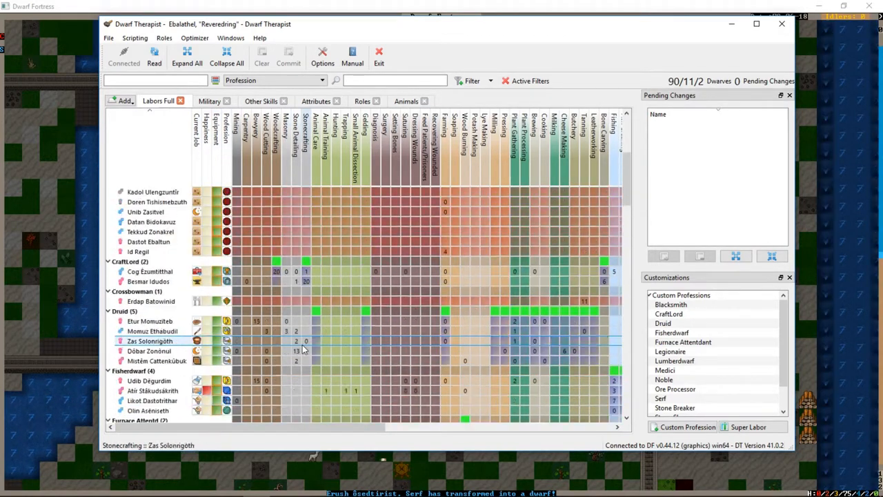
scroll(up, 3)
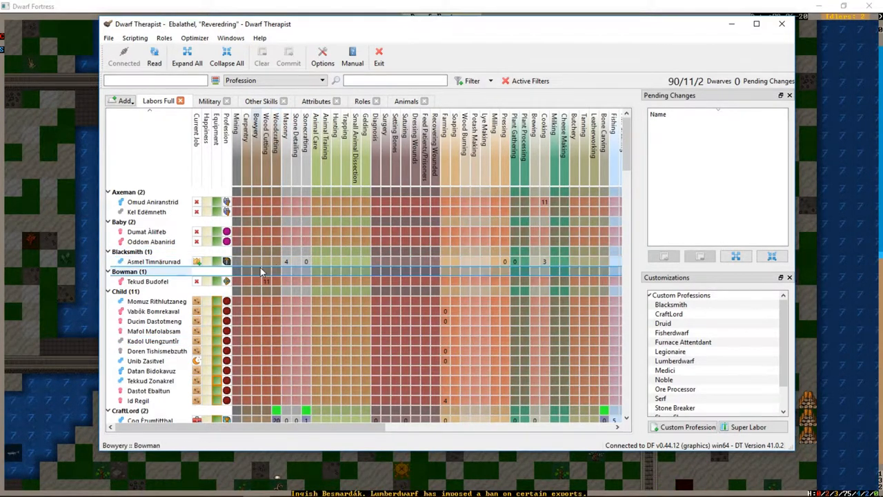
scroll(down, 3)
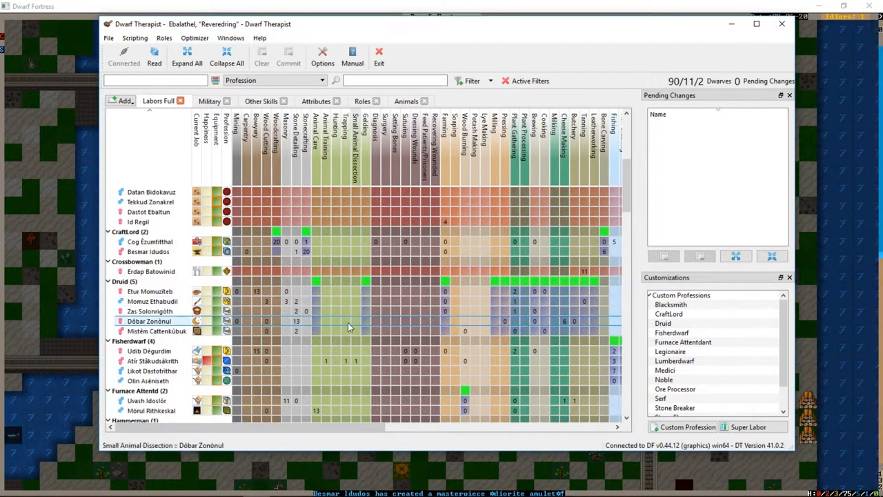
scroll(down, 3)
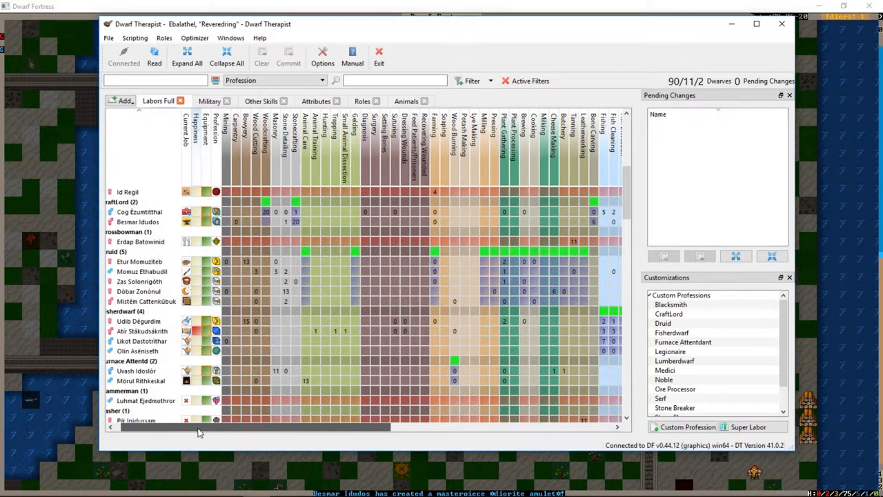
scroll(up, 3)
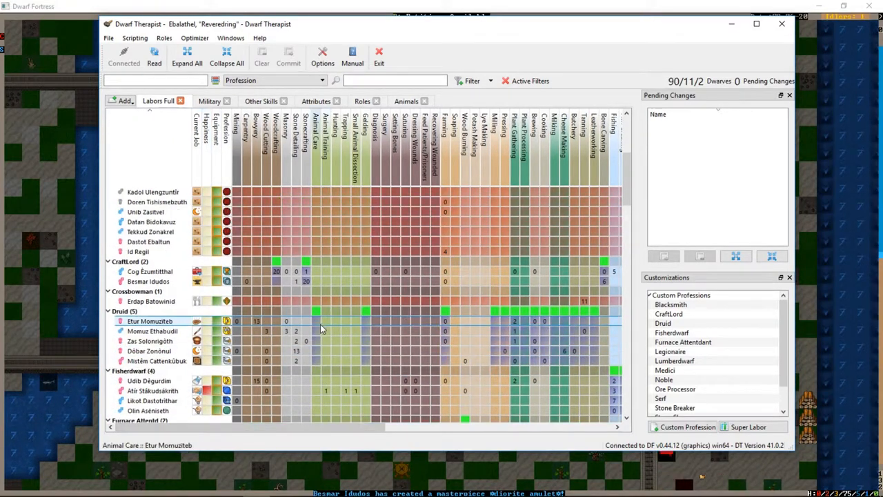
scroll(down, 3)
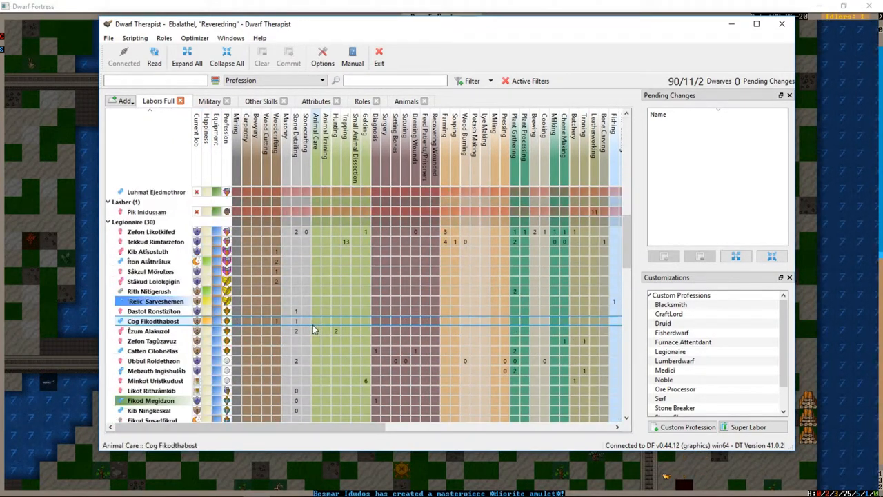
scroll(down, 3)
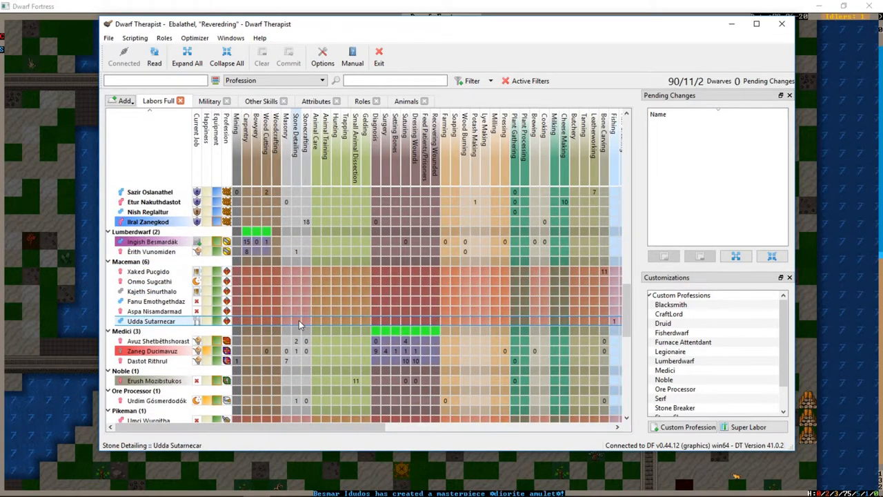
scroll(down, 3)
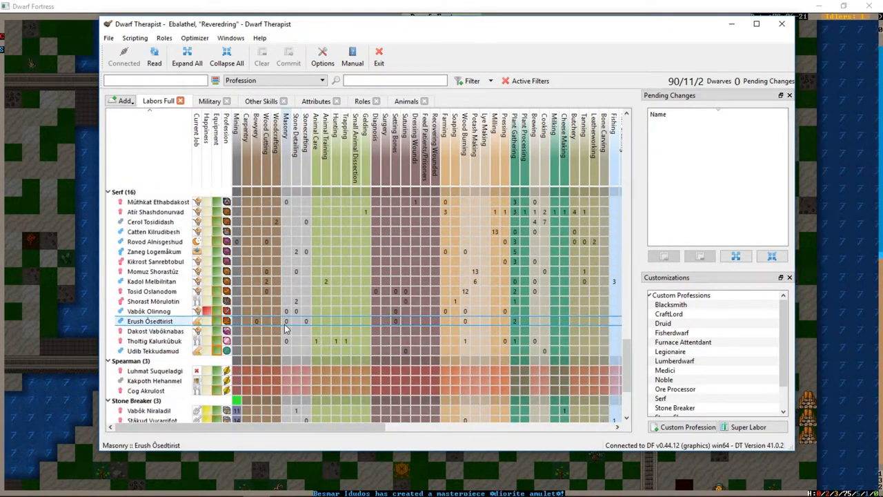
mouse_move(286, 340)
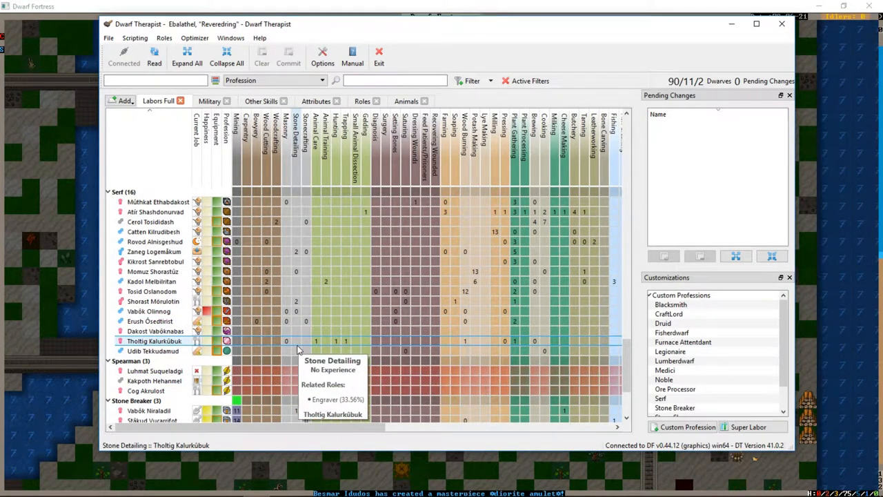
scroll(up, 3)
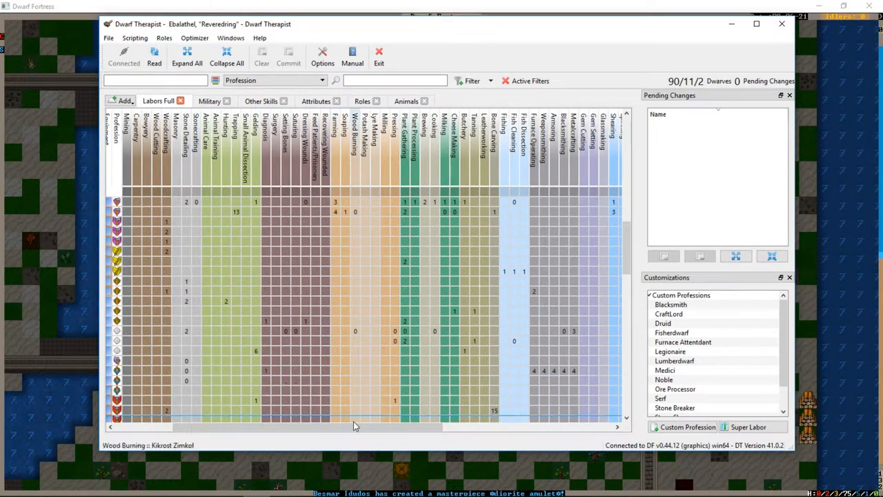
scroll(right, 3)
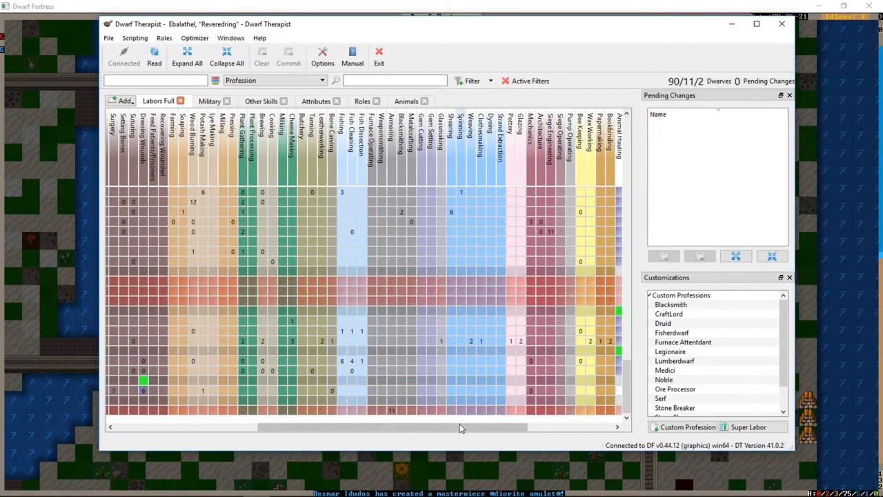
scroll(down, 3)
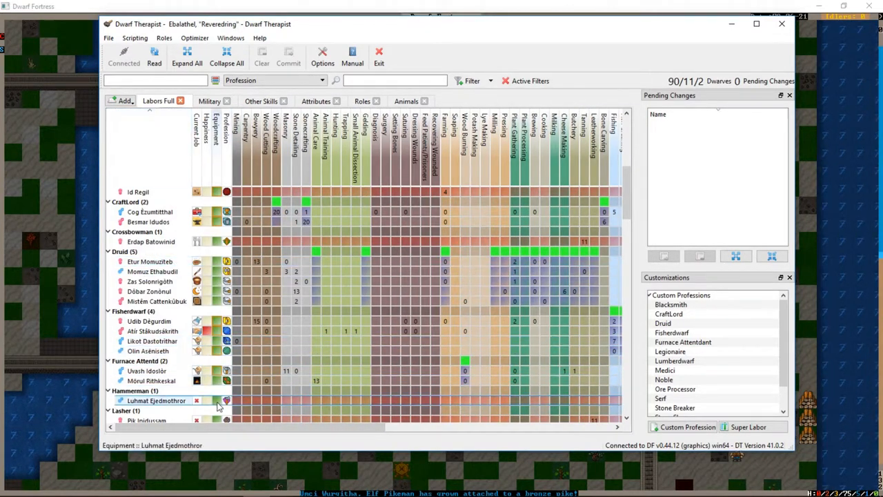
scroll(right, 3)
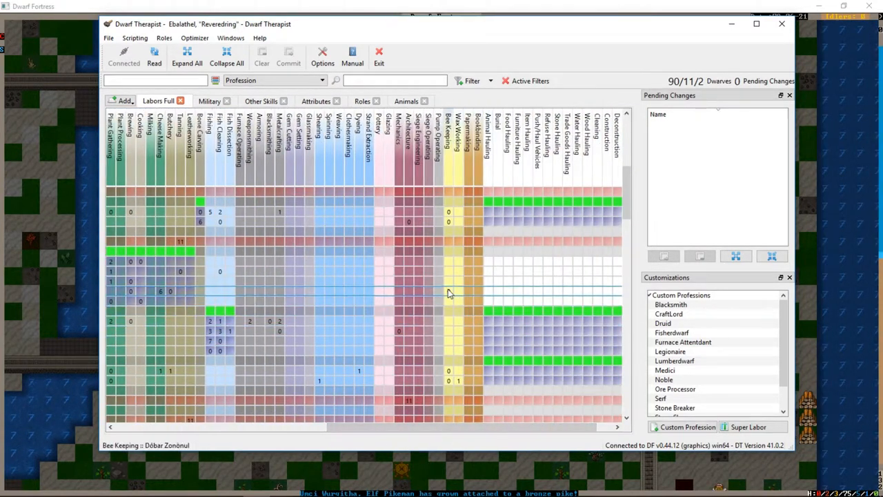
click(449, 294)
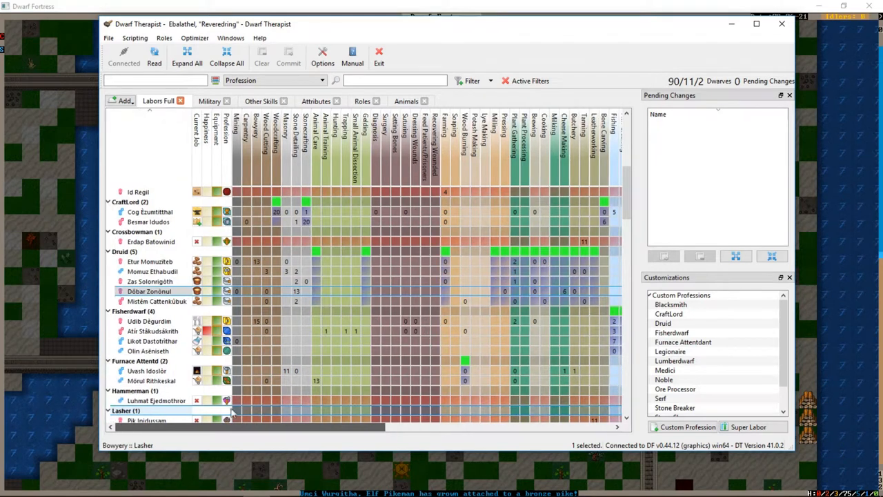
scroll(down, 3)
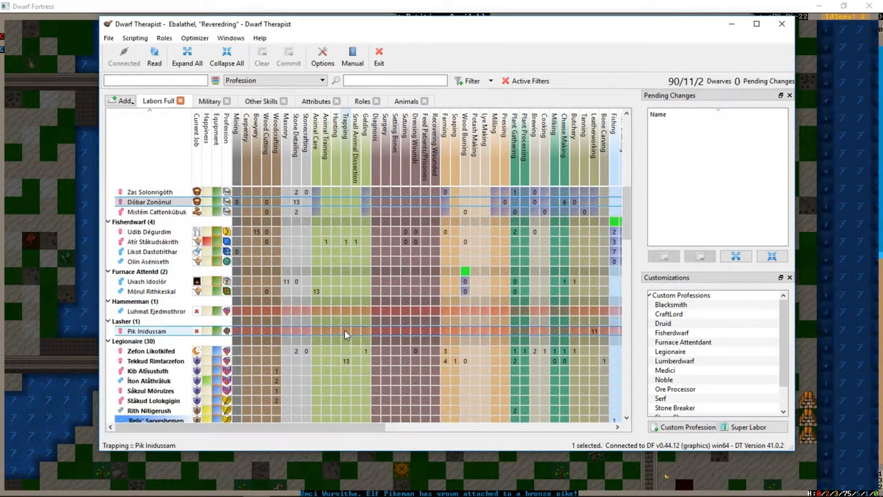
scroll(down, 3)
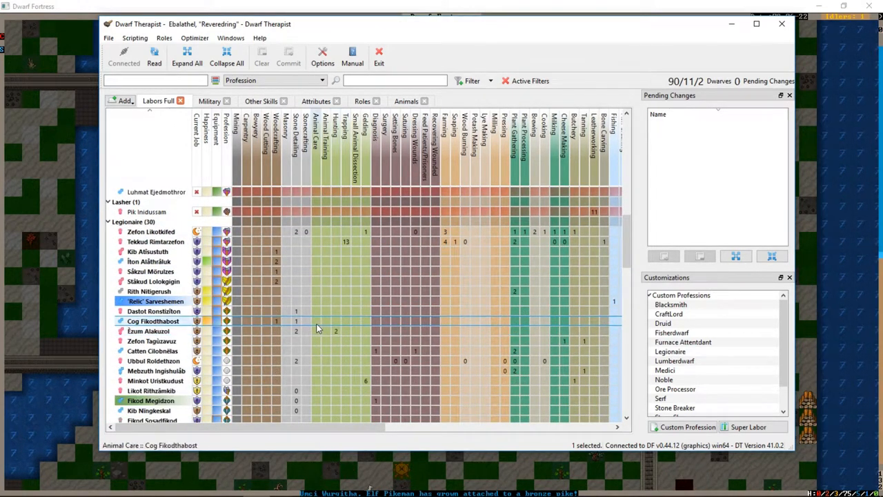
scroll(down, 3)
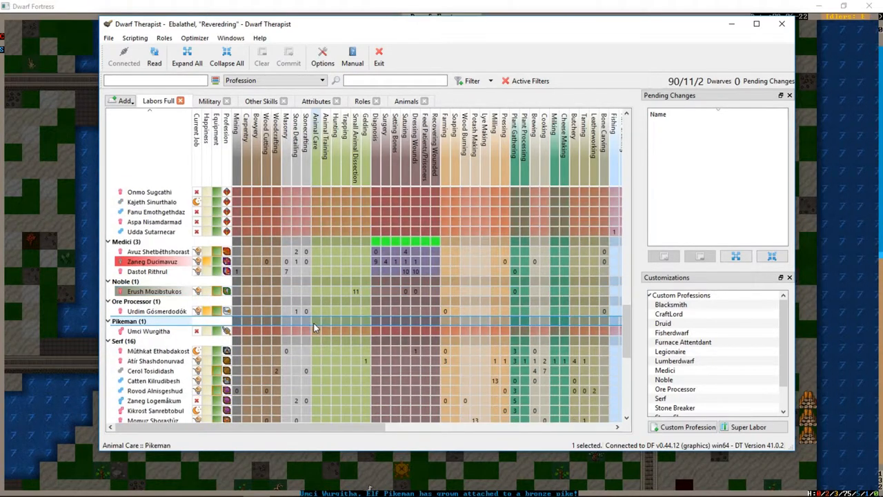
scroll(down, 3)
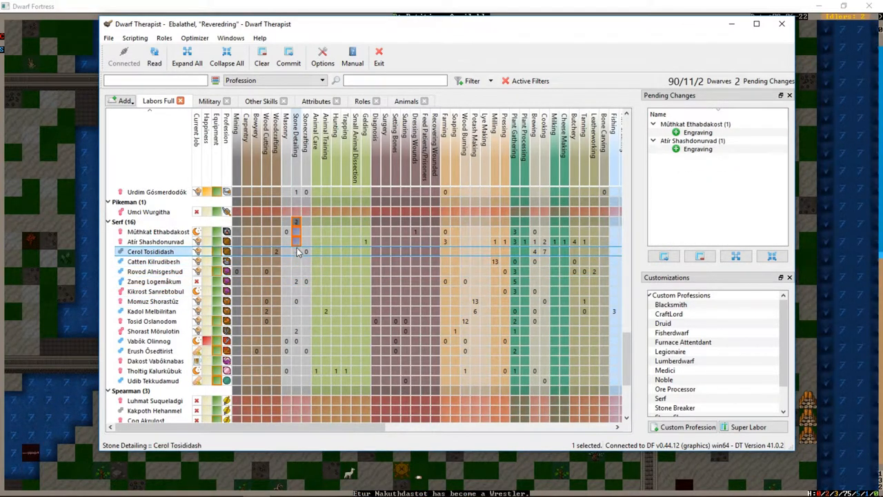
Step: Enable Stone Detailing for all sixteen serfs and commit the engraving change
click(287, 55)
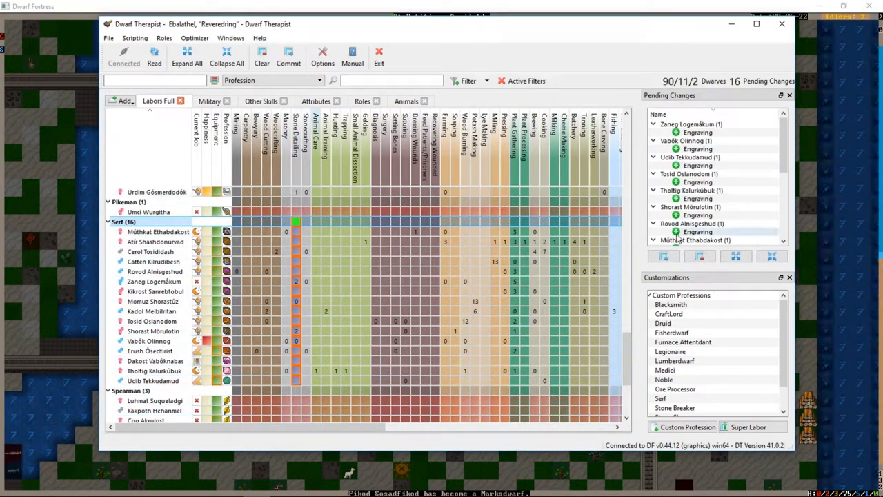
click(154, 56)
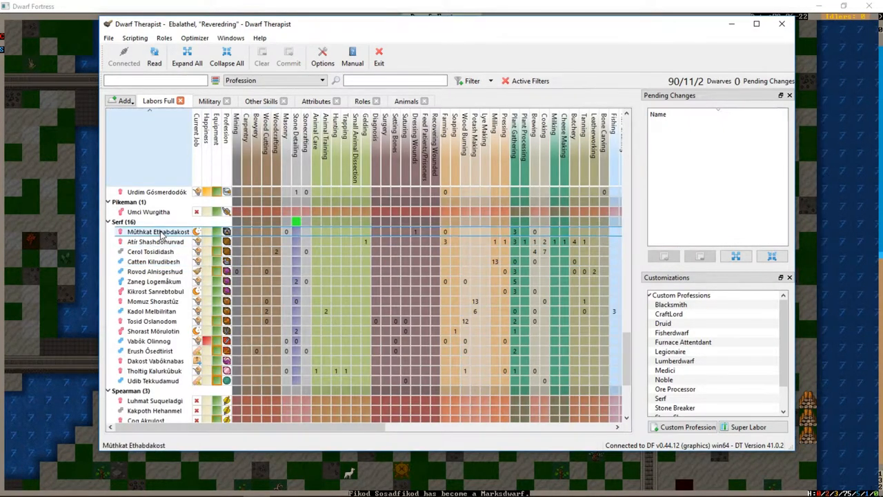
right_click(158, 231)
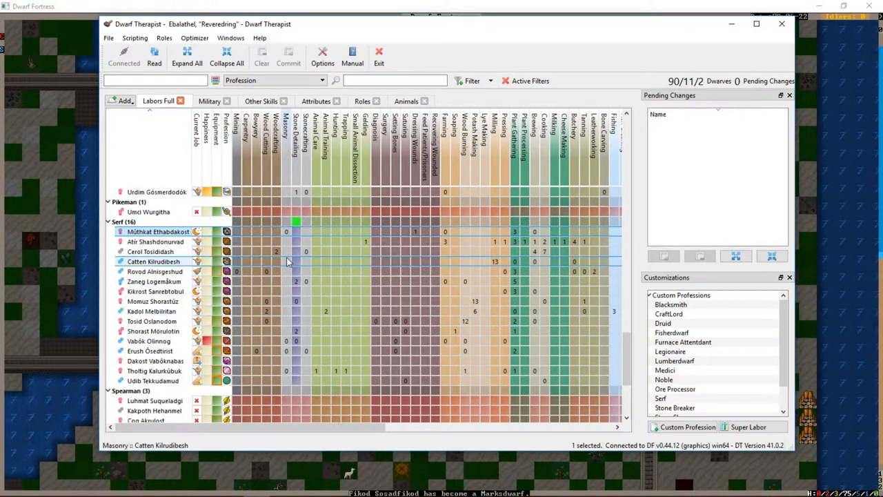
click(158, 231)
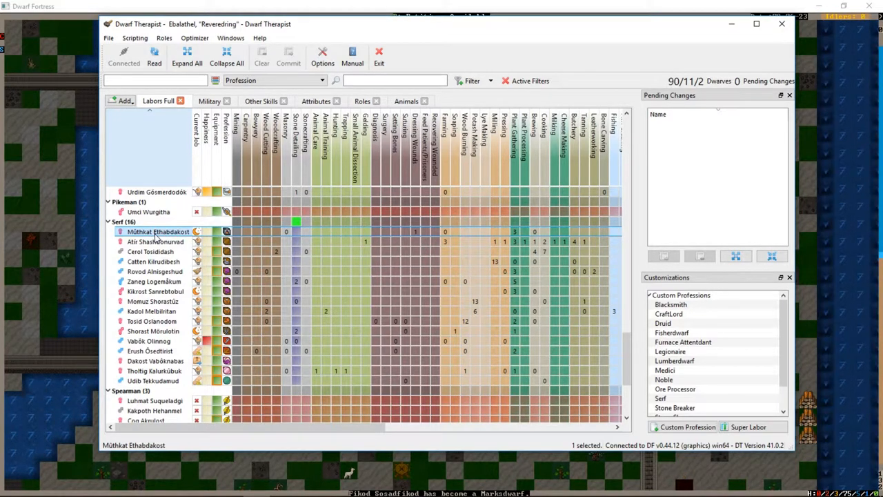
Step: Start a new custom profession from the stone shaper dwarf's labors
scroll(down, 3)
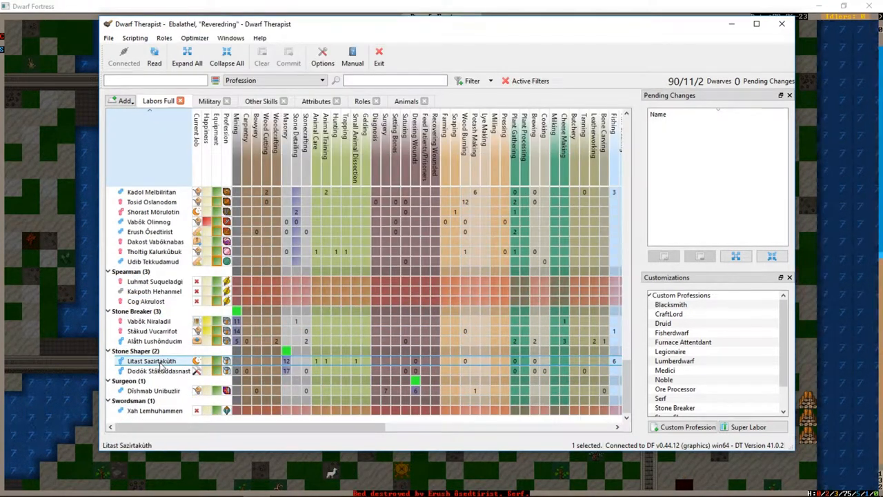
click(148, 321)
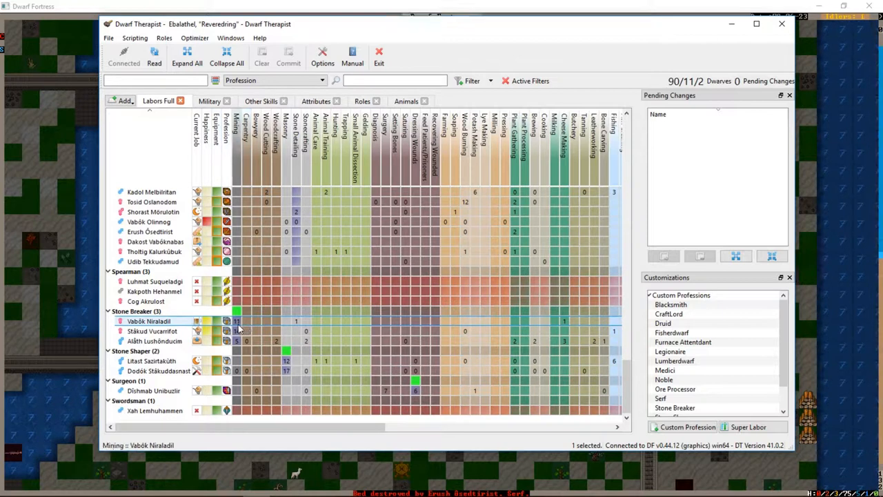
right_click(153, 389)
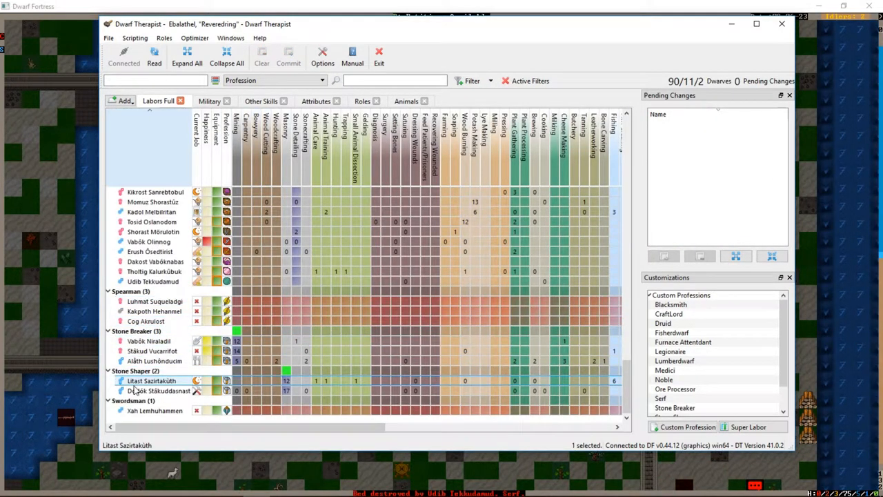
mouse_move(316, 385)
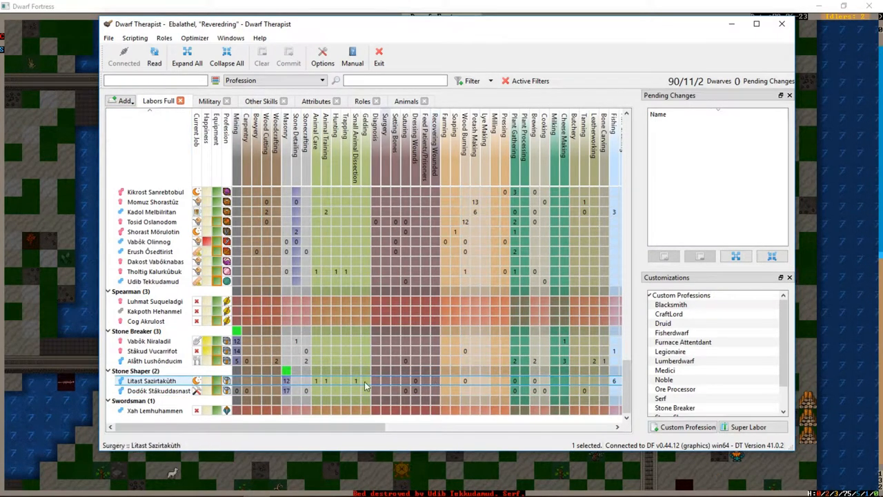
right_click(151, 380)
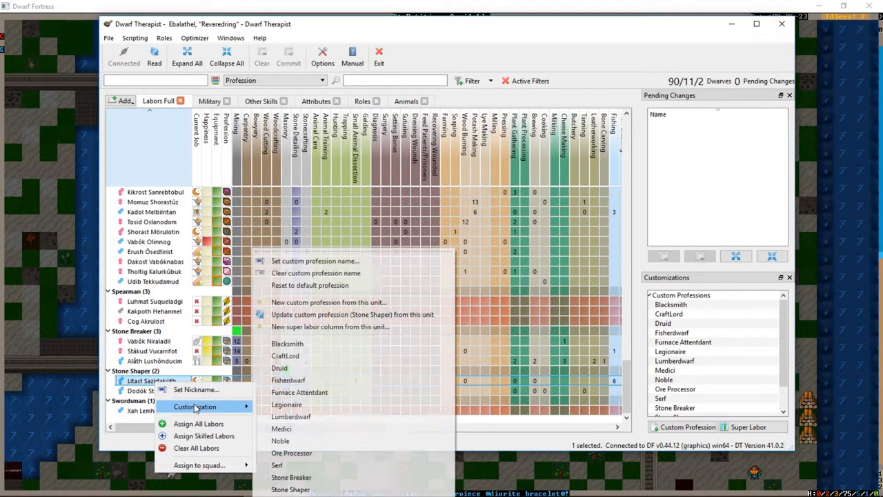
mouse_move(329, 303)
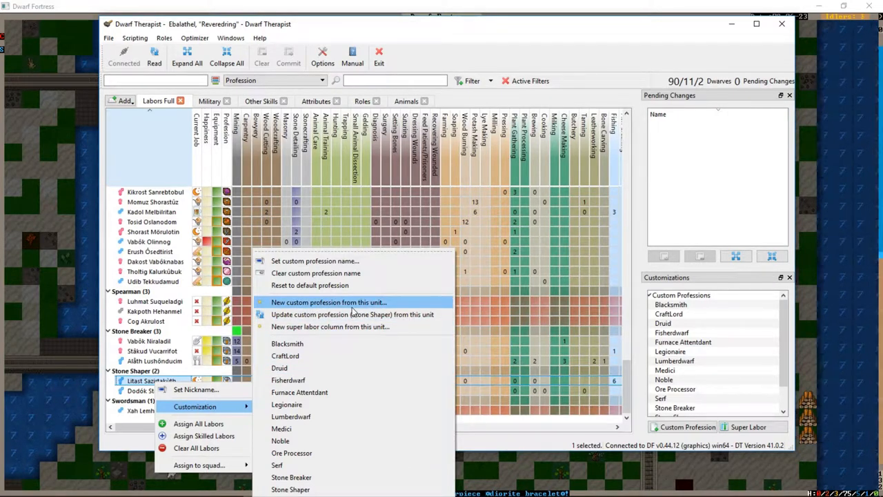
click(329, 302)
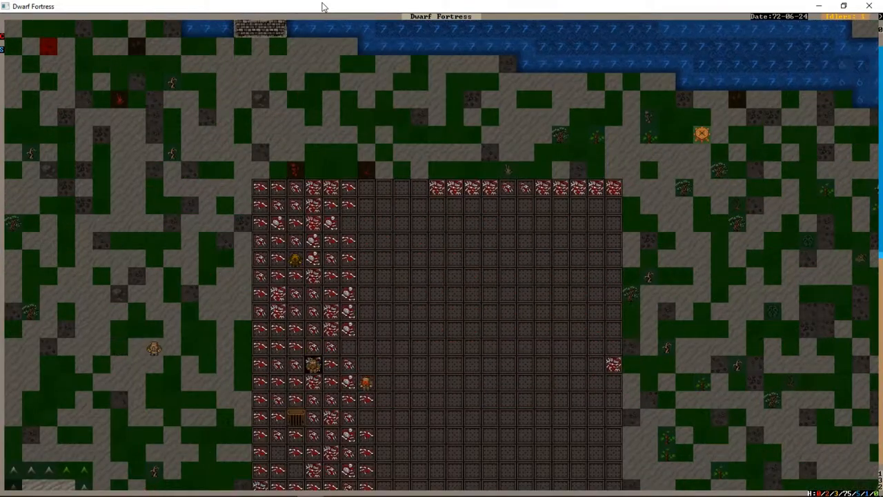
Step: Scroll down z-levels to the cross-shaped underground hall lined with pillars
scroll(down, 3)
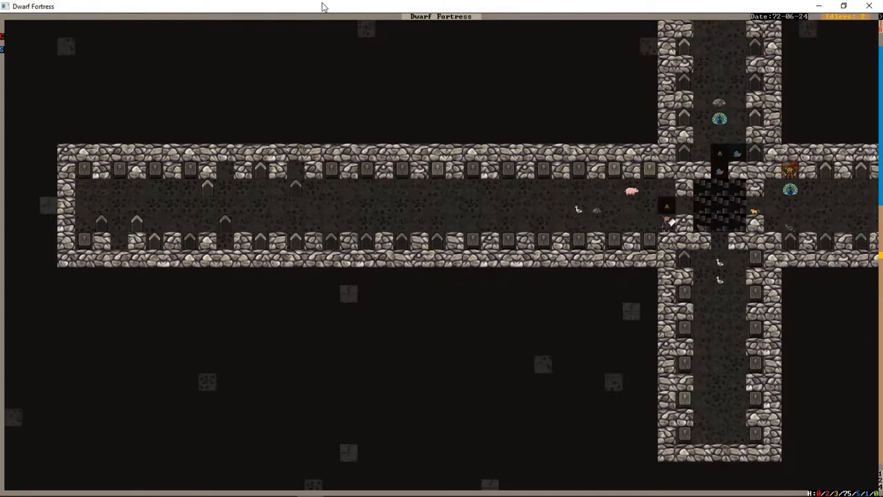
Step: Scroll down to the bedroom wing with rows of beds and cabinets
scroll(down, 3)
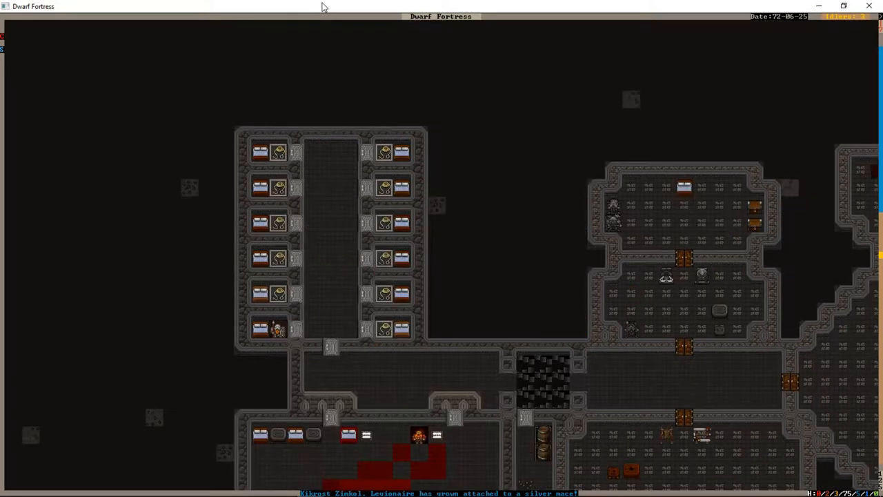
Step: Move the view into the caverns to the walled training hall among fungus trees
click(278, 329)
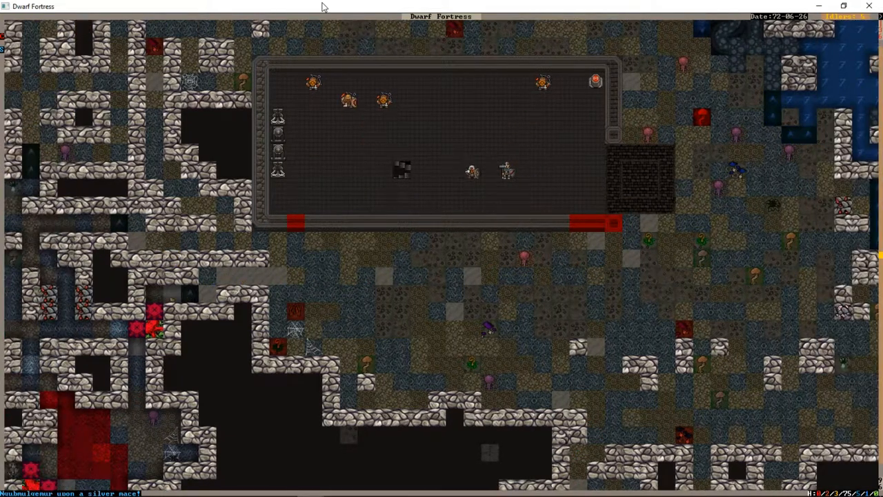
Step: Review the military squads and a soldier's info, then return to the surface map
key(m)
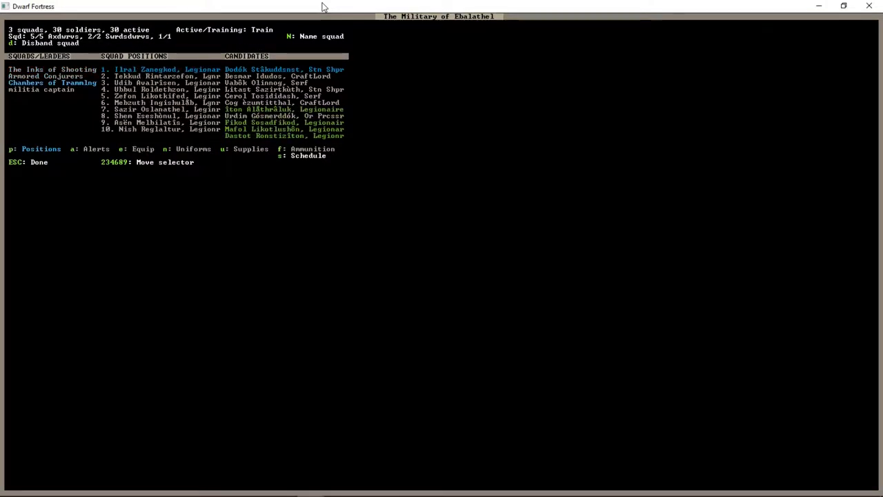
key(Escape)
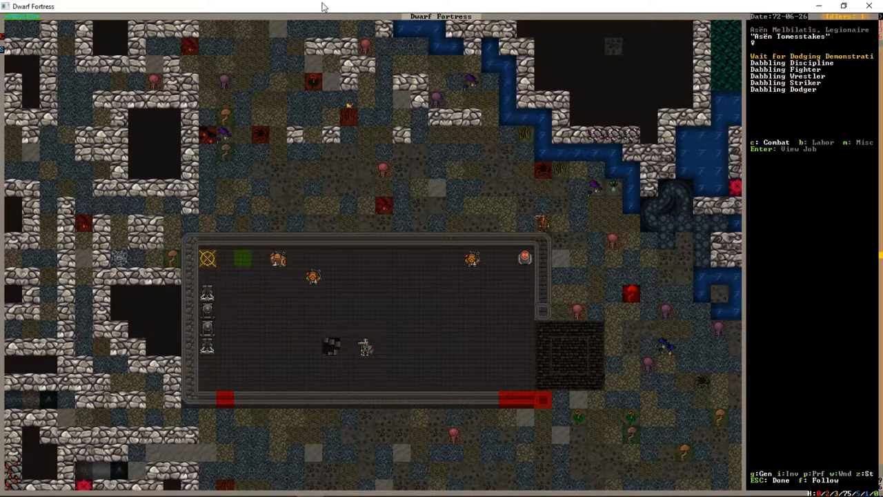
key(i)
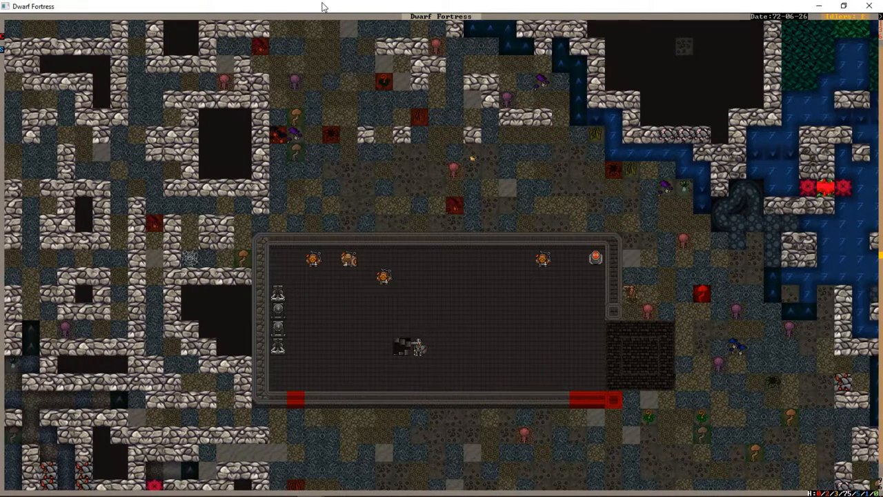
scroll(down, 3)
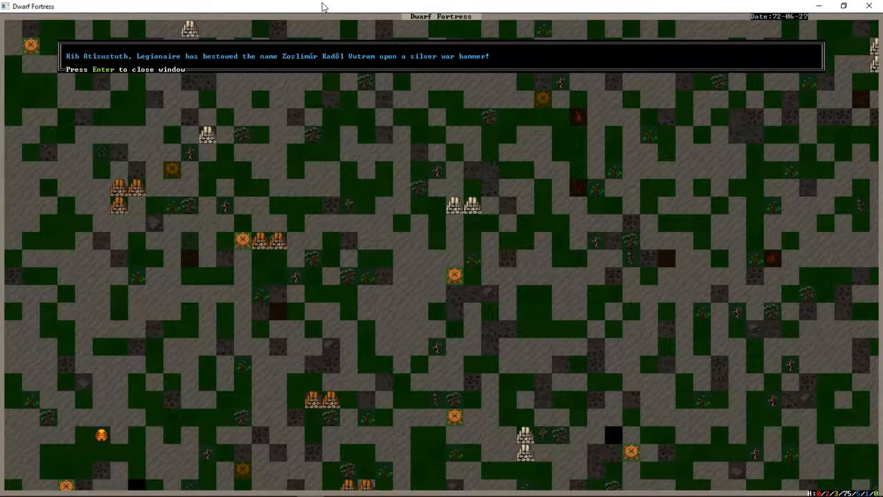
Step: Dismiss the announcement naming the newly made silver war hammer
key(Return)
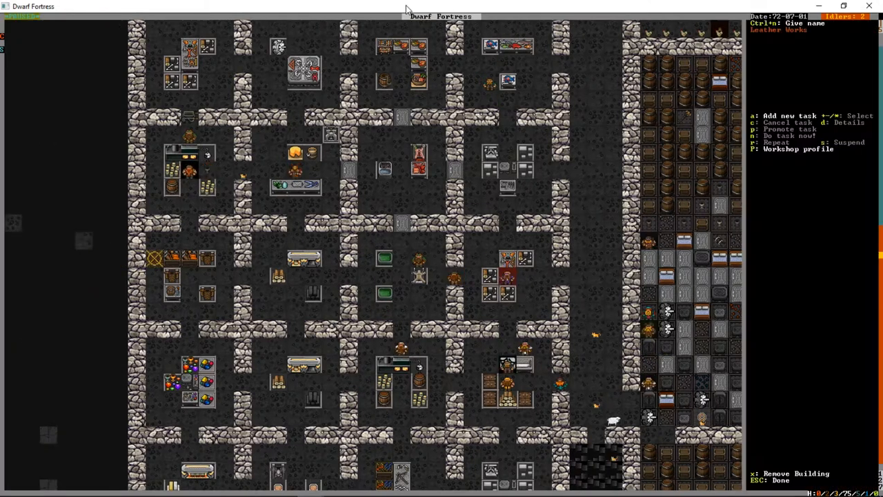
Step: Add a Leather Works task and search the job list for 'bac' to find leather backpacks
key(a)
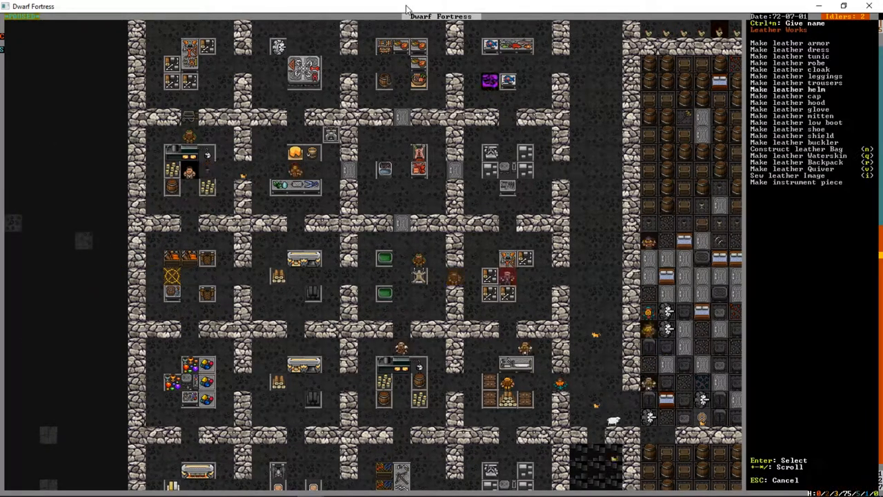
key(Escape)
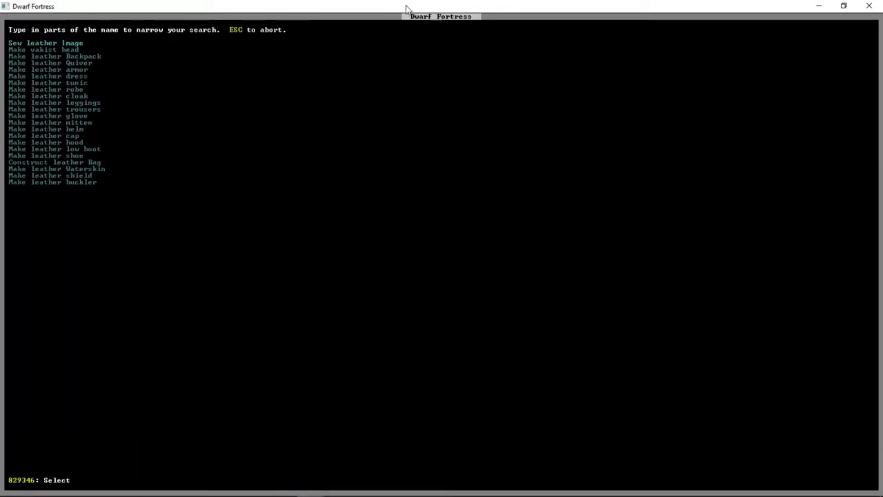
text(bac)
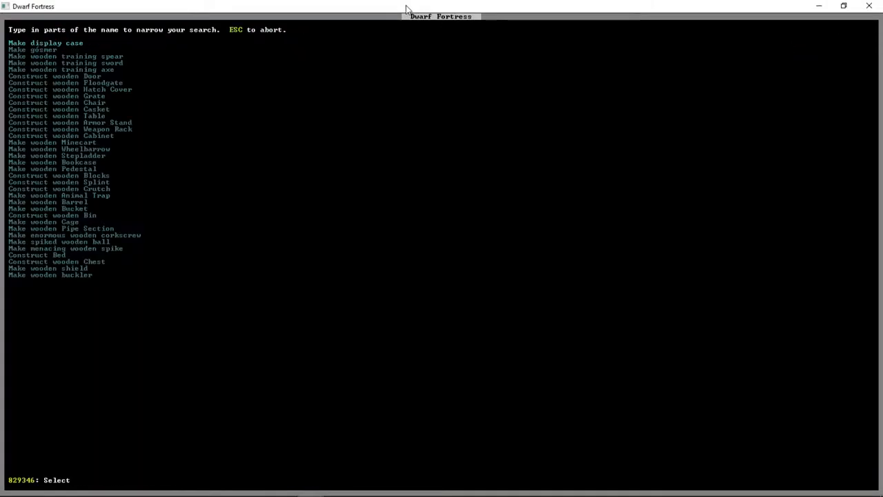
Step: Search the carpenter's job list for 'bin' to find the wooden bin job
text(bin)
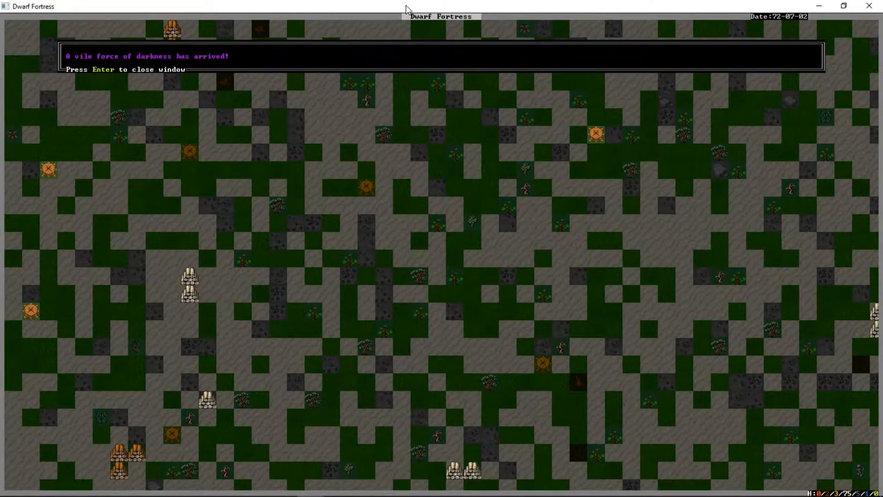
key(Return)
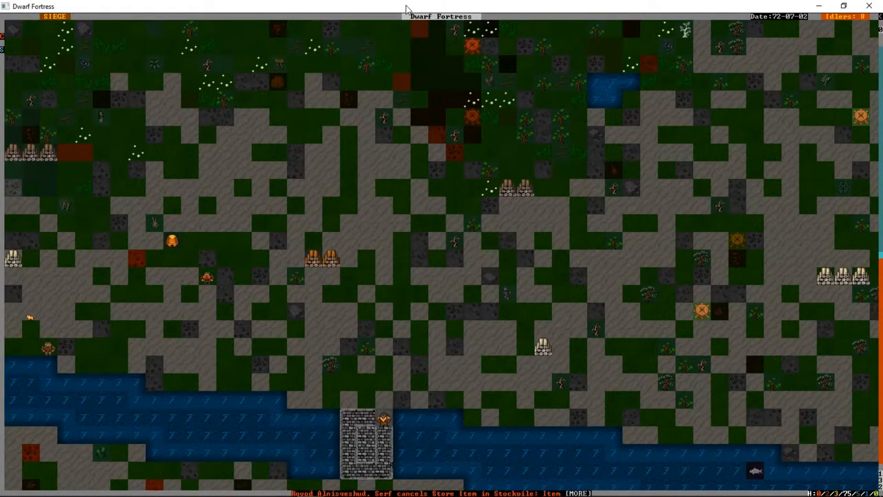
scroll(down, 3)
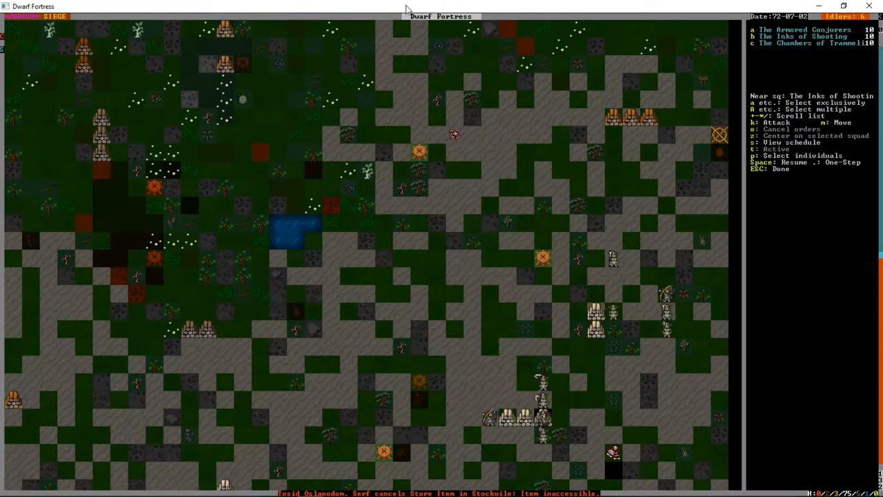
Step: Order a squad to kill goblins within a rectangle, placing its first corner over them
key(space)
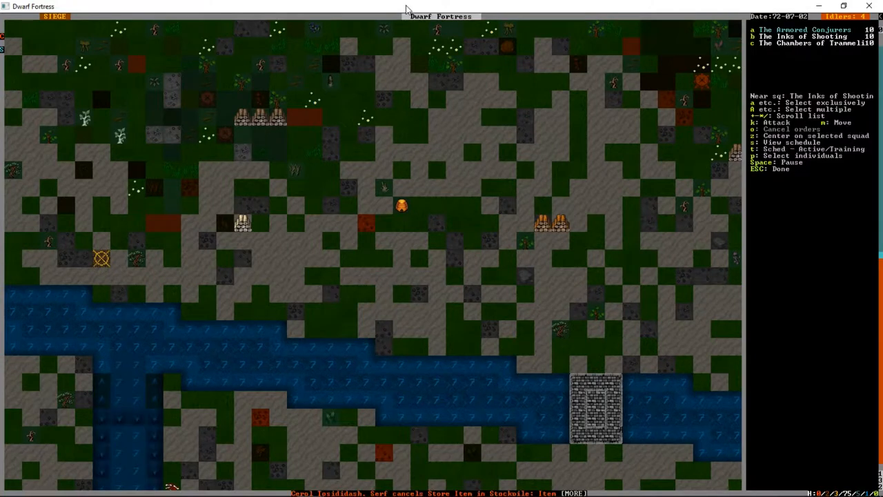
key(k)
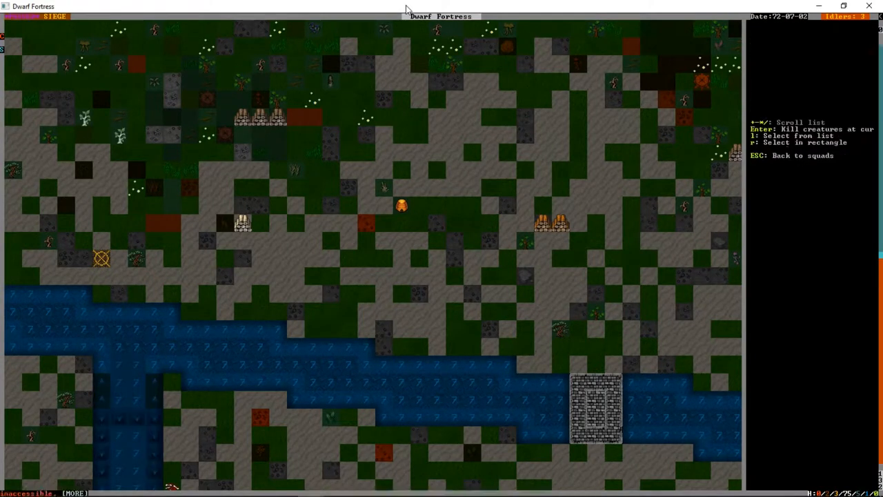
key(r)
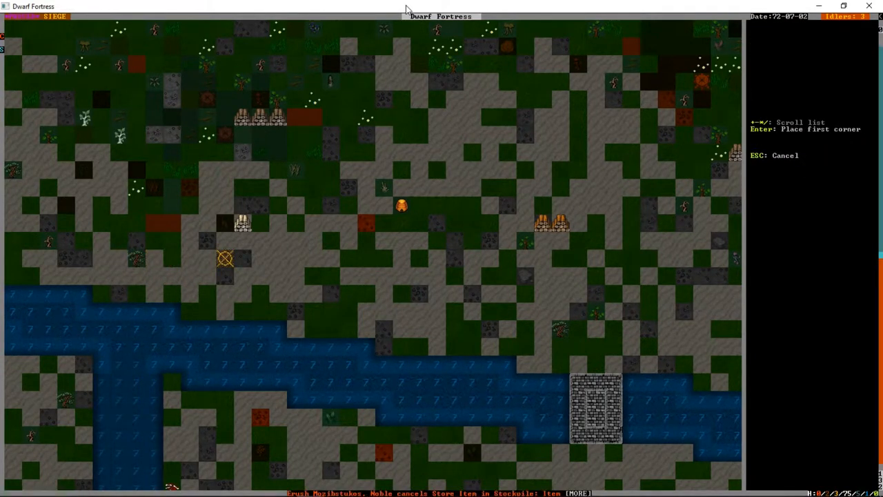
scroll(right, 3)
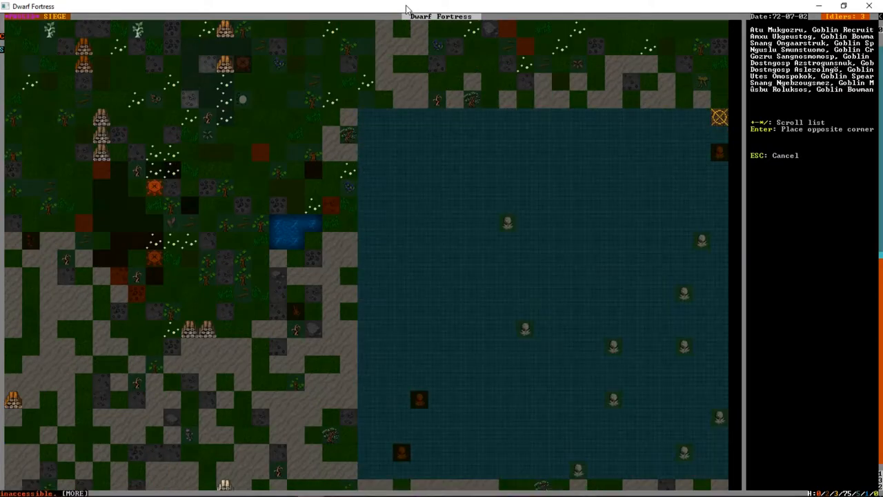
Step: Place the attack area's far corner, let time run, and view the combat reports
key(Return)
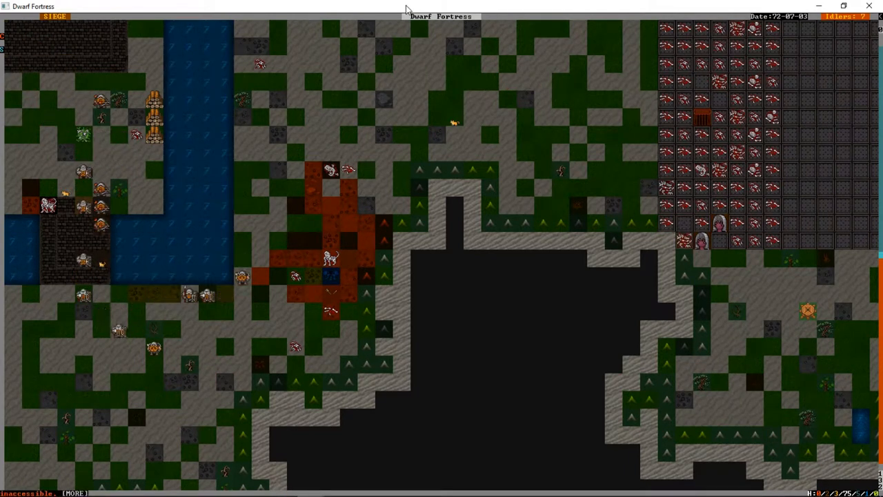
scroll(up, 3)
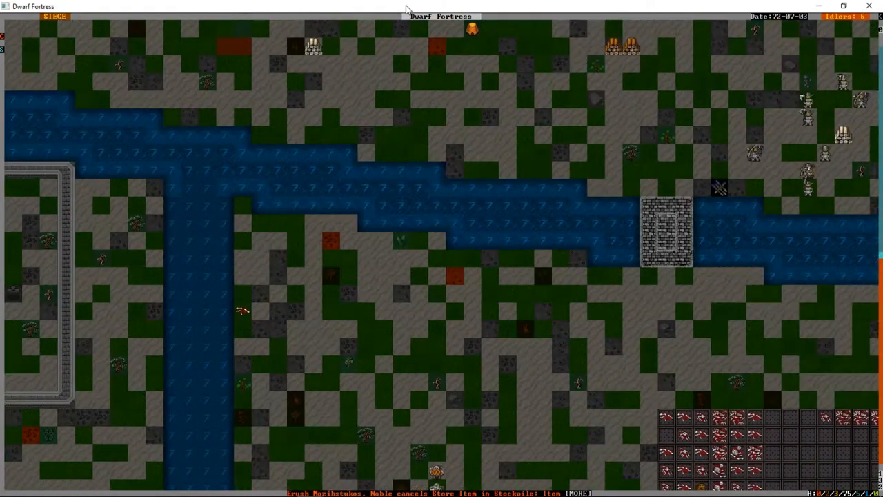
scroll(right, 3)
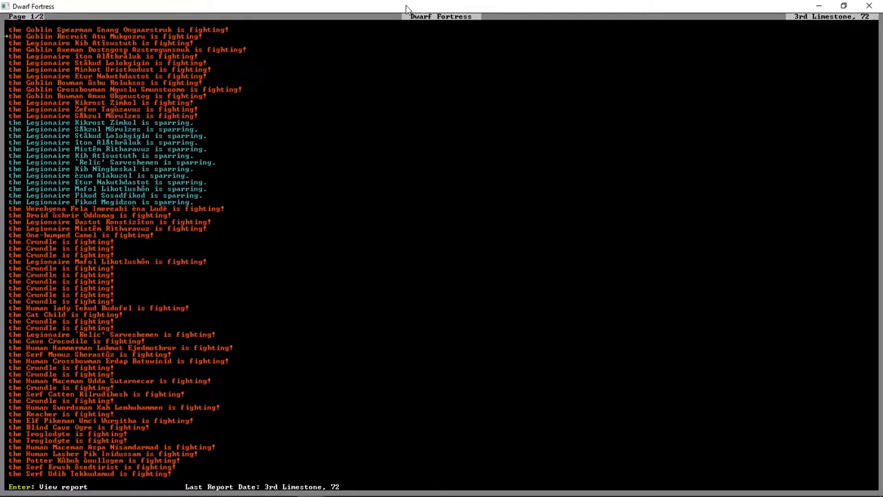
Step: Leave the reports to view the bloodied battle site by the river crossing
key(Return)
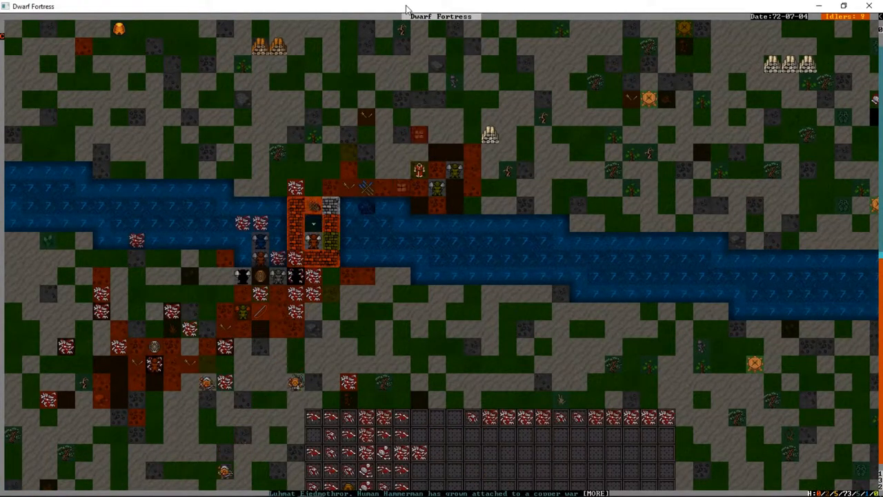
Step: Pause and resume the game, then move to the underground bedroom level to place a bed
key(d)
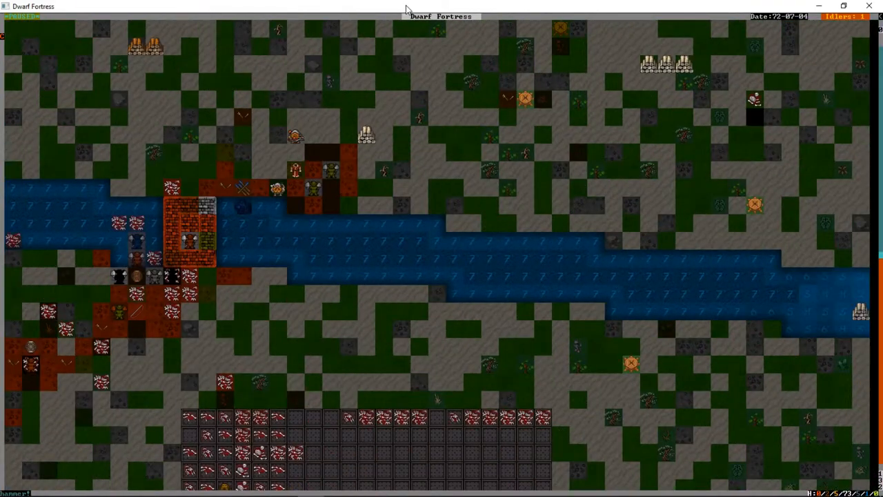
key(d)
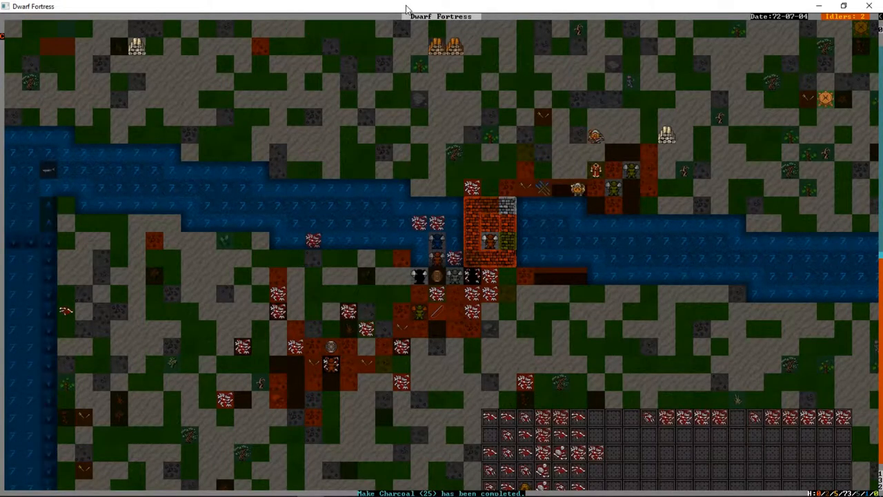
key(m)
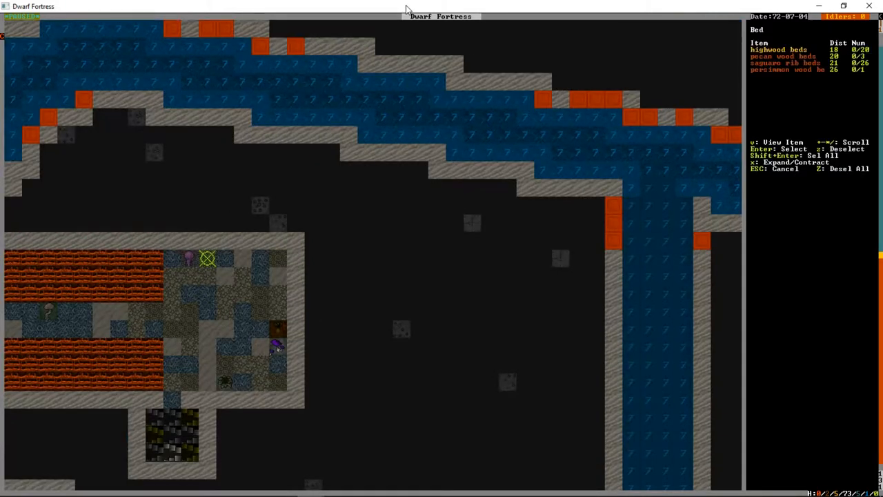
Step: Place nine highwood beds in a 3x3 grid in the underground room
key(Return)
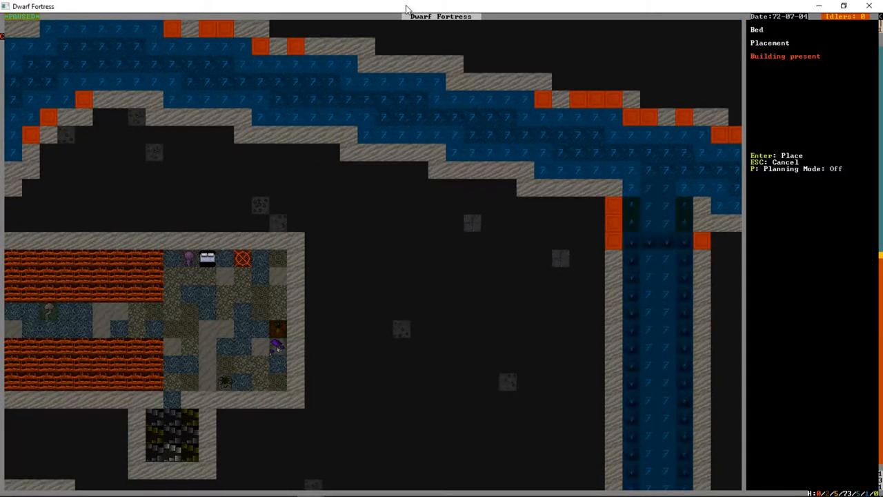
mouse_move(242, 294)
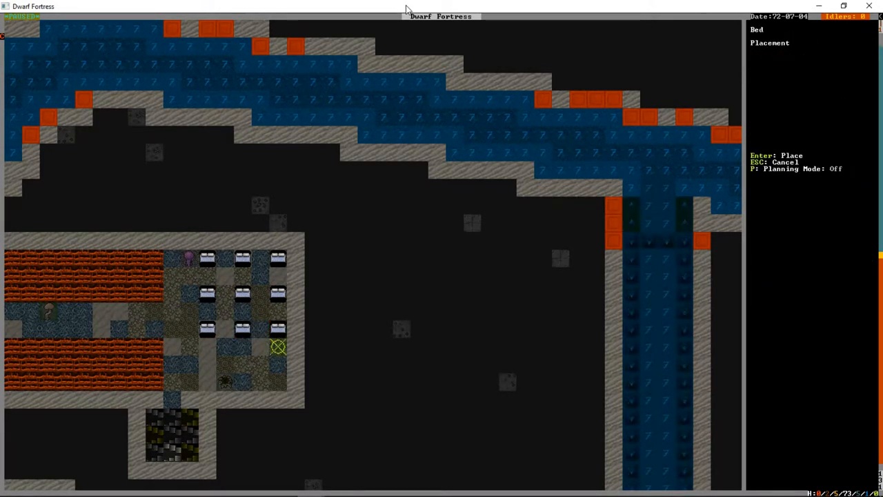
key(Escape)
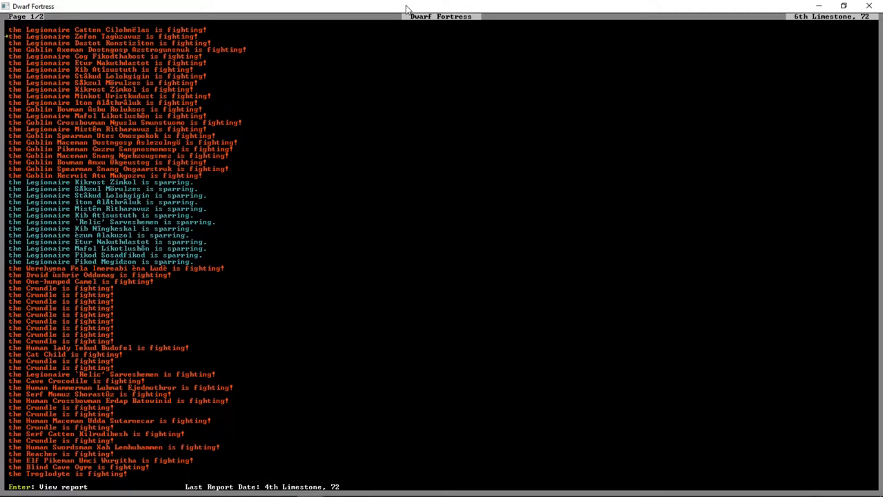
Step: Read through the goblin bowman's detailed combat report, then return to the reports list
key(Return)
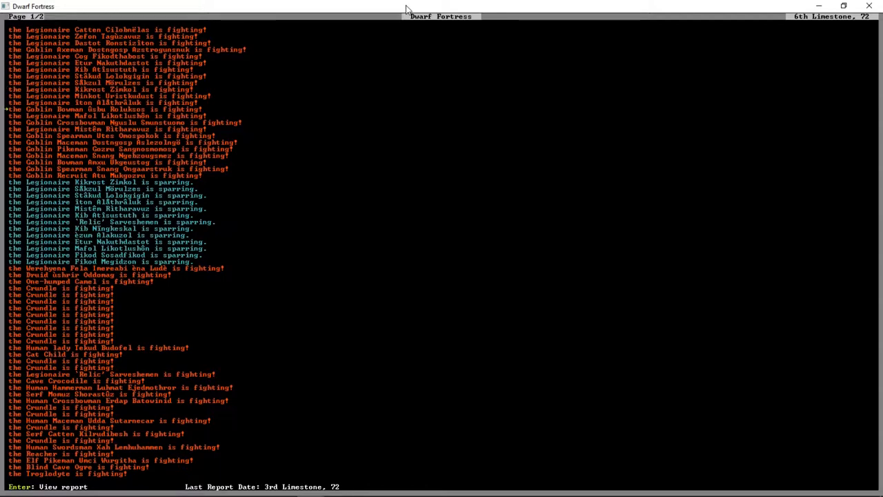
key(Return)
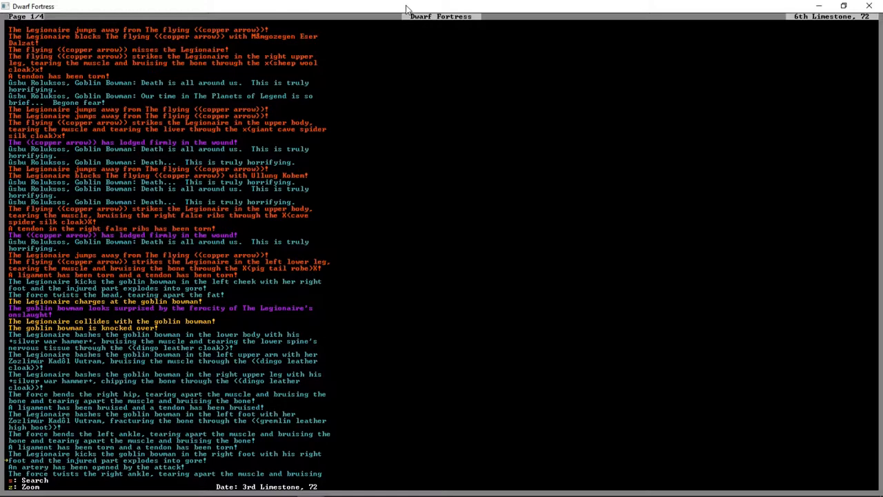
scroll(down, 3)
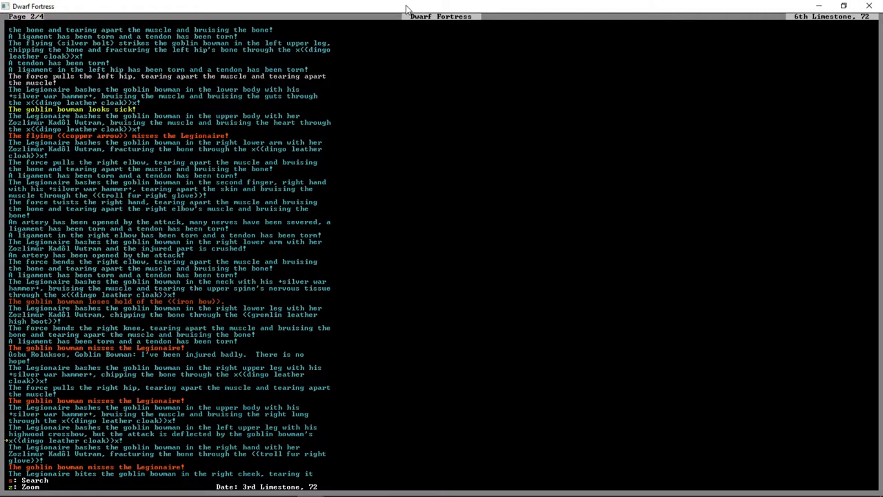
scroll(down, 3)
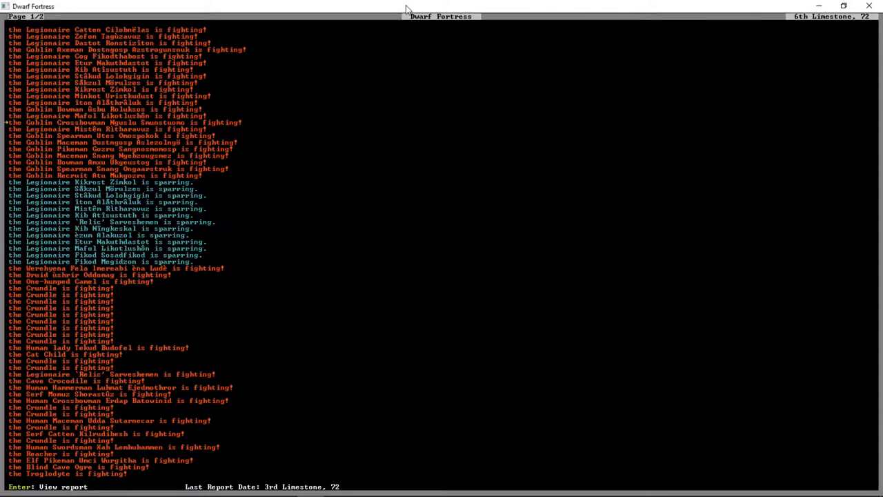
key(Return)
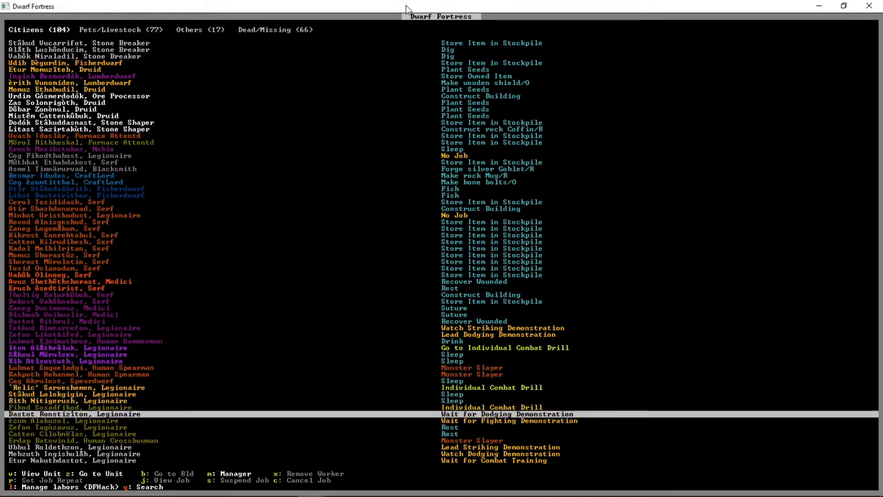
Step: Scroll through the units list of 104 citizens and their current jobs
scroll(down, 3)
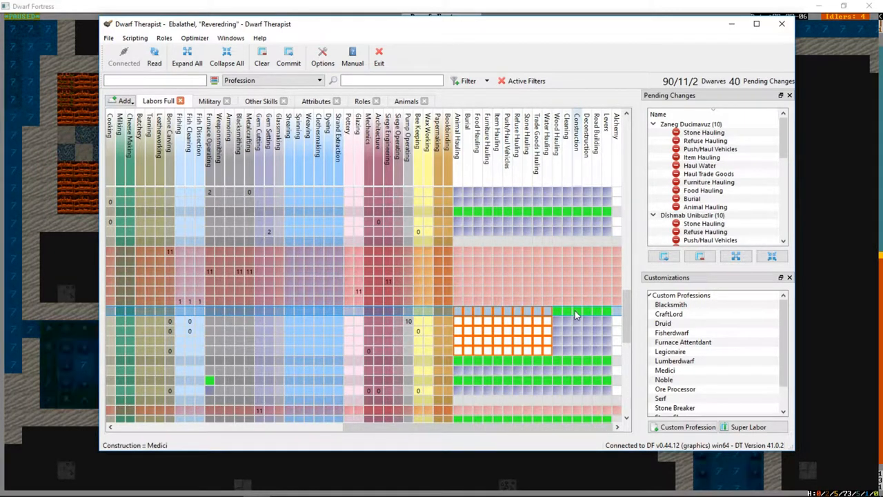
Step: Leave Dwarf Therapist's 40 pending labour changes and bring Dwarf Fortress forward on the bedroom level
click(604, 314)
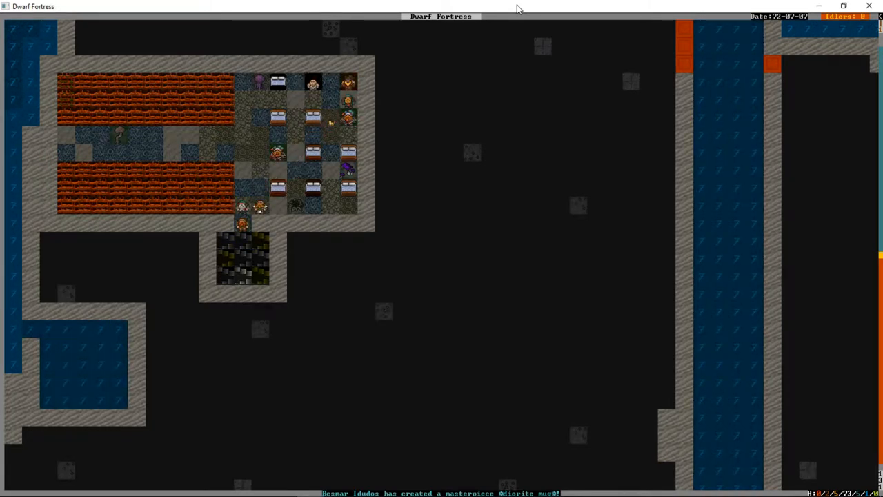
Step: Scroll the map past the hospital and bring up the military overview of three squads
key(u)
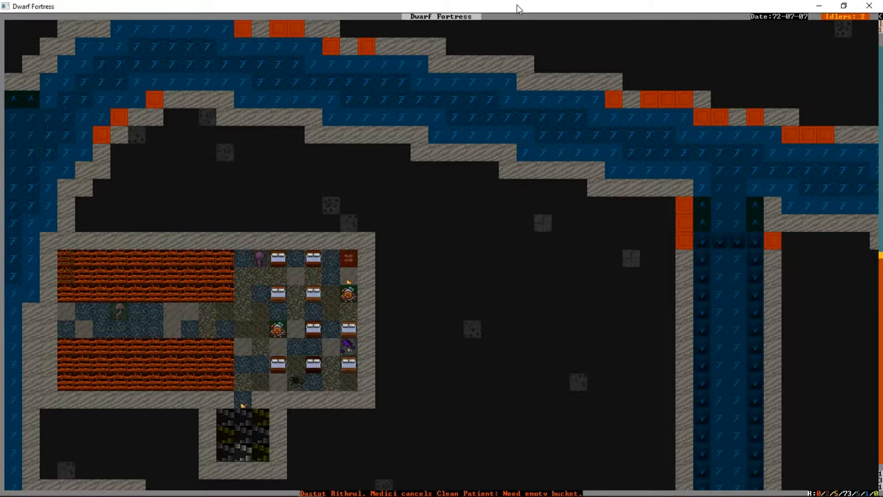
scroll(down, 3)
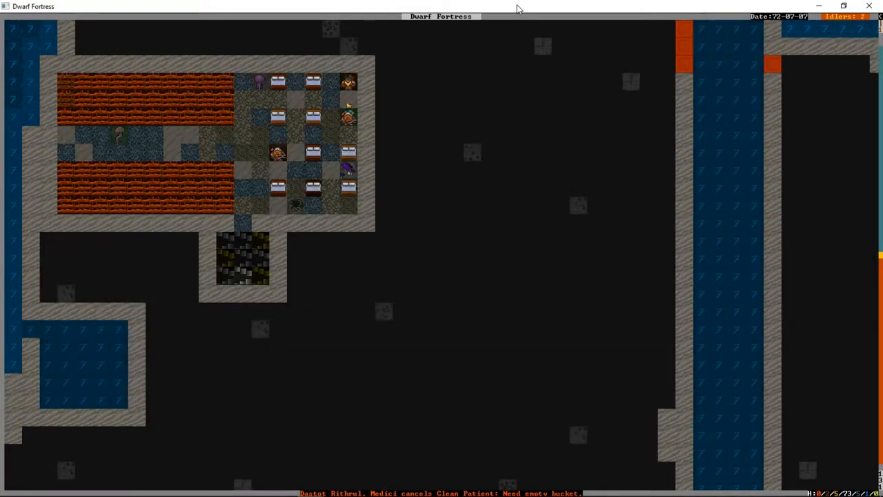
key(m)
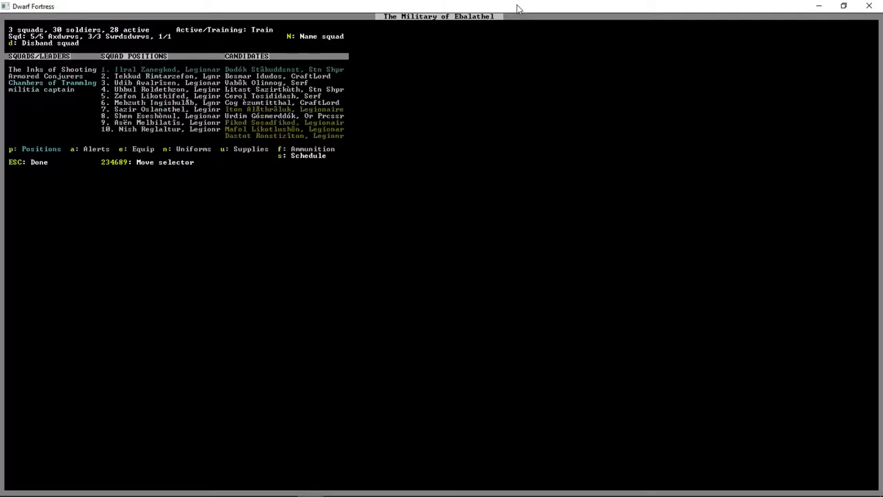
Step: Exit the military overview back to the furnished bedroom level
key(Escape)
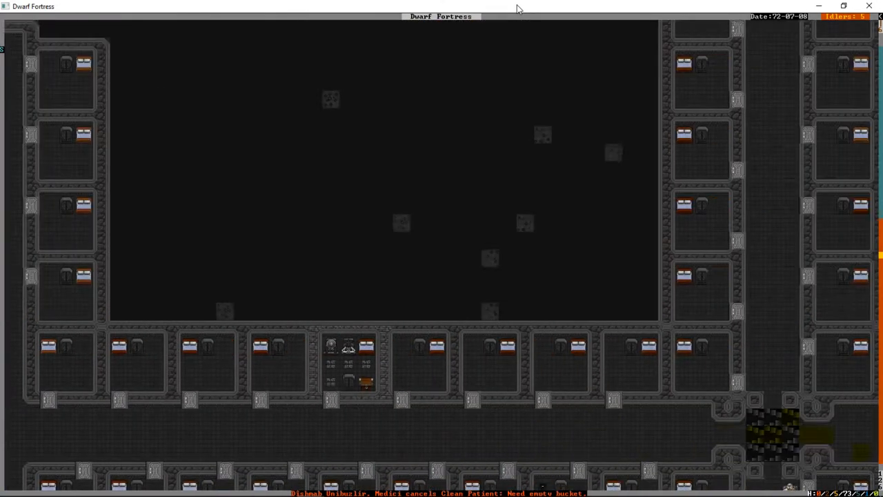
Step: Move down to the workshop level and view the Mason's Workshop tasks, including a rock door
scroll(down, 3)
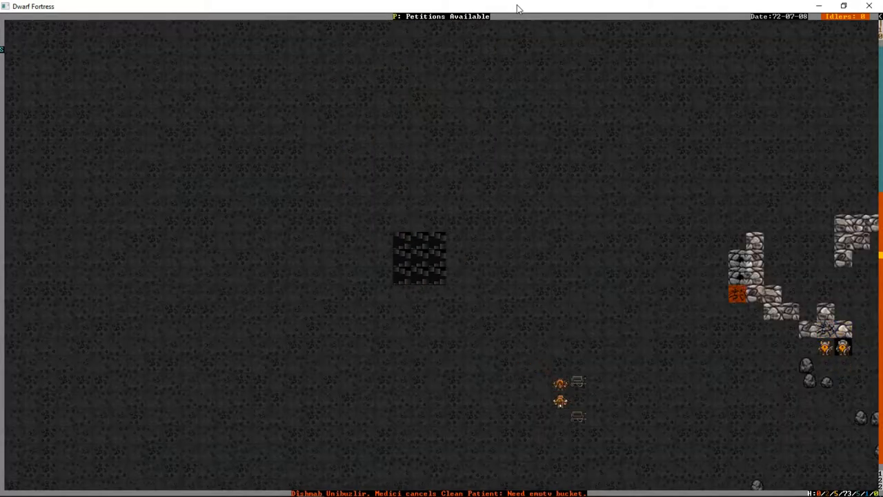
click(441, 15)
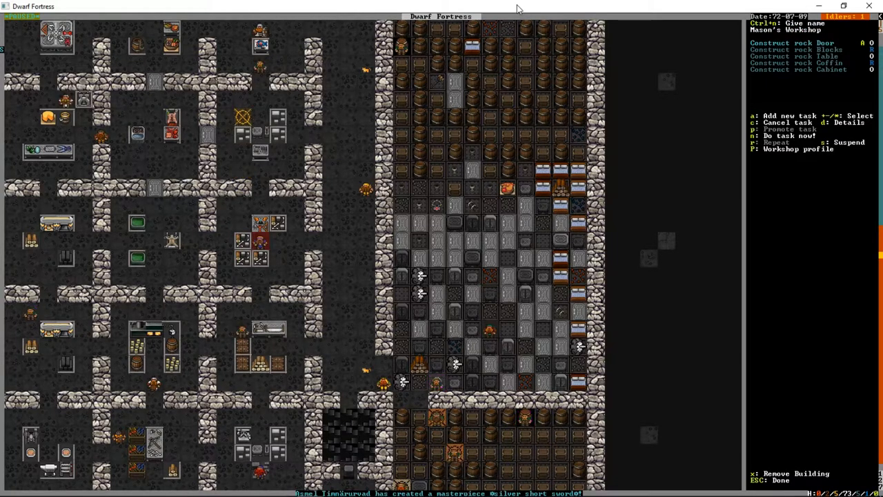
Step: Select the Make wooden Bucket order and confirm its quantity
click(242, 259)
text(BUCKET)
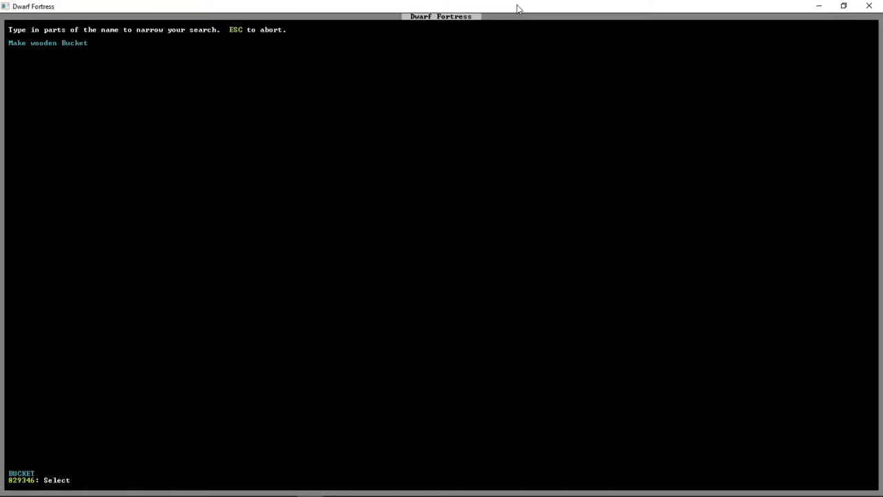
key(Return)
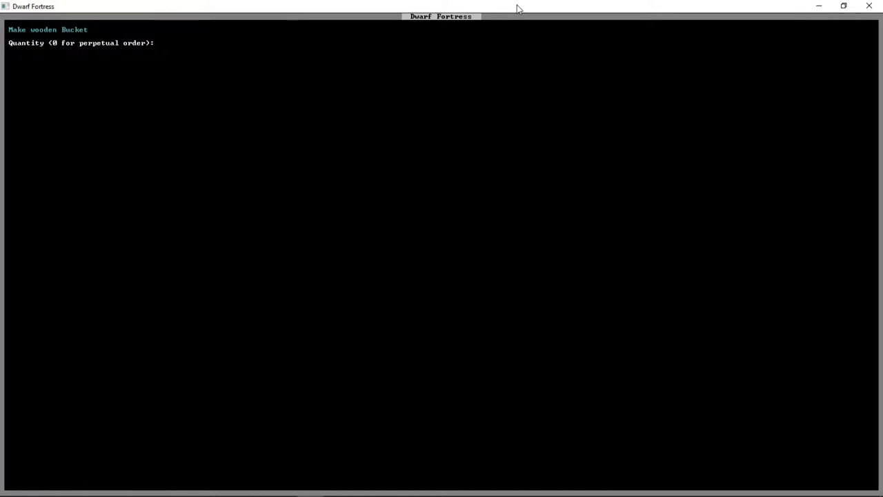
key(Return)
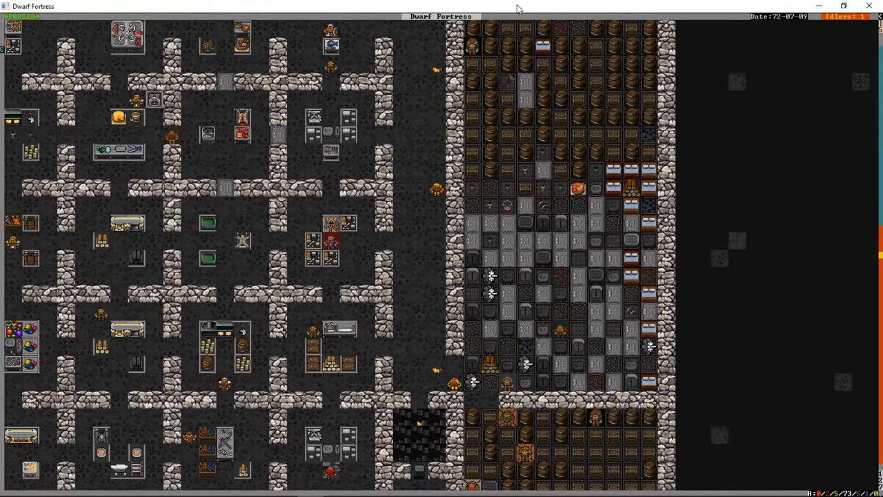
Step: Move up to the grassy surface level with the river and well
scroll(up, 3)
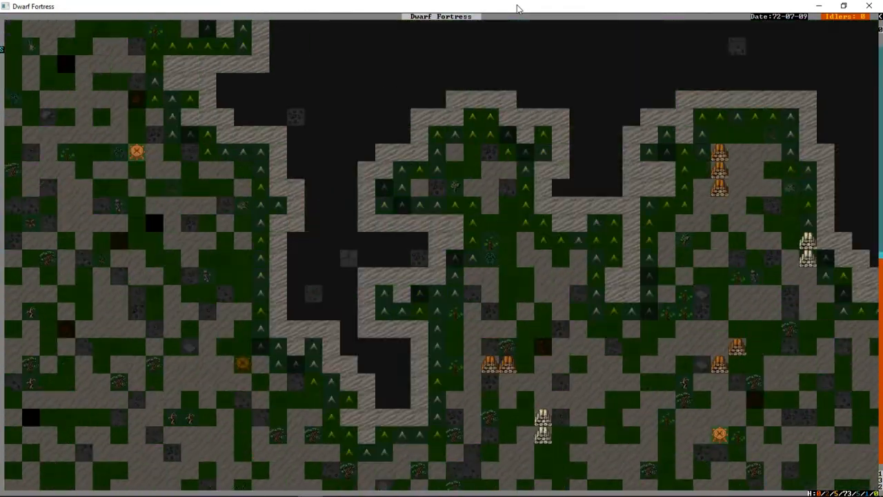
key(d)
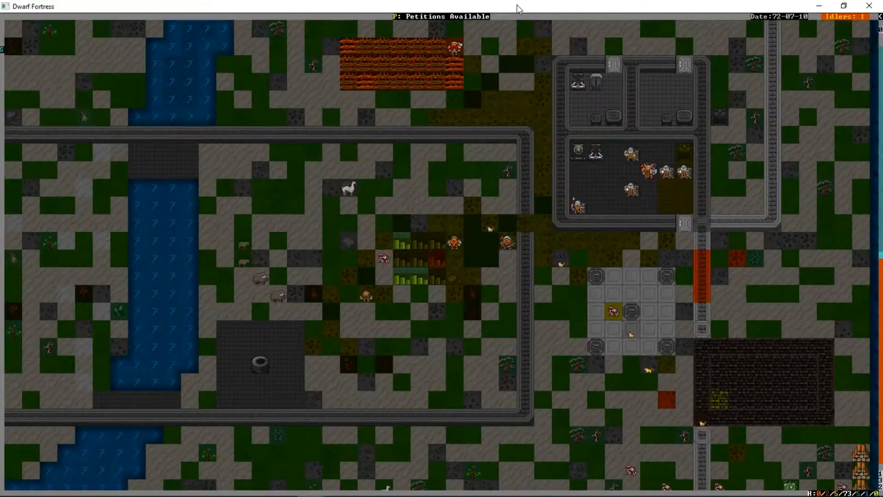
Step: Inspect the surface entrance area, opening an iron helm's item details
click(441, 16)
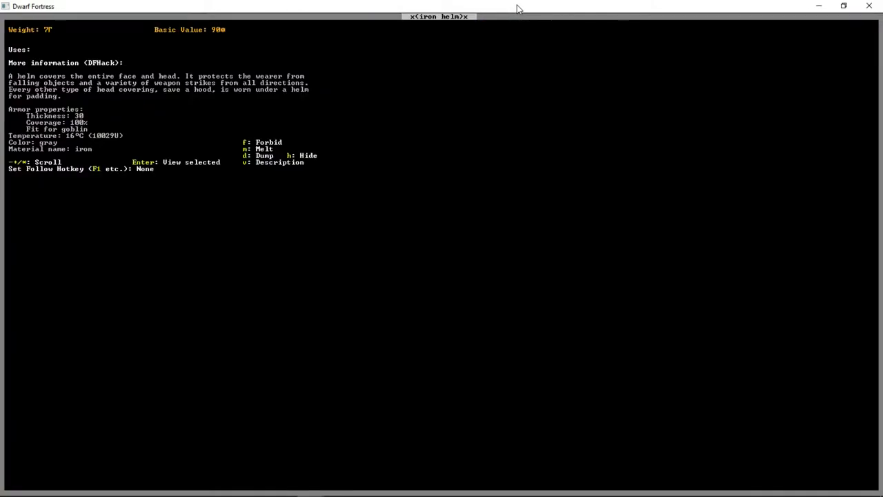
Step: Close the iron helm description and show the nobles and administrators list
key(v)
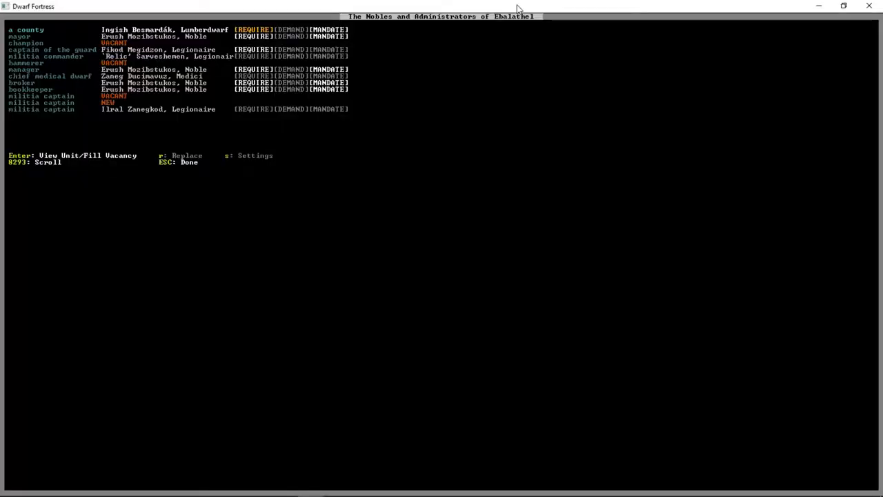
Step: Close the nobles list, returning to the bedroom level beside the stone stockpile
key(Enter)
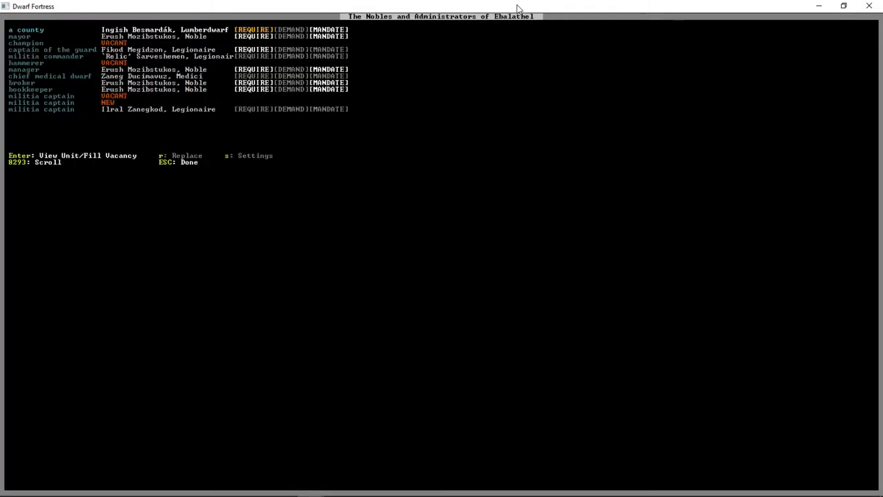
key(Escape)
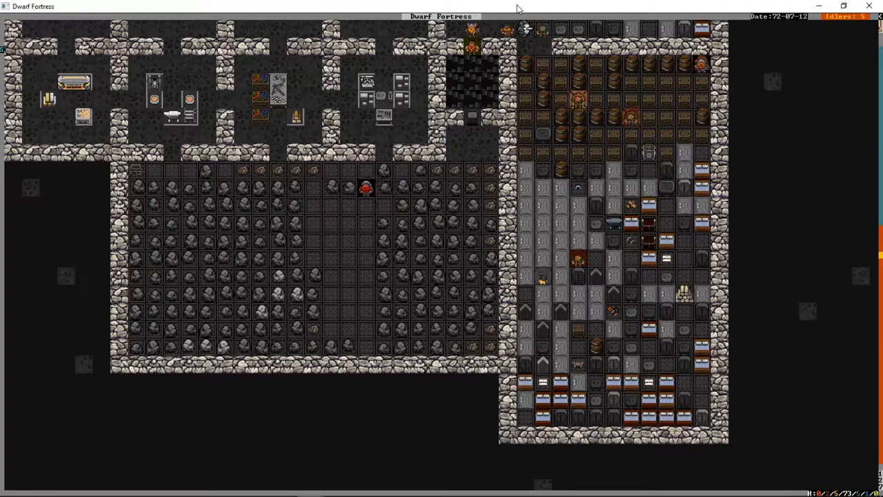
Step: Close the still's task panel and scroll across the bedroom wings, including the blood-stained hall
scroll(down, 3)
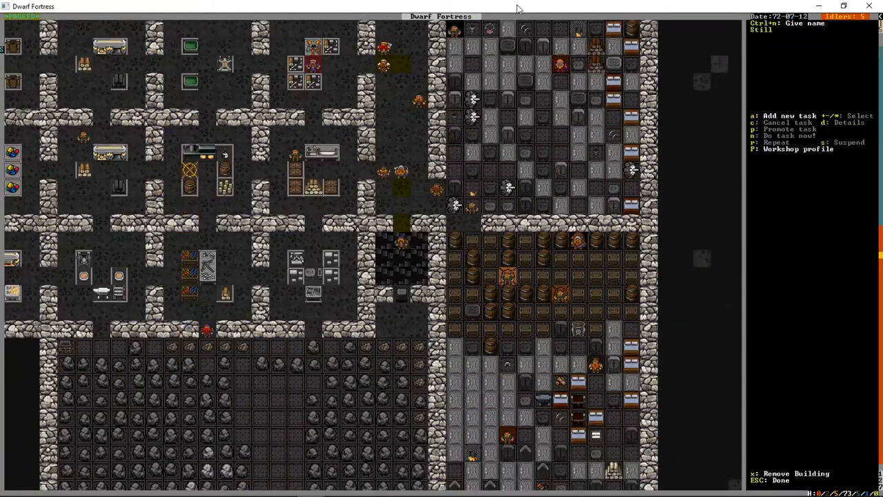
key(a)
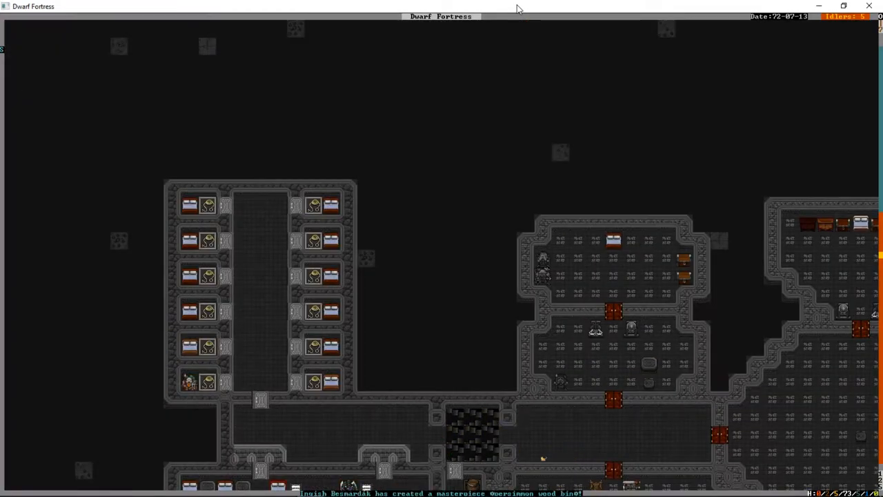
scroll(up, 3)
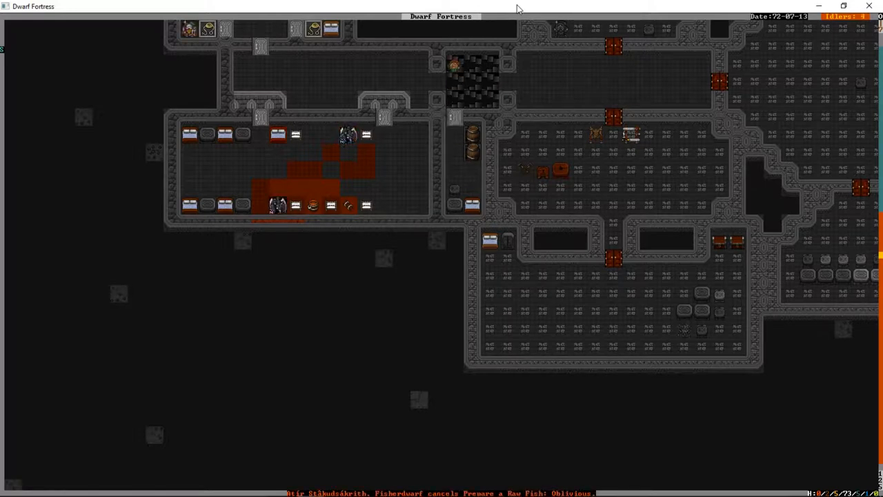
scroll(down, 3)
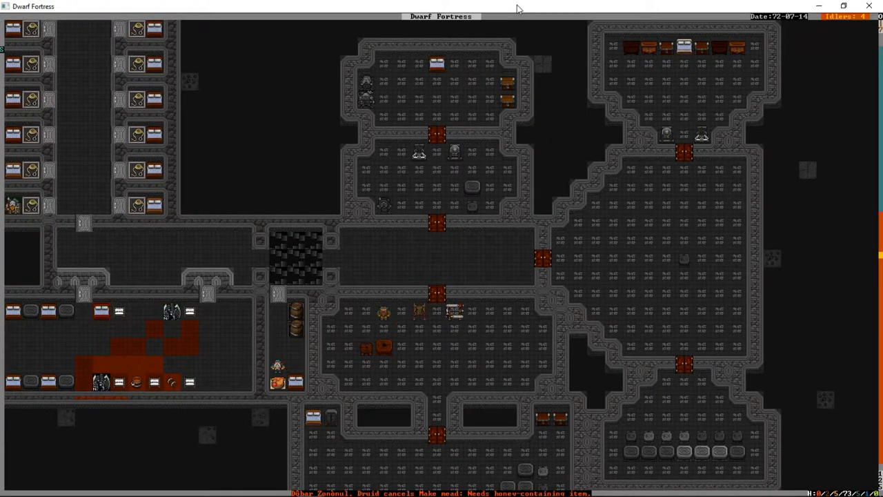
scroll(left, 3)
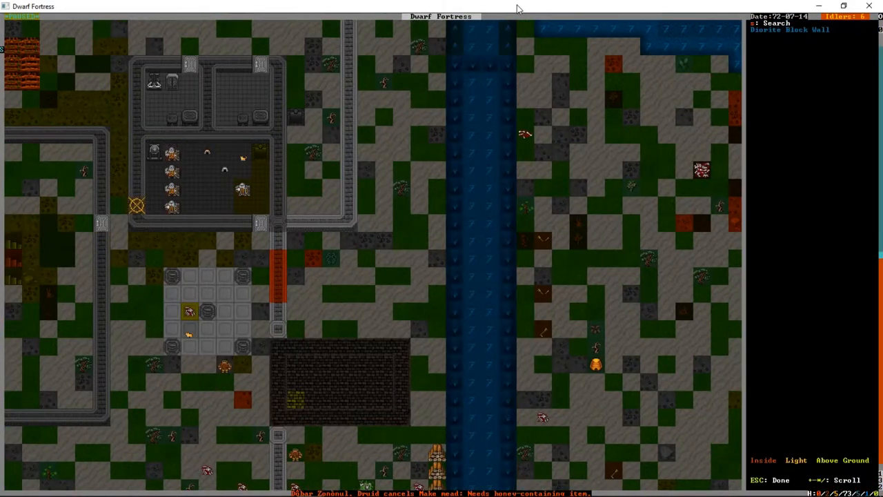
Step: Look over the walls beside the river, identifying one tile as a diorite block wall
click(243, 188)
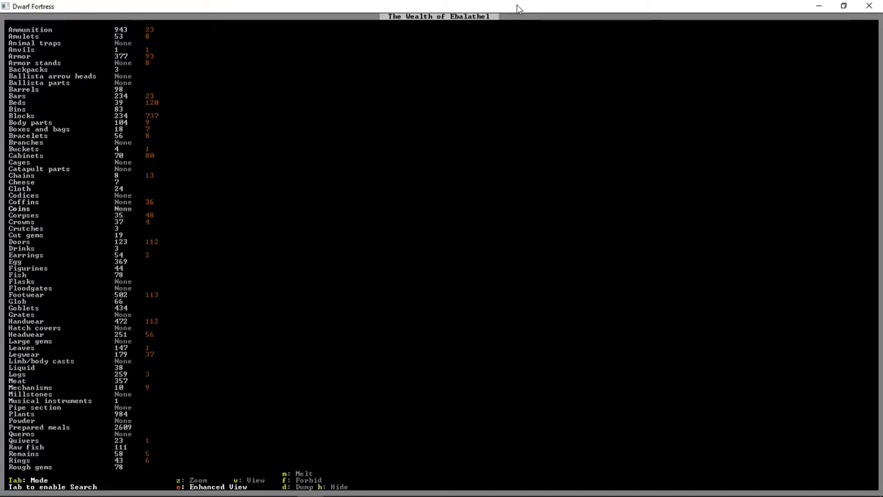
Step: Scroll the Ebalathel stocks list down to the rough gems breakdown
click(24, 268)
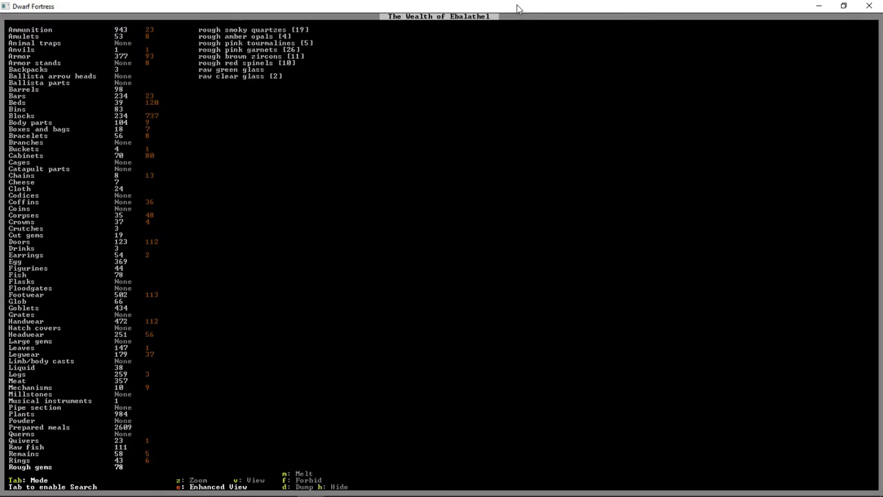
scroll(down, 3)
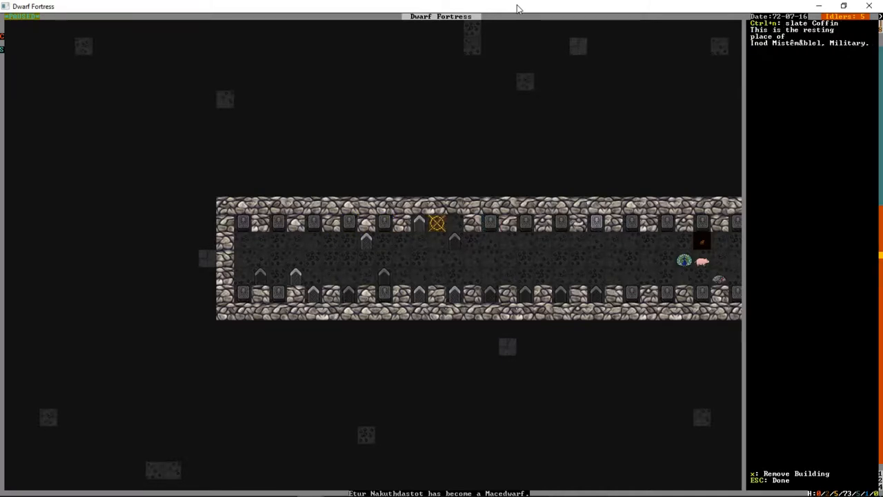
Step: Inspect a slate coffin in the tomb hall, then scroll to the open excavated floor
click(367, 276)
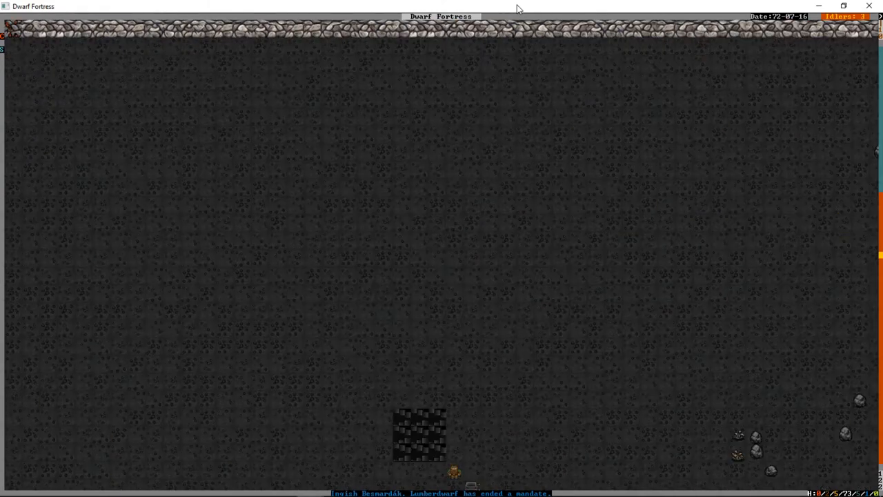
scroll(down, 3)
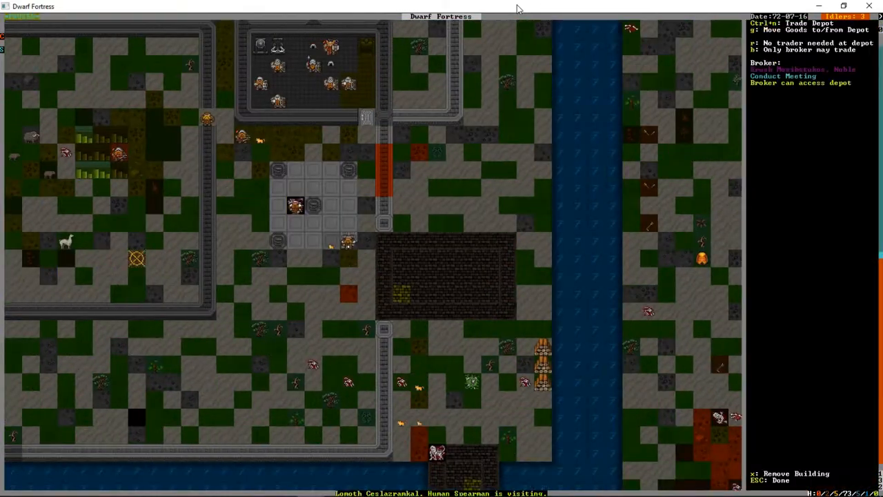
Step: Request a trader at the depot and mark finished craft goods for moving there
key(r)
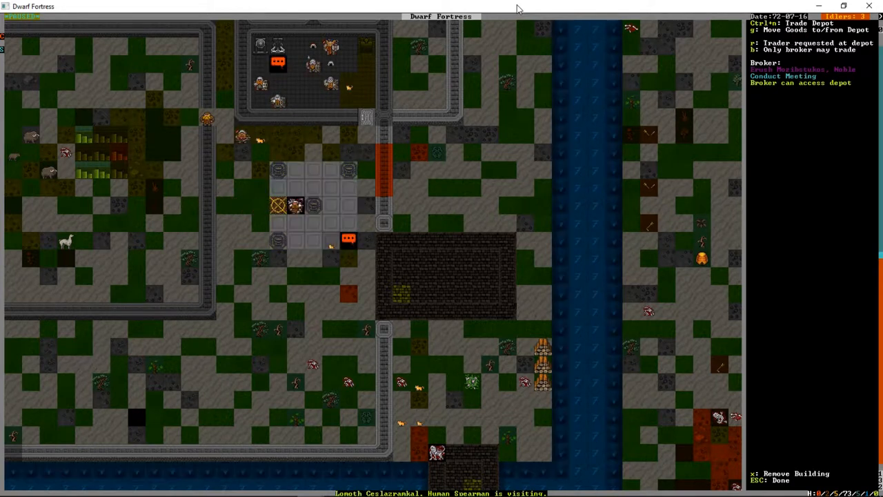
key(g)
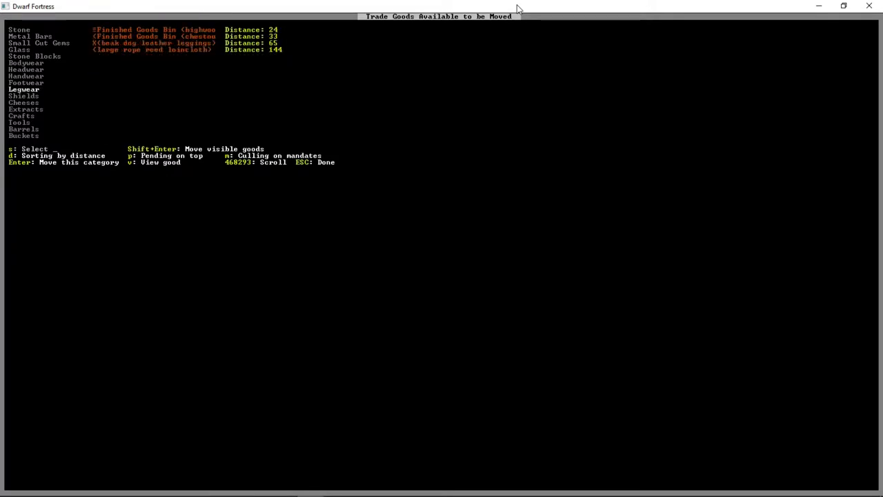
key(Return)
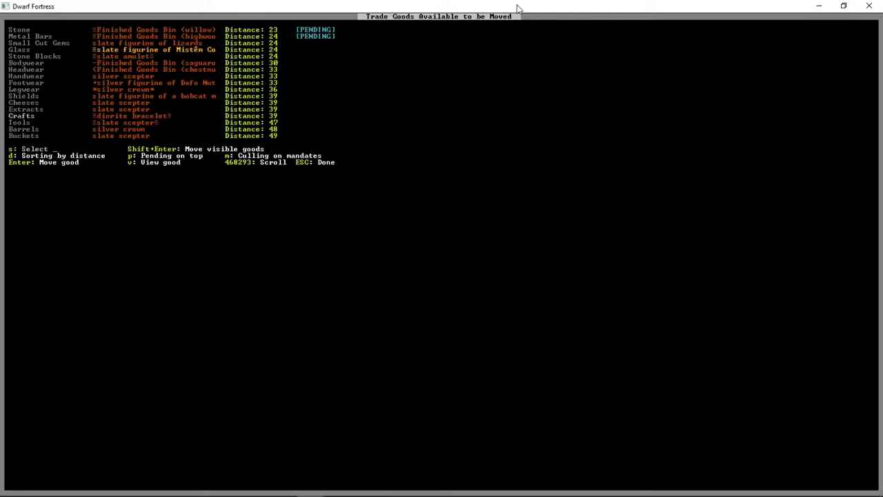
key(shift+enter)
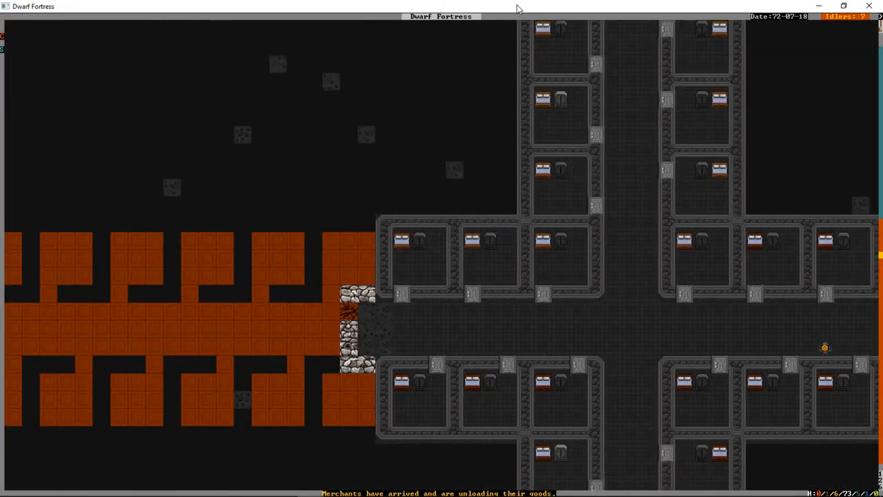
Step: Bring the trade depot back into view and follow a dwarf working near it
key(u)
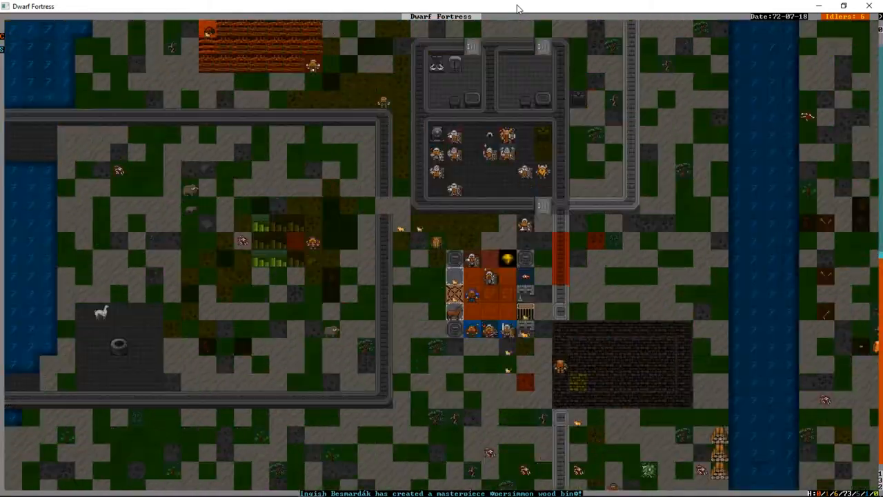
key(u)
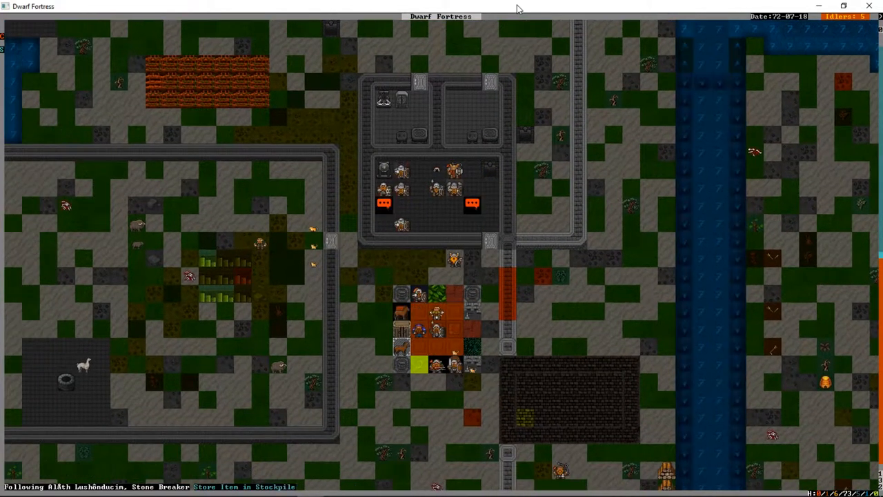
scroll(left, 3)
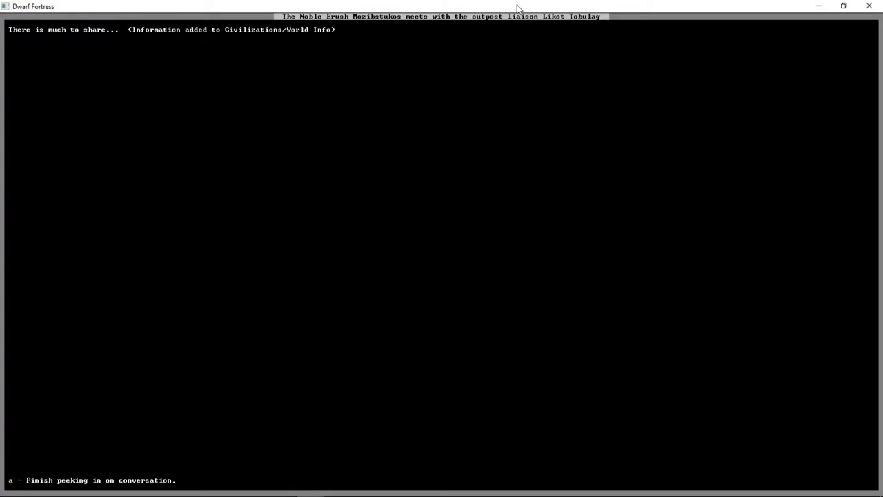
Step: Step through the liaison meeting, review the import agreement, and leave the merchants screen
key(a)
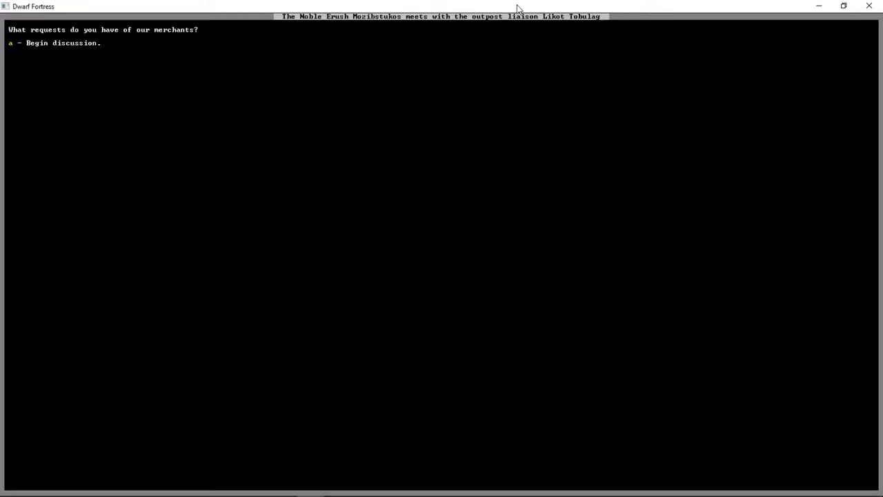
key(a)
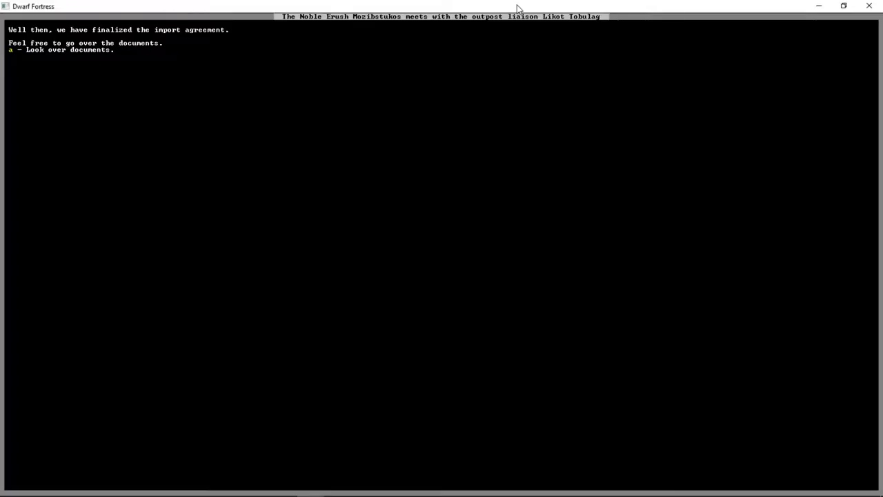
key(a)
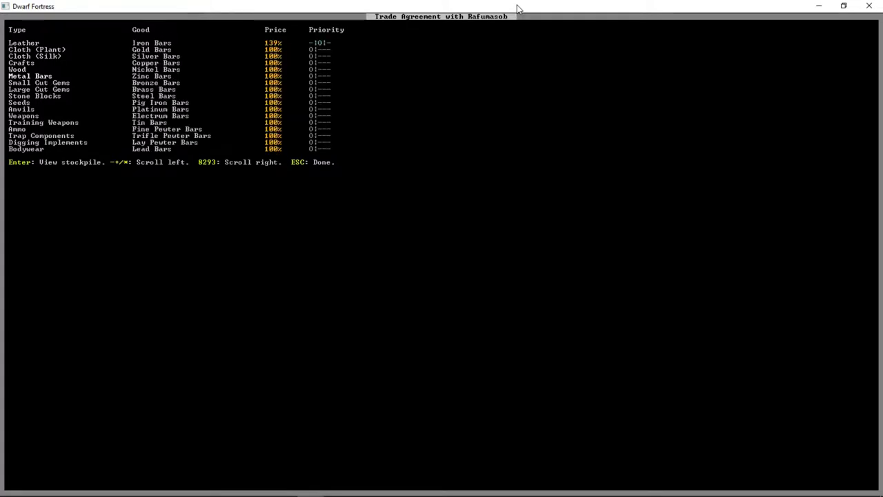
key(Escape)
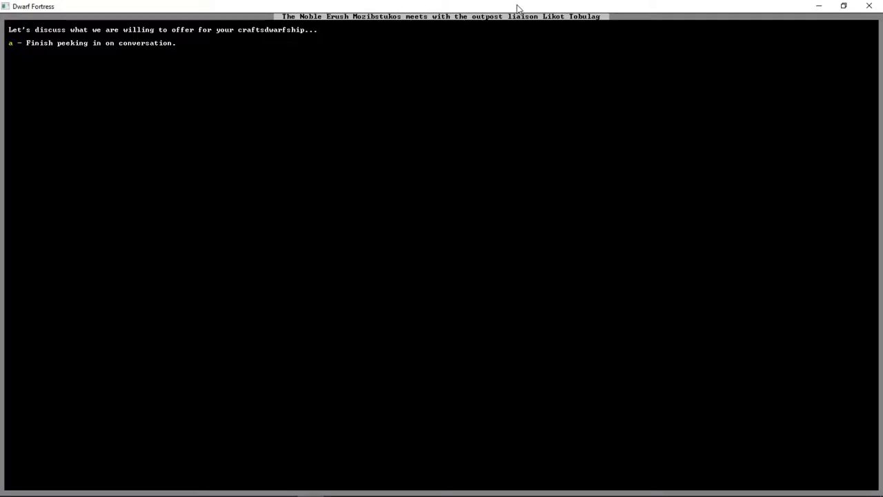
key(a)
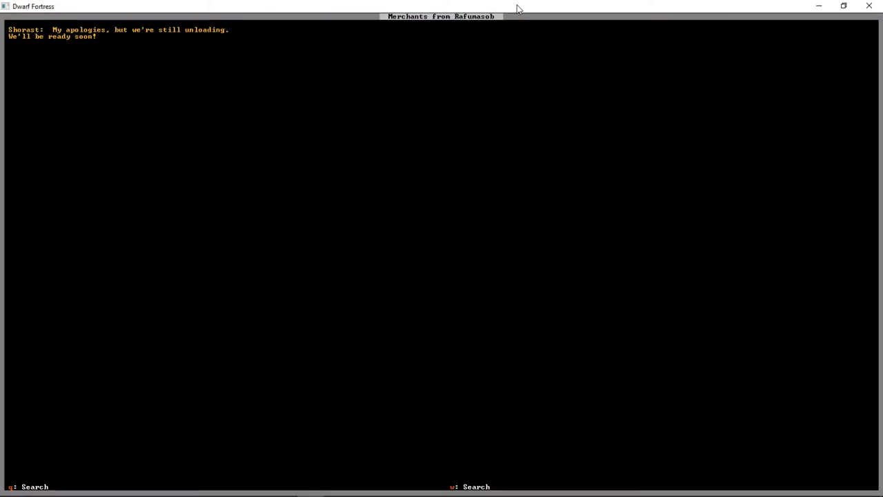
key(Escape)
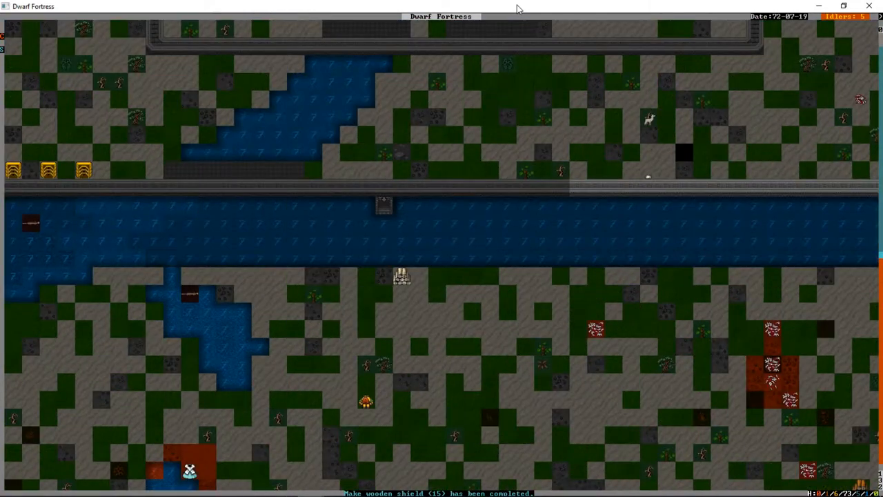
Step: Move down to the bedroom levels, scroll around the dormitories, and view the 106-citizen roster
key(u)
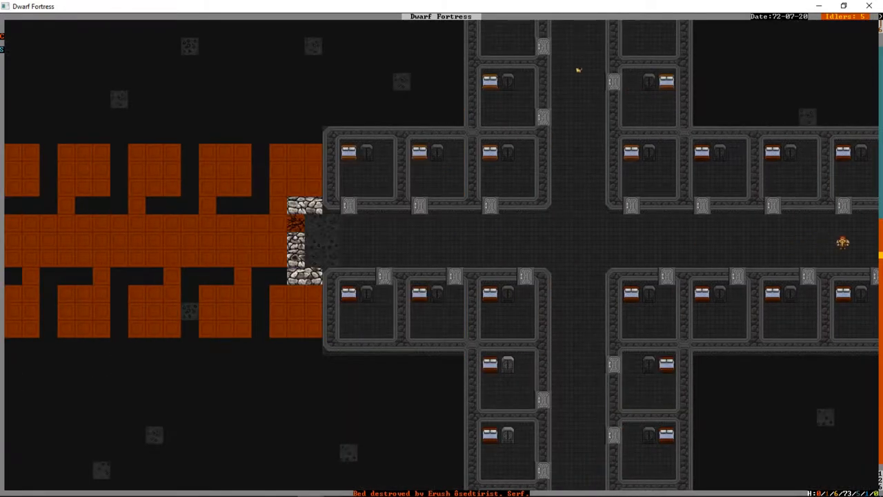
scroll(left, 3)
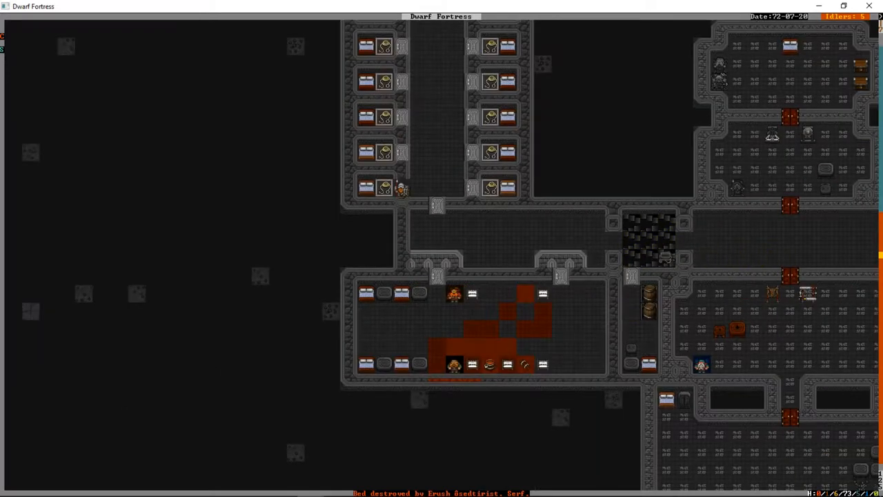
scroll(down, 3)
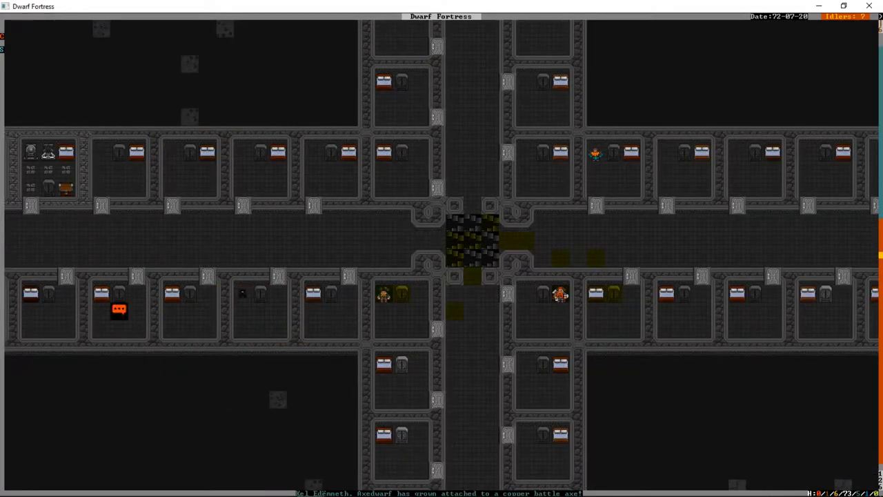
scroll(down, 3)
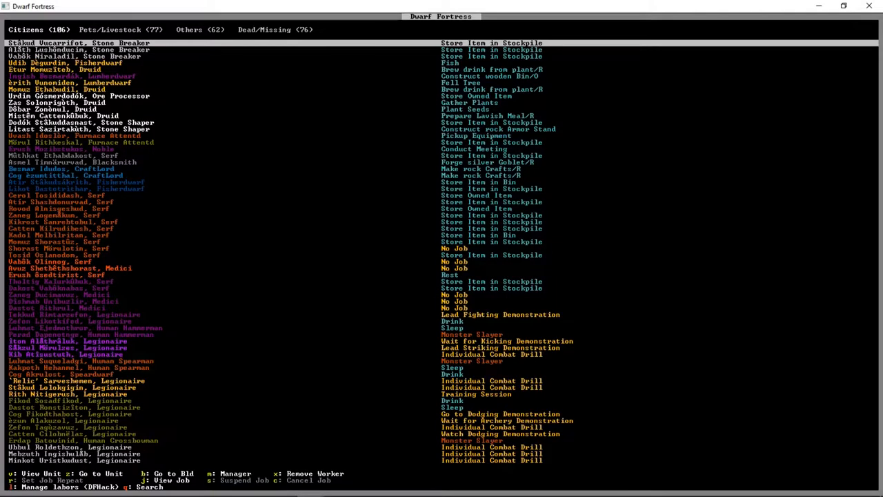
Step: Close the citizen roster to return to the furnished bedroom level
key(Escape)
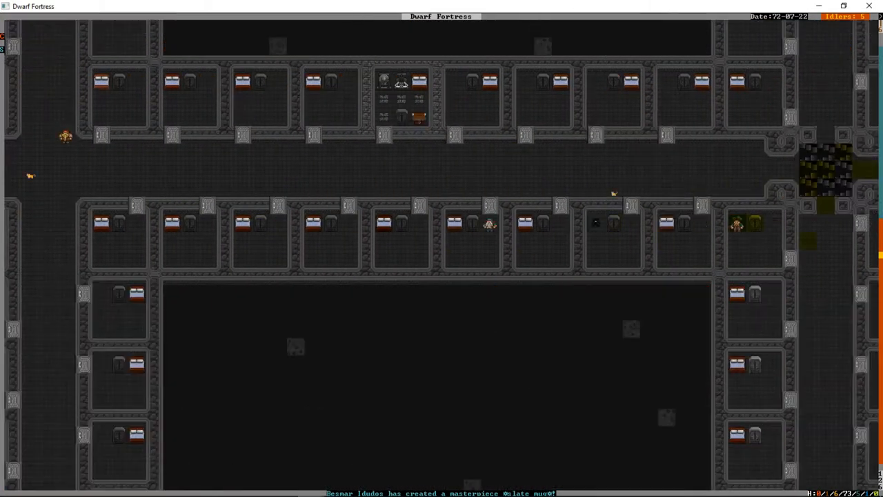
Step: Review the great hall's dig designations, then pan right toward the central rooms
key(d)
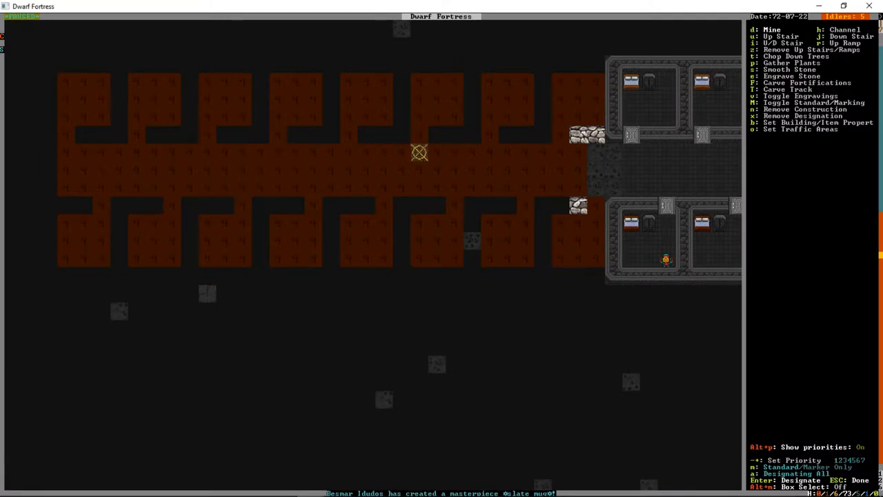
mouse_move(578, 188)
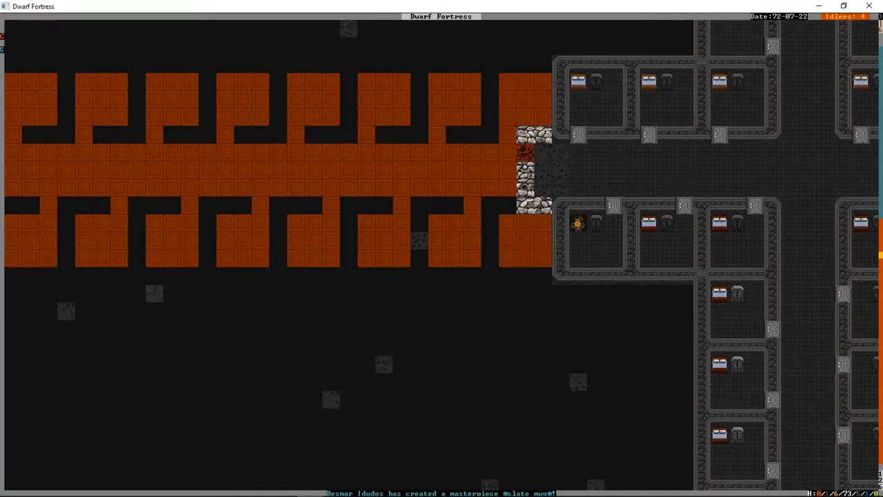
scroll(right, 3)
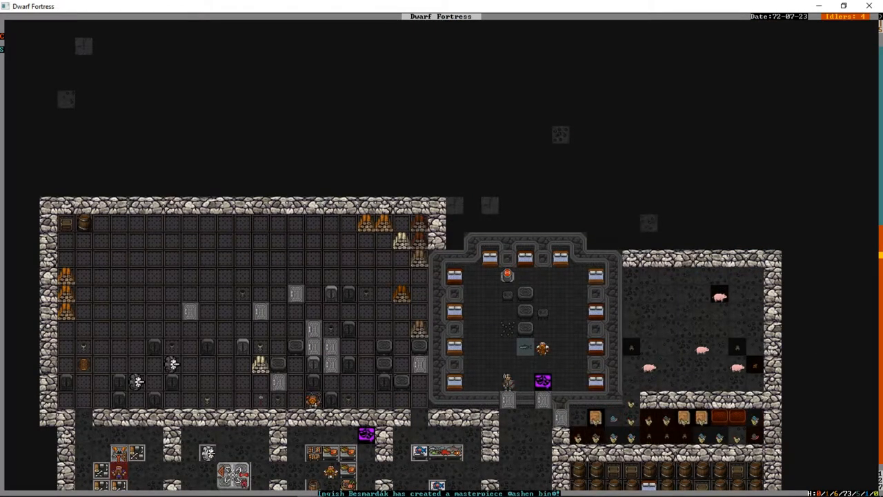
Step: Scroll down to the cavern enclosure and cycle through the quarantined dwarves one by one
scroll(down, 3)
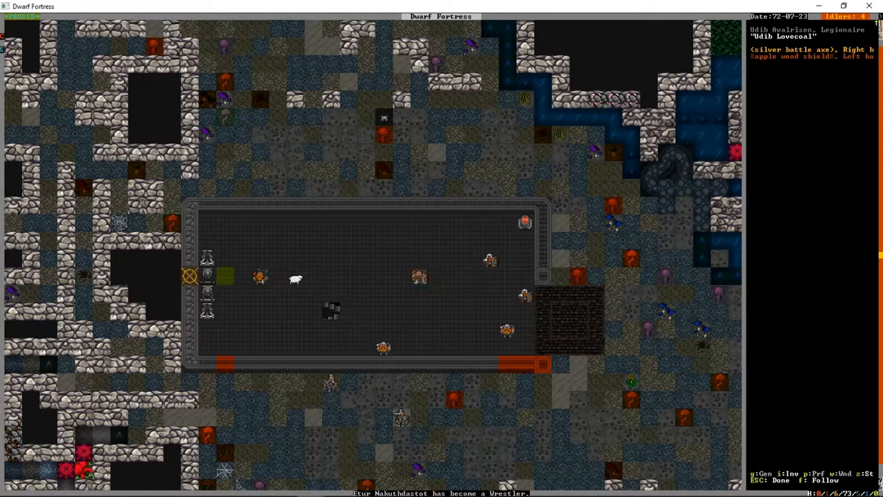
key(v)
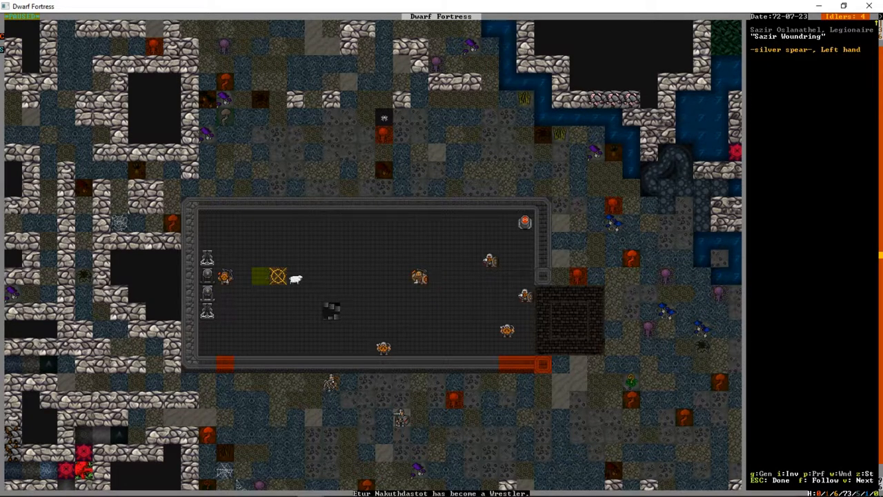
key(v)
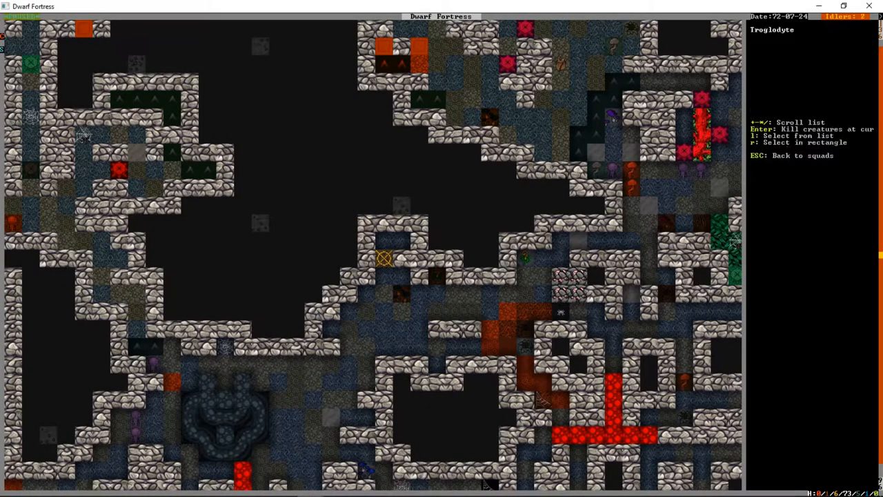
Step: Leave the squad kill-target screen and view the combat reports of legionaries, troglodytes, goblins and crundles
key(l)
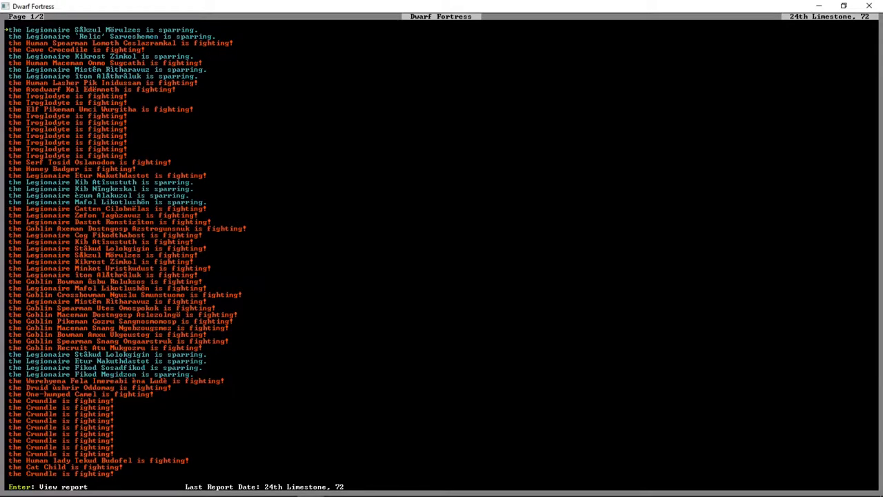
Step: Close the combat reports and return to the cavern training hall map
key(enter)
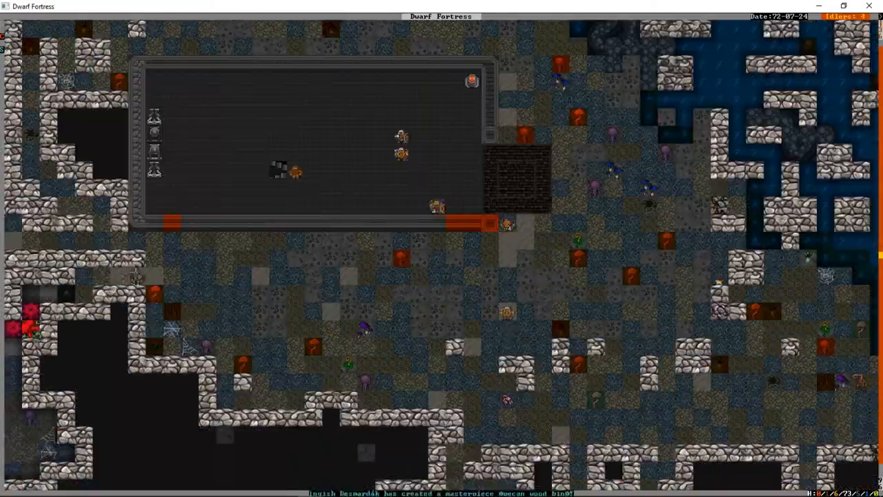
Step: Move the view from the caverns to the fortress workshop grid and crowded storerooms
scroll(down, 3)
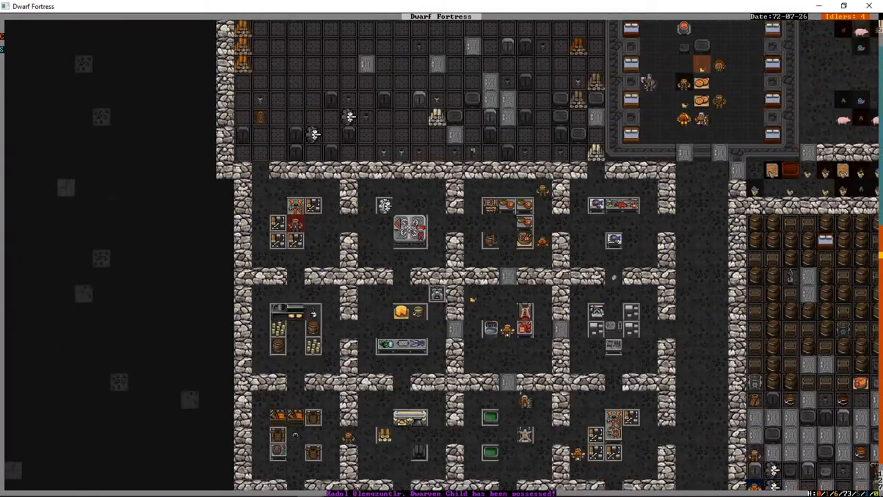
scroll(down, 3)
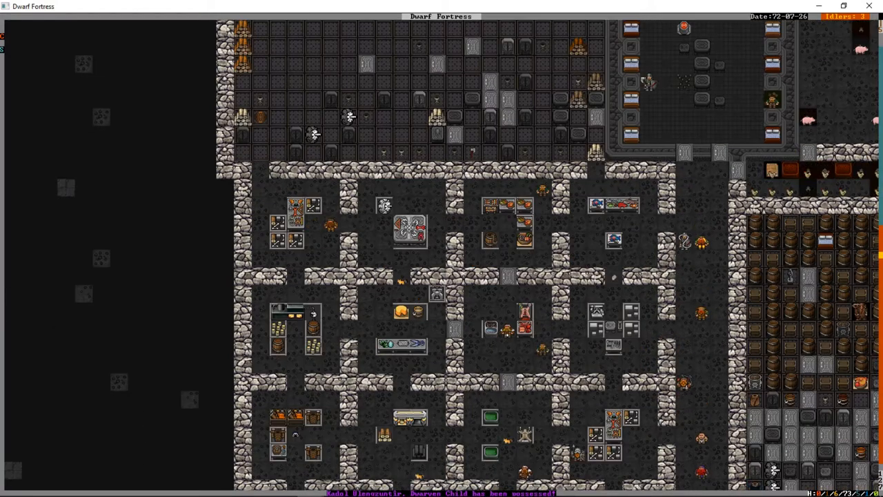
scroll(down, 3)
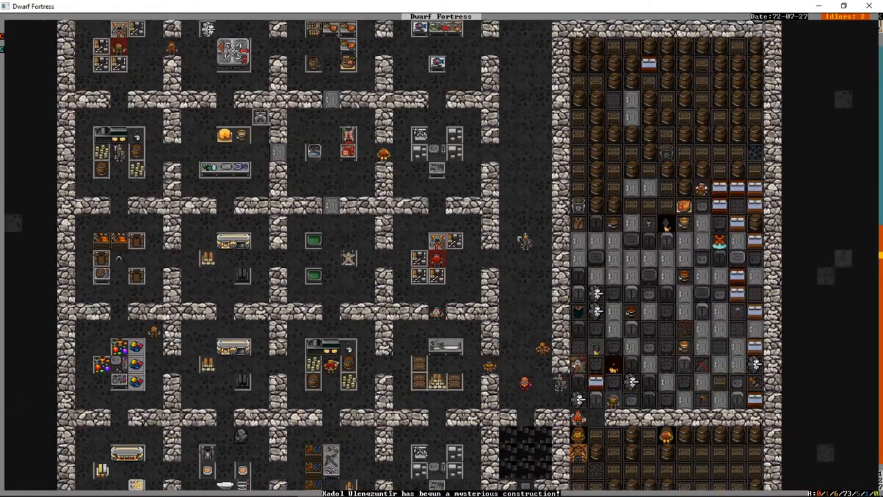
scroll(down, 3)
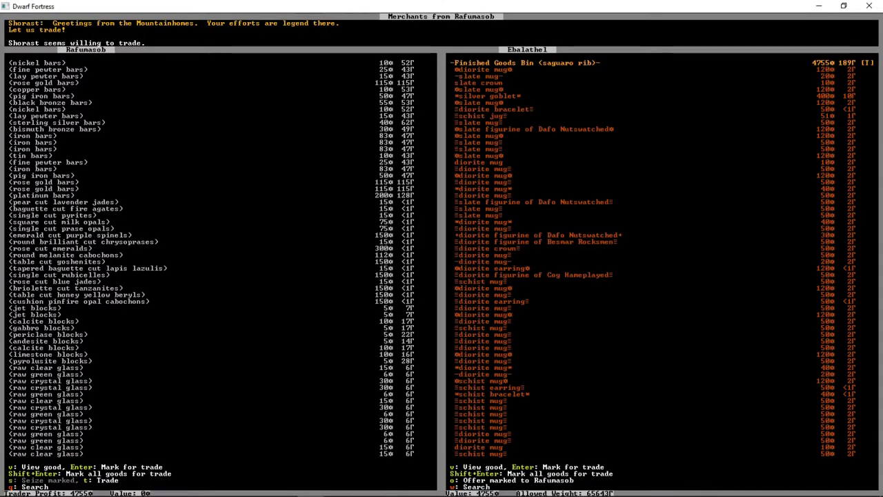
Step: Mark iron bars, raw glass and slate goods for trade with the Rafumasob merchants
scroll(down, 3)
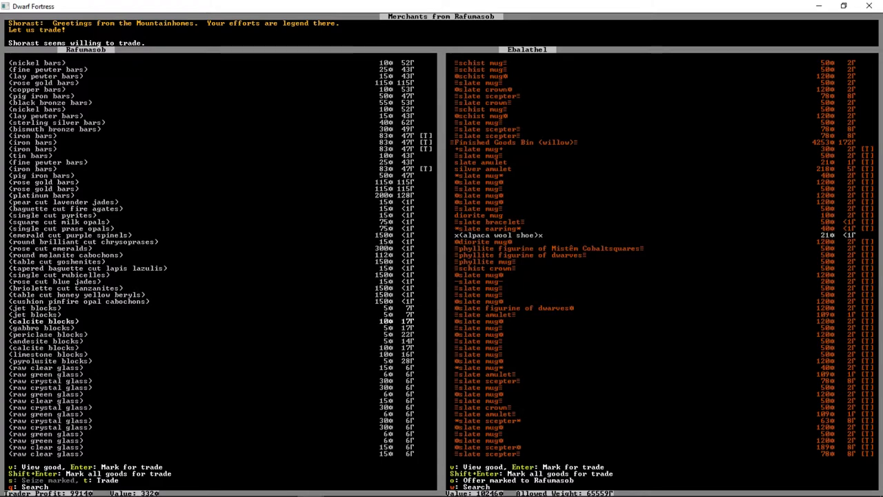
click(48, 401)
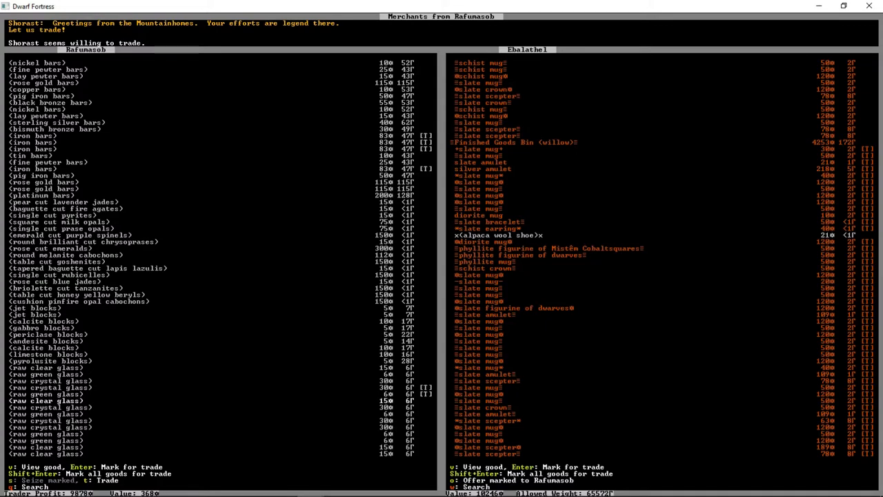
Step: Browse the merchants' goods down to their waterskins, flasks, toys and cages
scroll(down, 3)
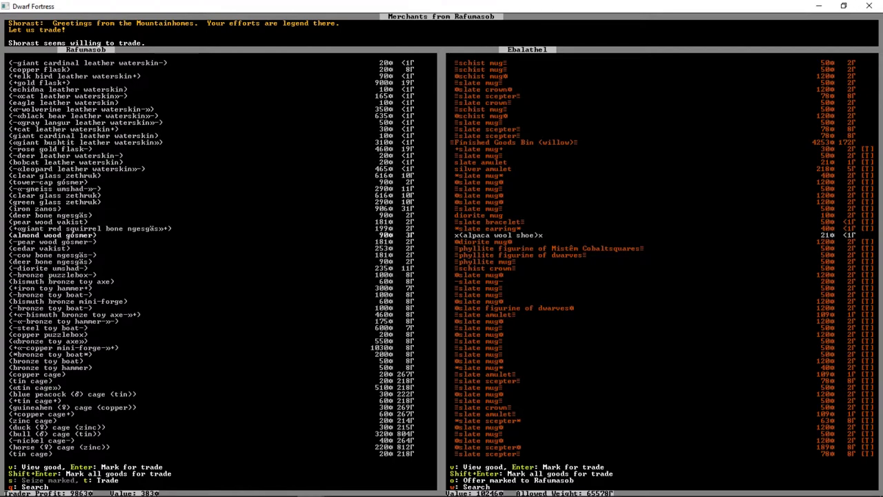
scroll(down, 3)
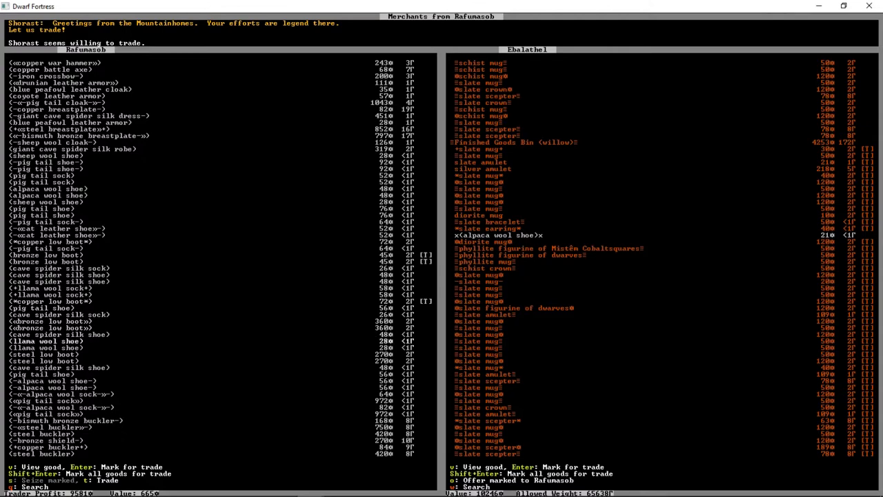
Step: Mark both steel low boots for trade, bringing requested goods value to 1853
click(43, 361)
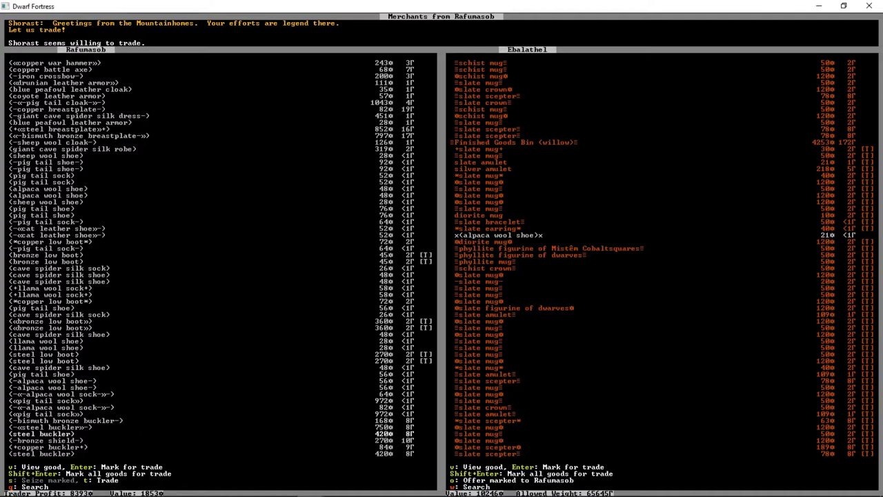
scroll(down, 3)
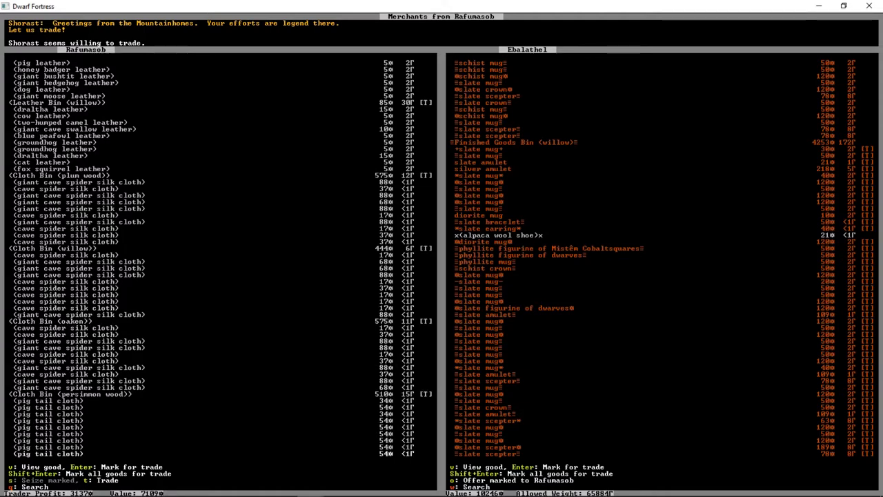
Step: Browse the merchants' list past the plump helmets to their thread and yarn goods
scroll(down, 3)
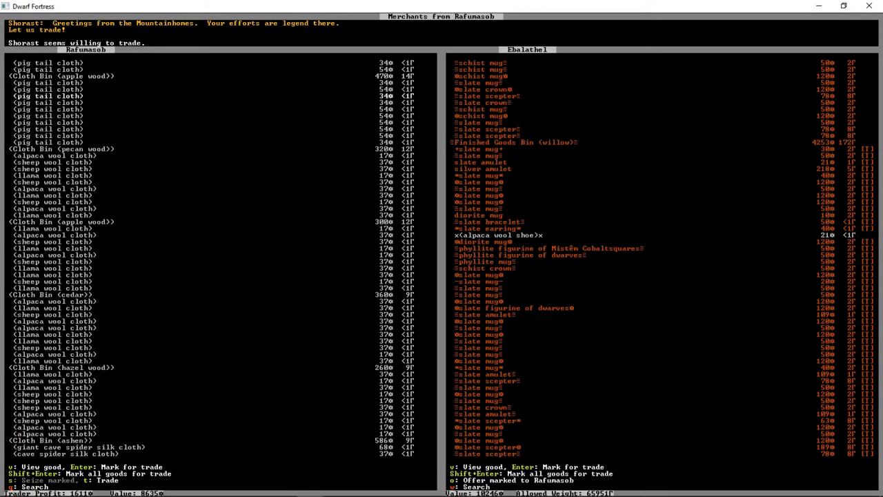
scroll(down, 3)
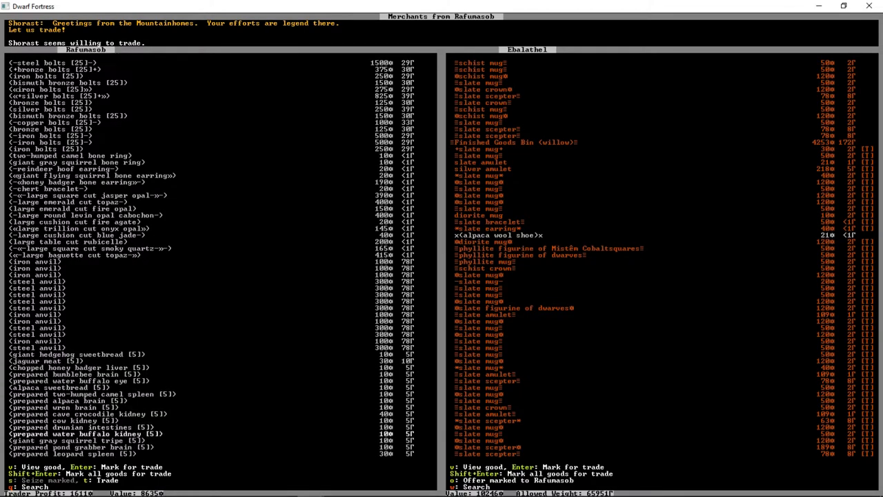
scroll(down, 3)
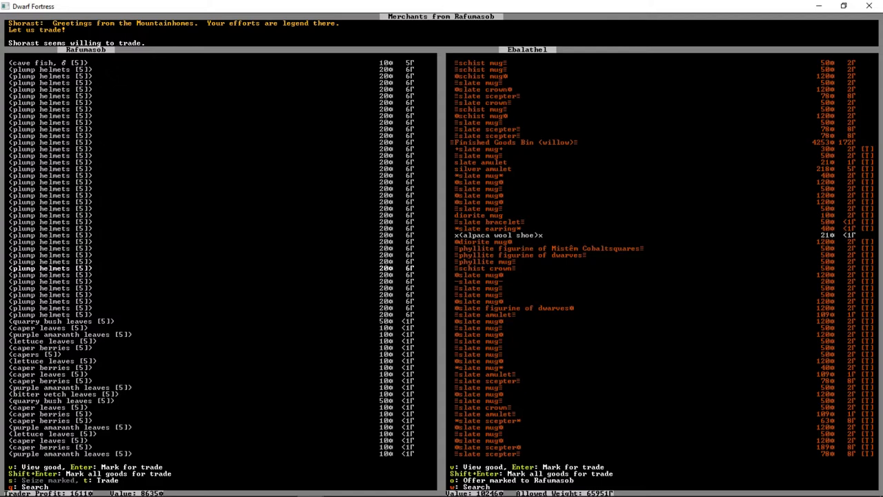
scroll(down, 3)
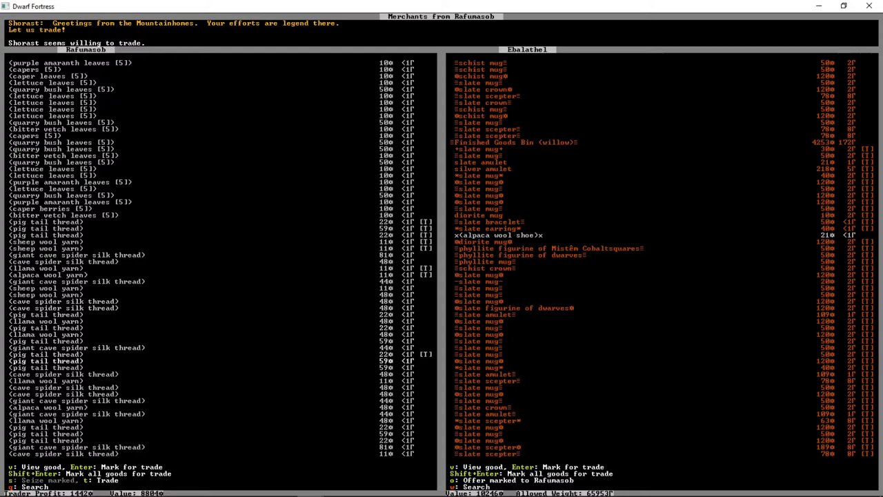
Step: Leave trading, glance at the combat reports, and return to the pillared great hall map
key(t)
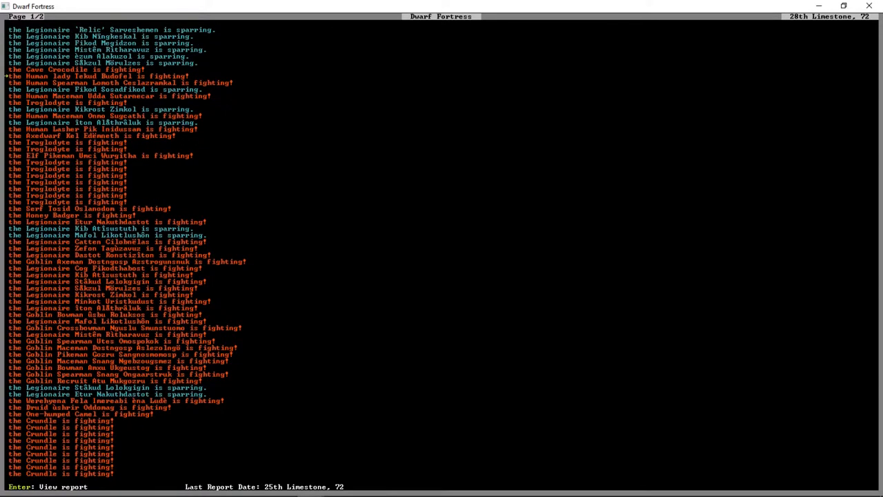
key(enter)
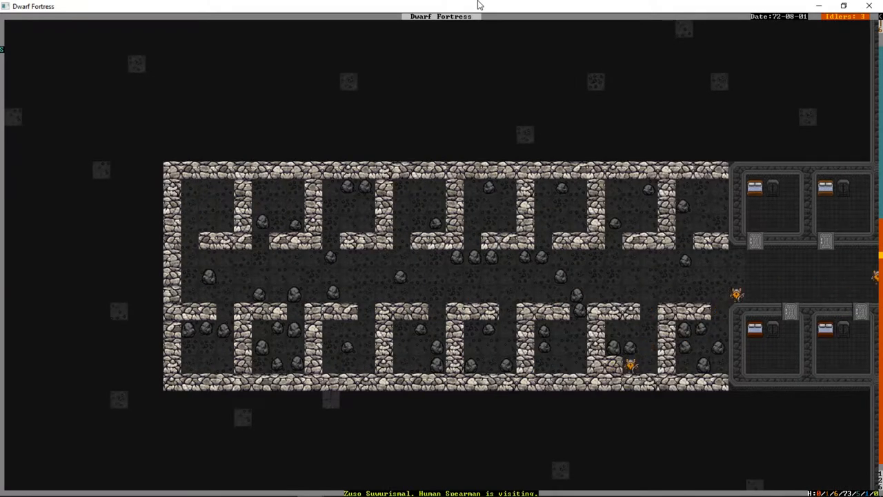
Step: Check the visitors in the units list, then jump to the riverside bedroom area
key(d)
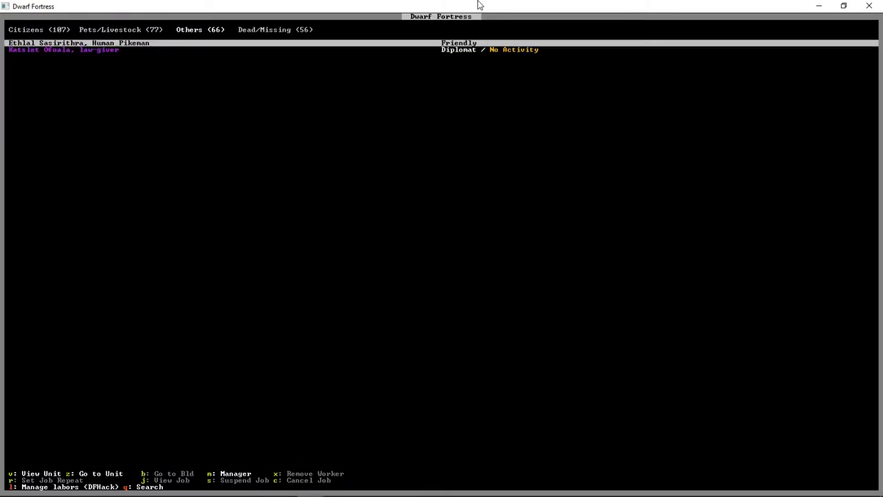
key(Escape)
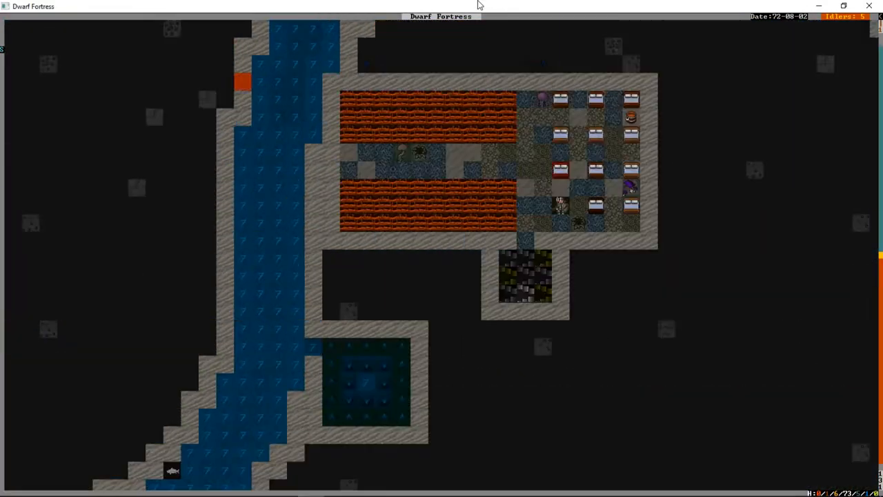
key(d)
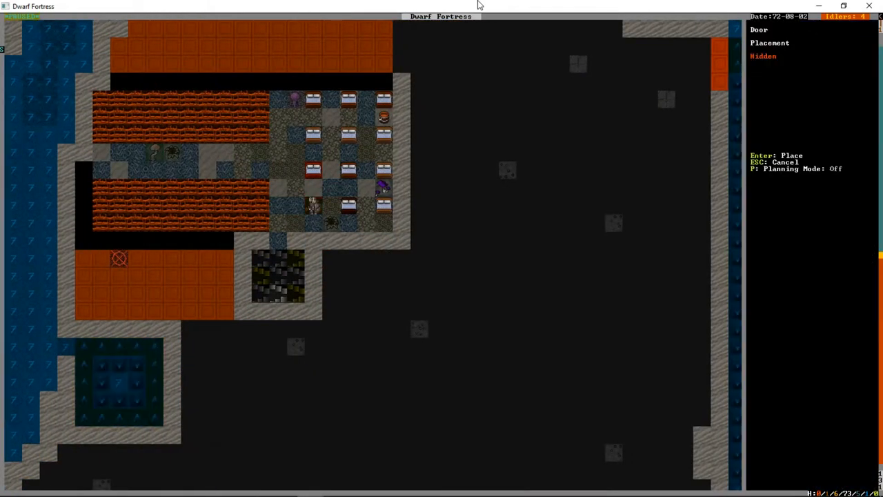
key(Return)
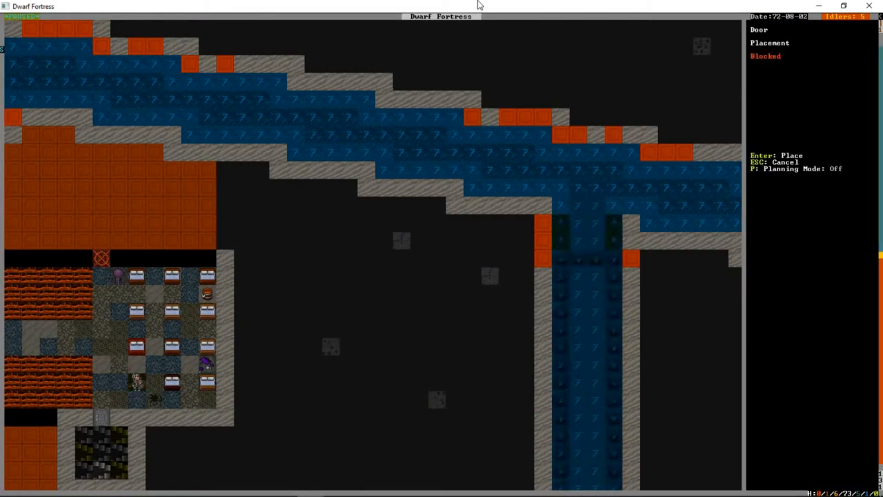
mouse_move(226, 205)
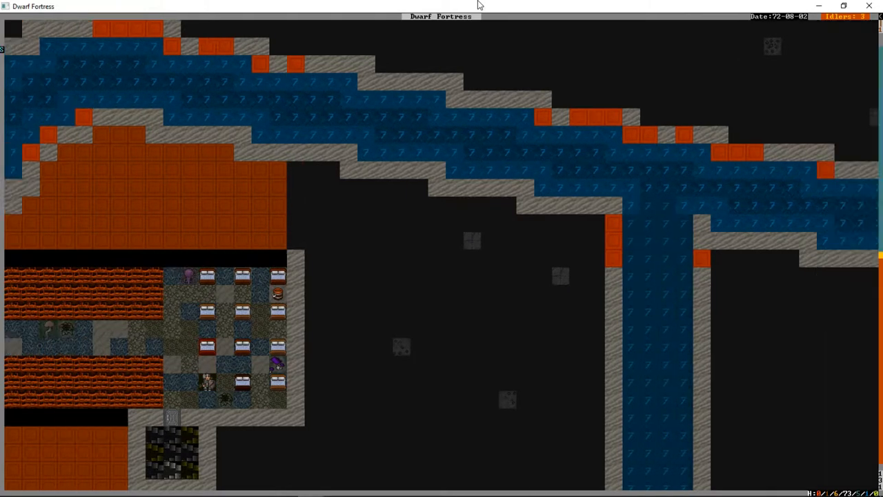
key(d)
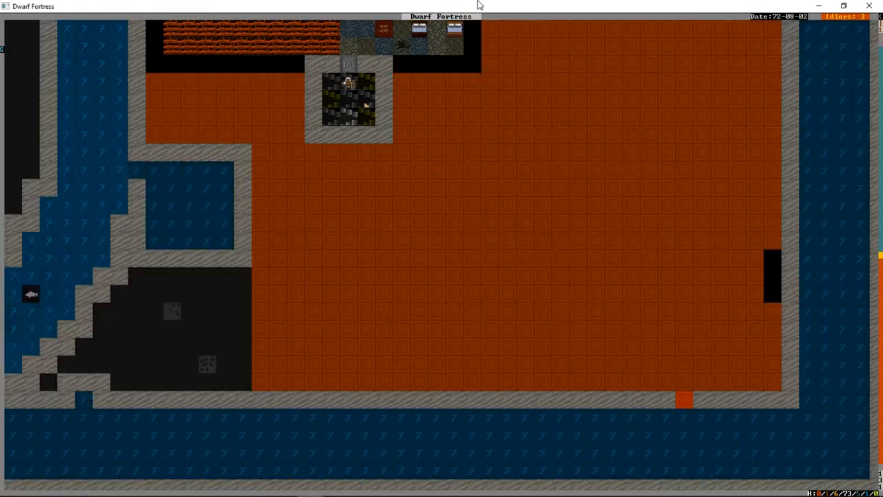
Step: Open and reopen the designation options while inspecting the area near the great hall level
key(d)
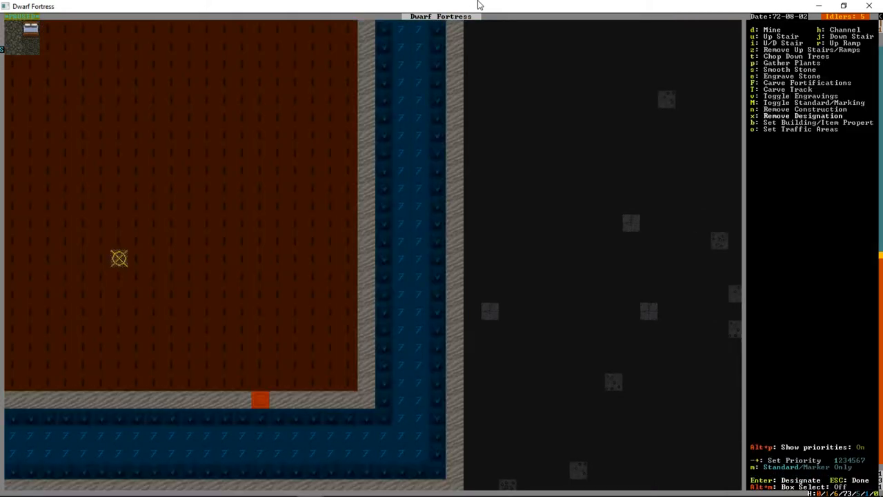
mouse_move(260, 400)
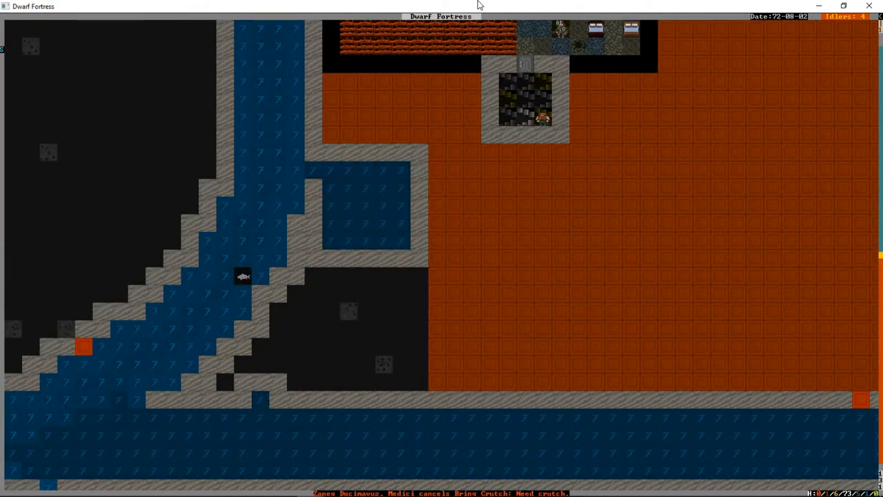
key(d)
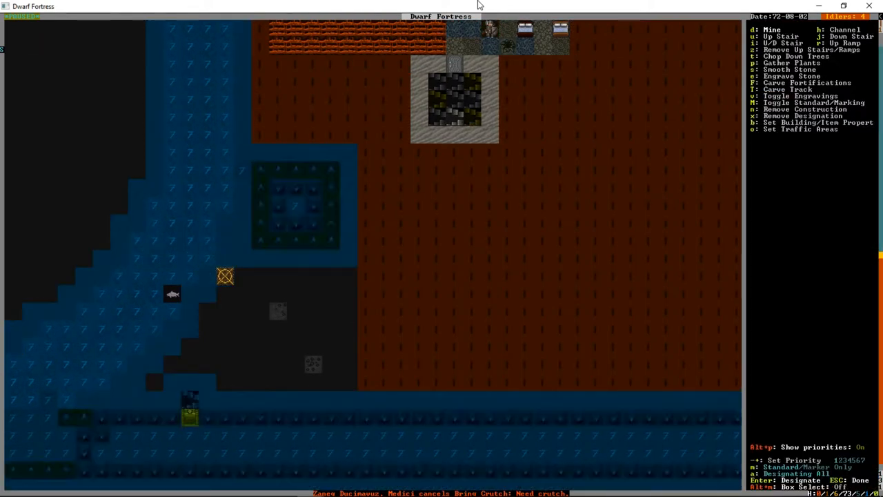
mouse_move(348, 382)
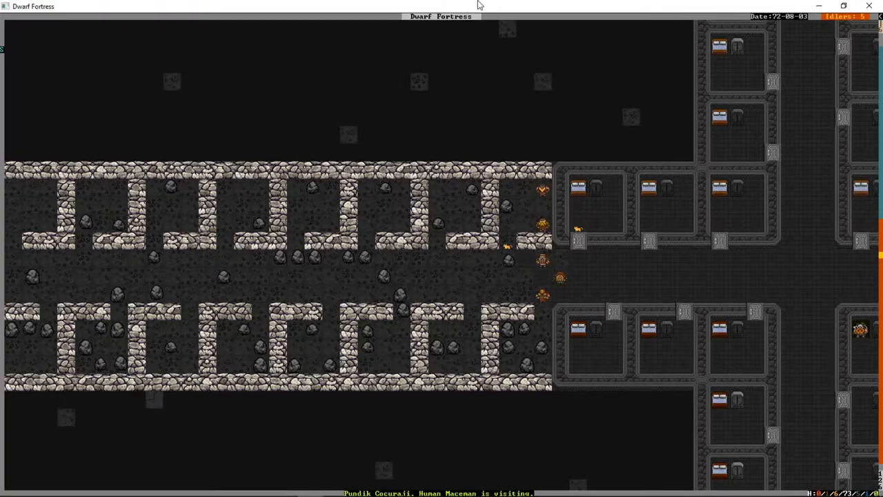
Step: Descend to the caverns and view the citizen list as the saguaro rib vakist heirloom is announced
key(u)
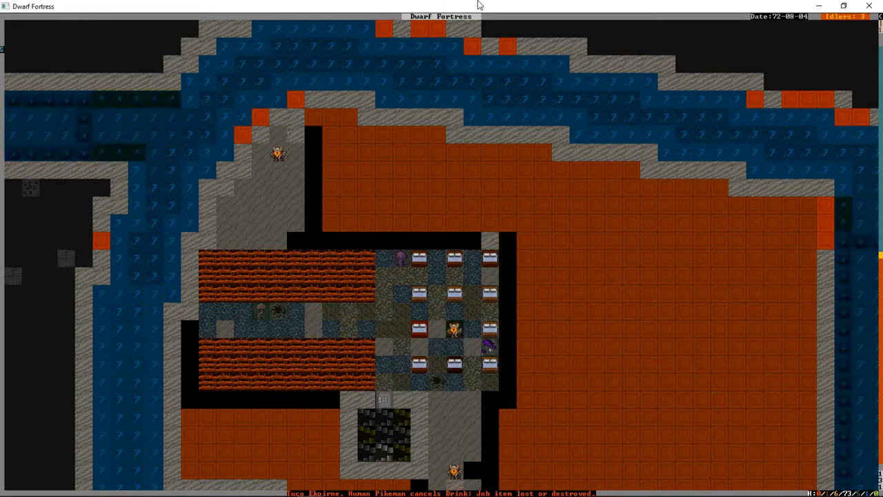
key(u)
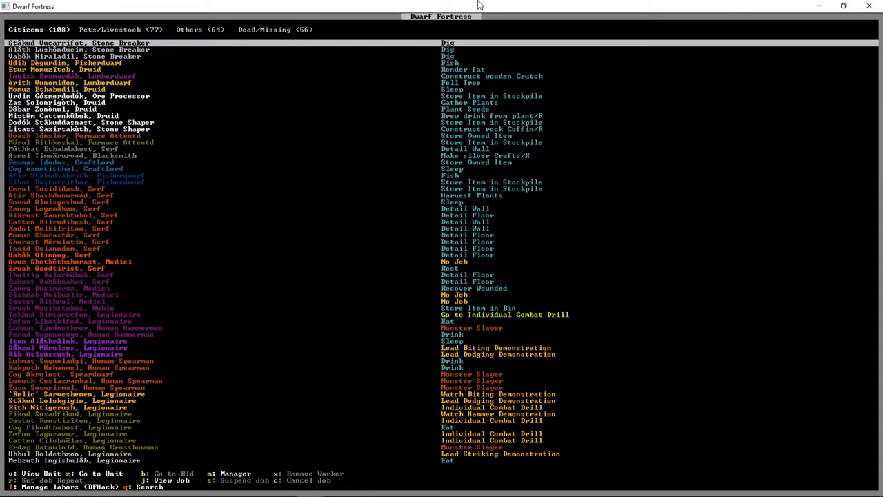
click(199, 29)
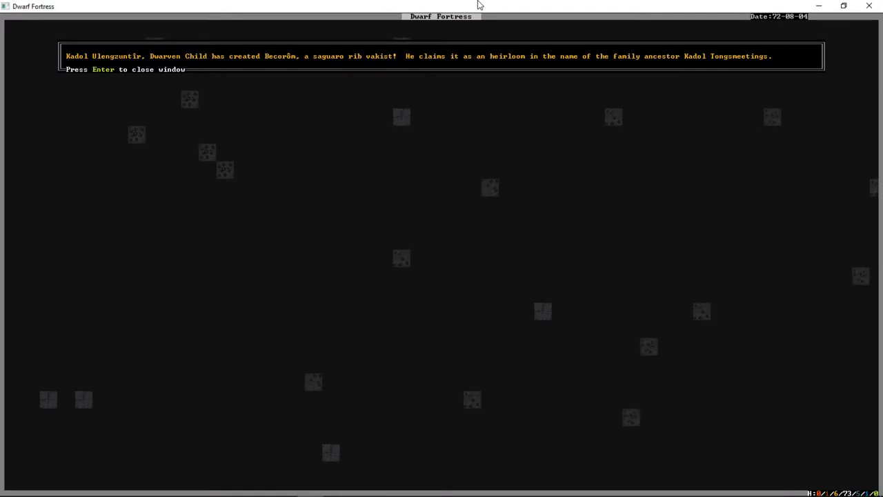
Step: Read the saguaro rib vakist's details and its highest-quality percussion instrument description
key(Return)
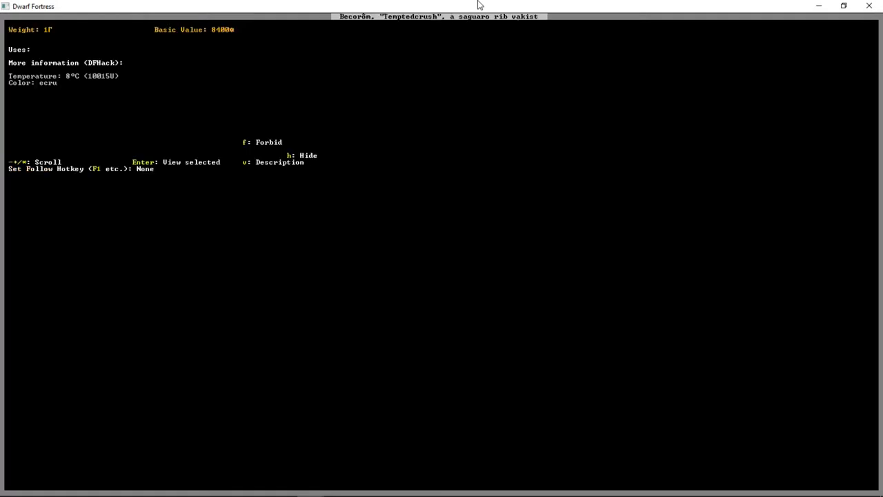
key(v)
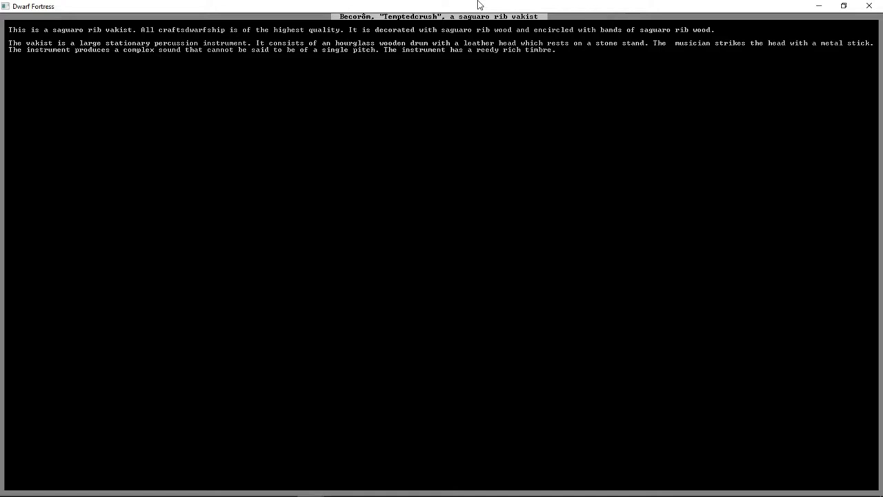
key(Escape)
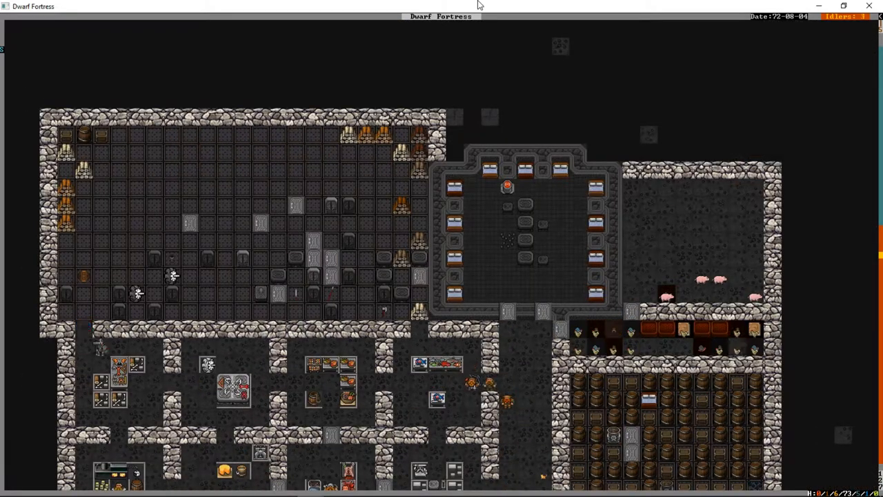
scroll(down, 3)
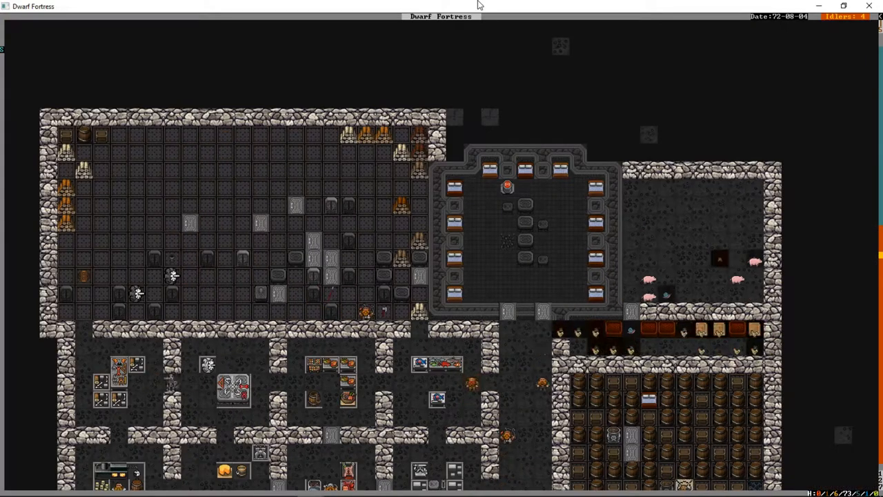
scroll(down, 3)
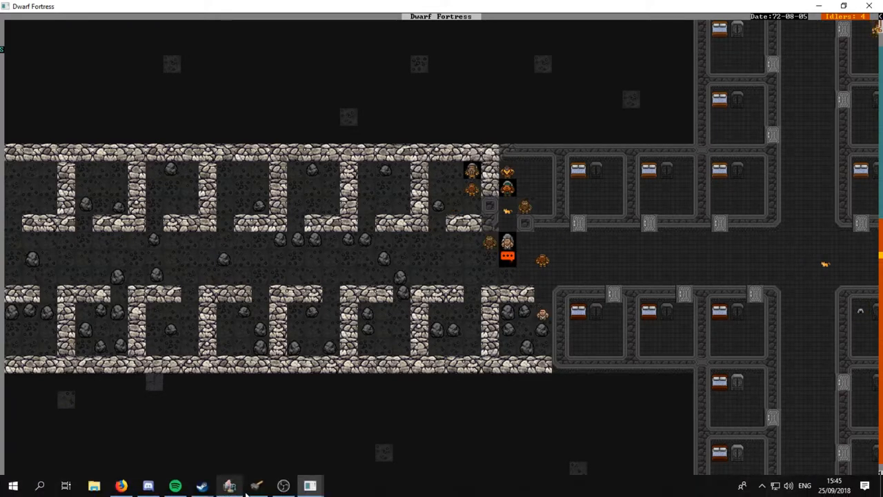
Step: Bring up Dwarf Therapist and scroll the Labors Full grid of dwarves by profession
click(229, 485)
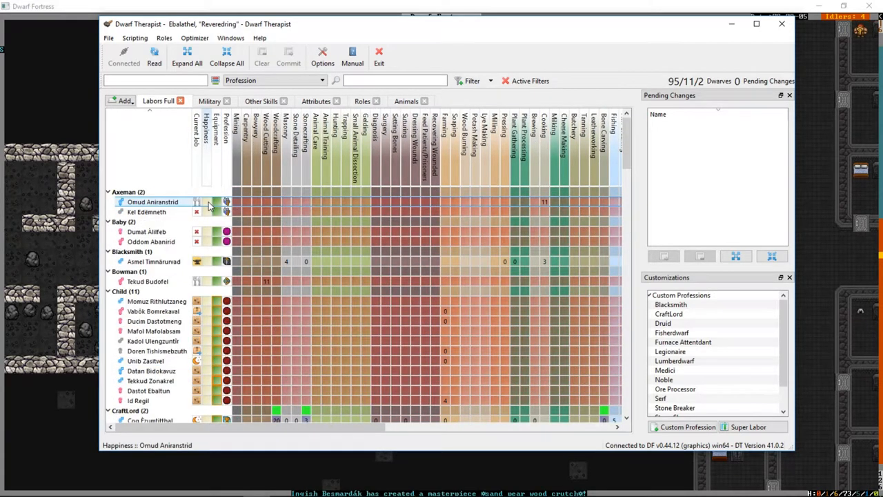
scroll(down, 3)
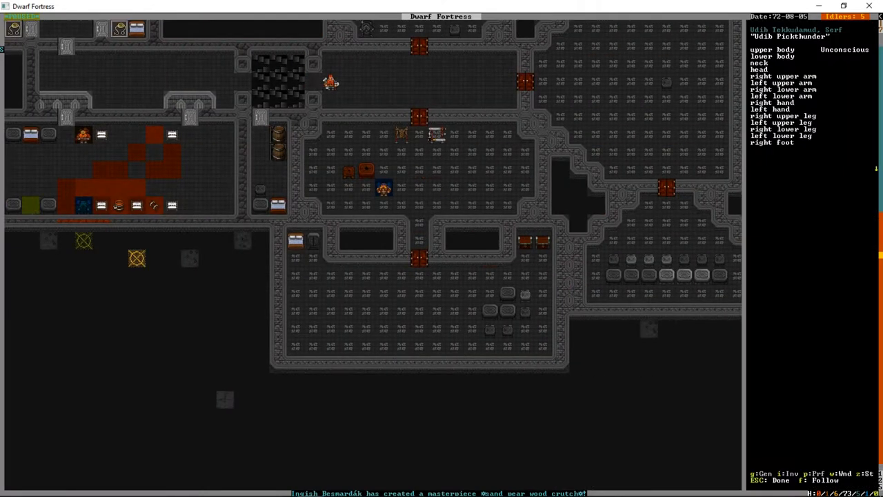
Step: Scroll across the fortress core to inspect the nearby merchants and caravan animals
scroll(right, 3)
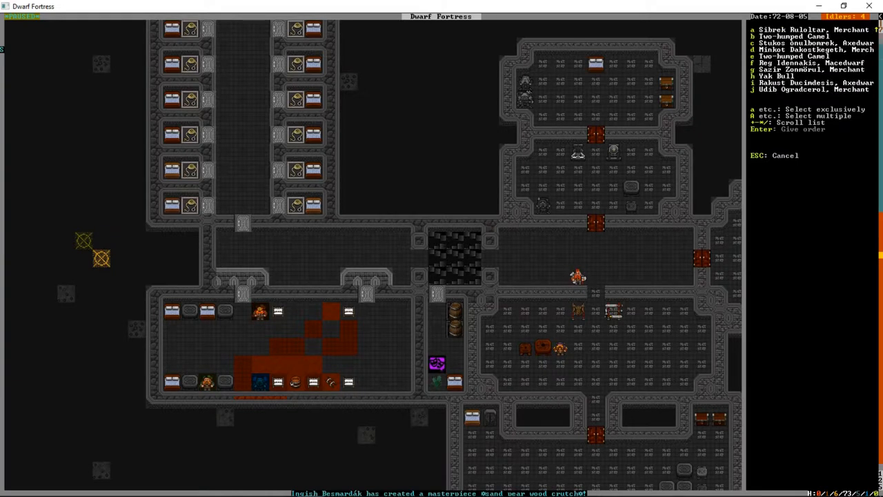
scroll(down, 3)
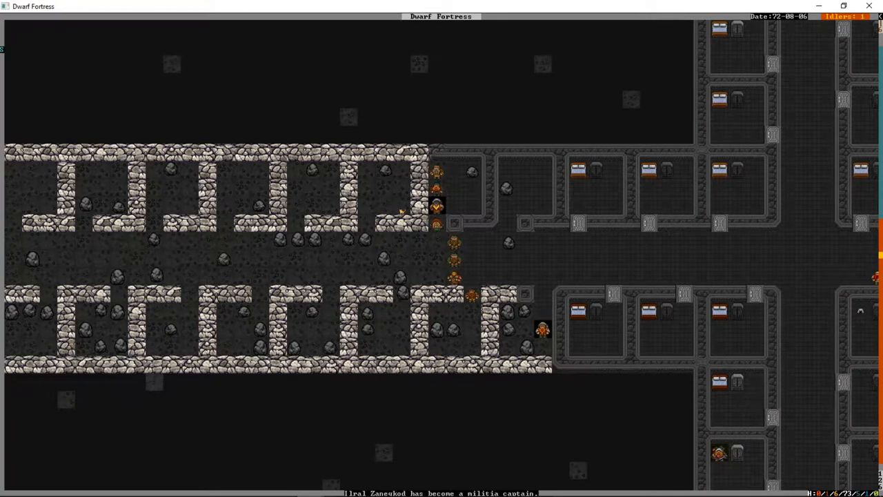
Step: Unpause the game and pan from the great hall to the bedroom corridors
key(u)
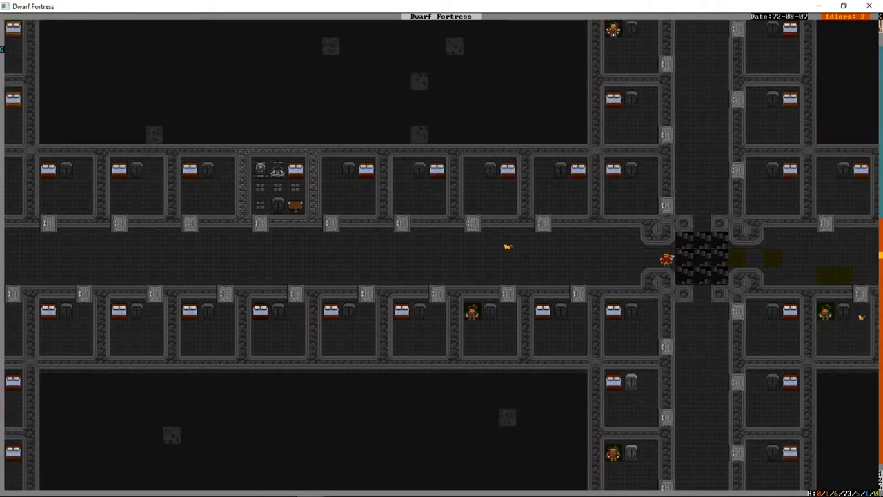
scroll(left, 3)
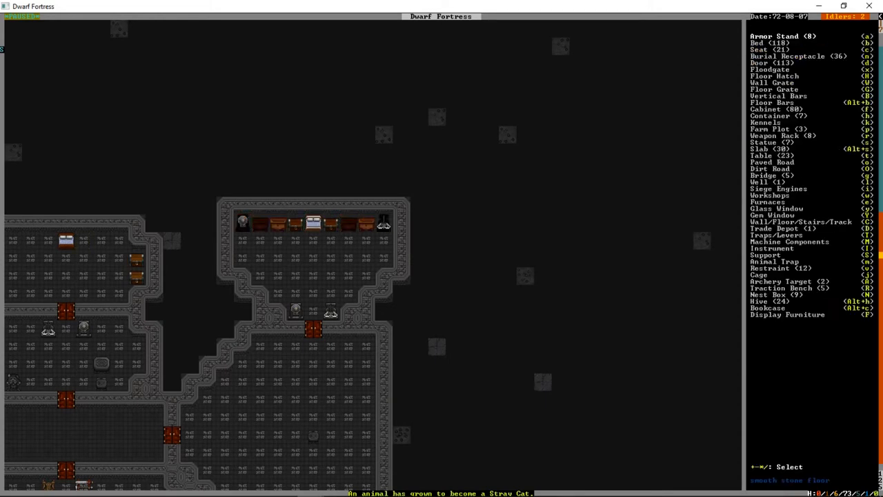
Step: Show the buildable furniture and structures list over the upper dining halls
click(764, 115)
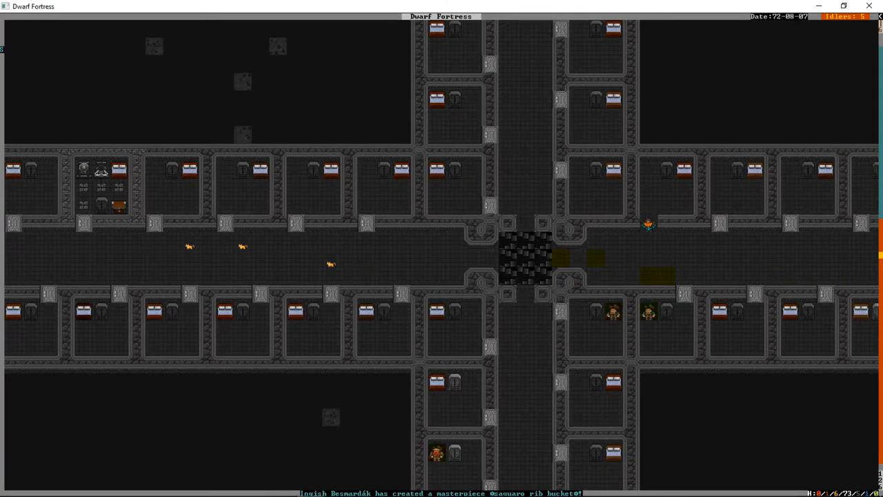
Step: Scroll the bedroom hub and move to the workshop, barracks and food storage level
scroll(down, 3)
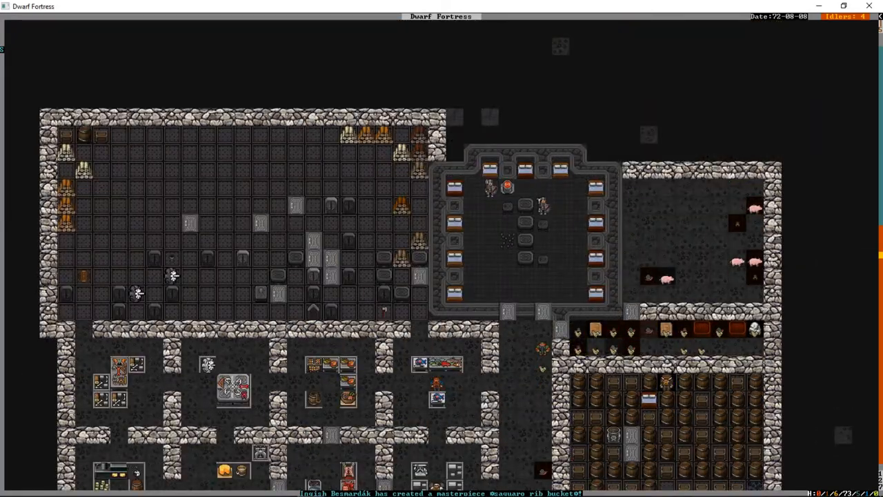
key(u)
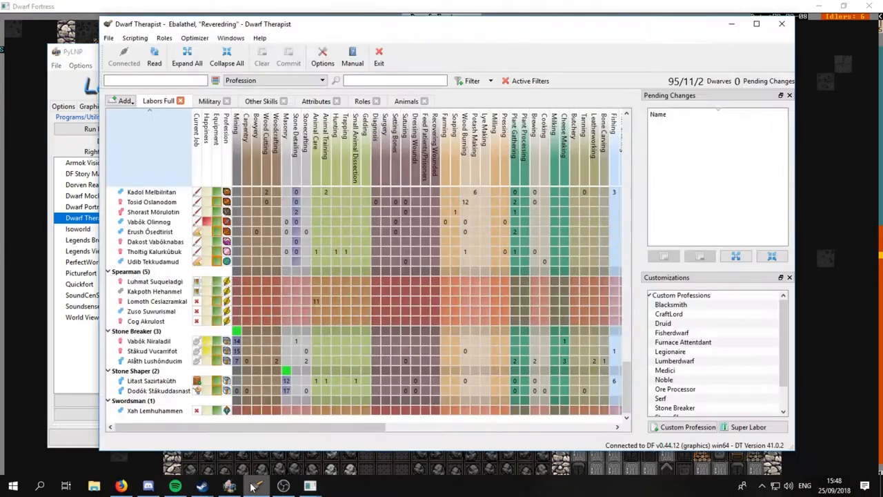
Step: Reload the dwarf roster in Dwarf Therapist and return to the fortress window
click(154, 55)
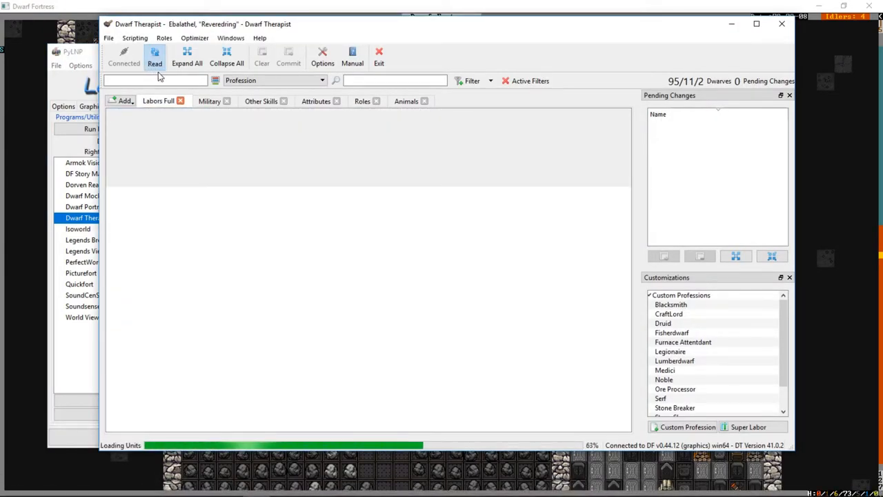
click(154, 55)
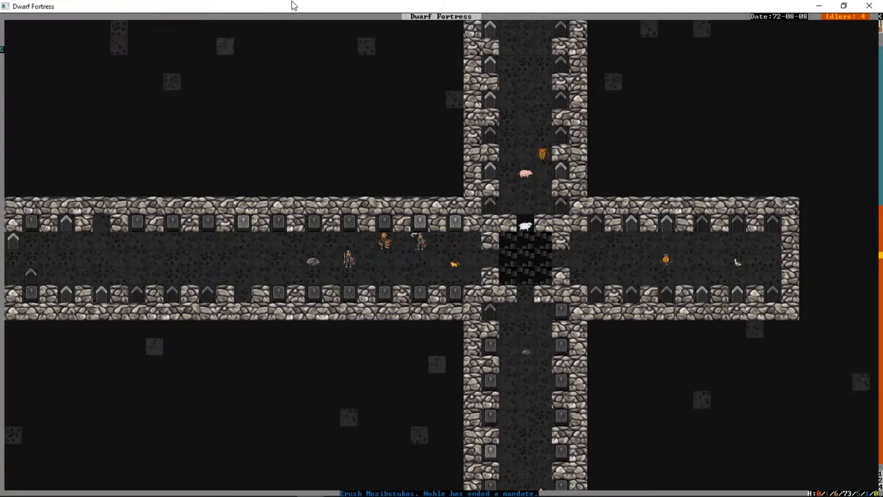
Step: Pan across the coffin-lined, cross-shaped crypt corridors of the tomb level
scroll(right, 3)
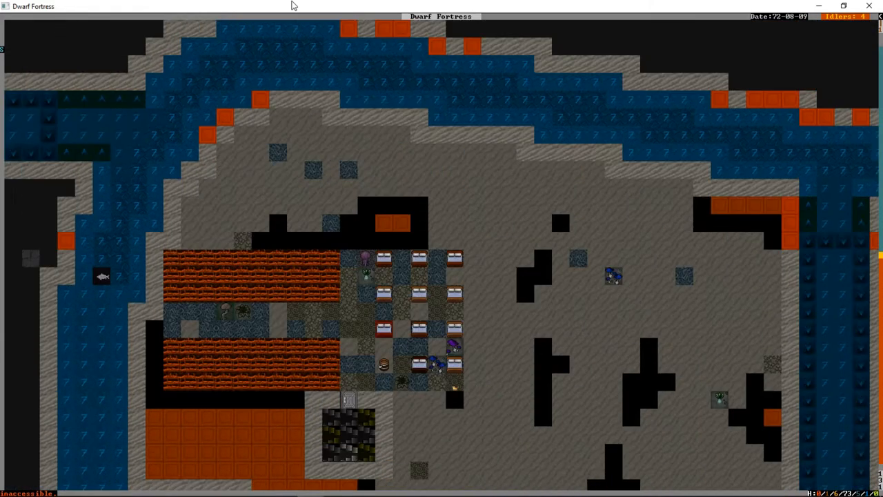
Step: Scroll around the walled quarantine enclosure with beds beside the cavern lake
scroll(down, 3)
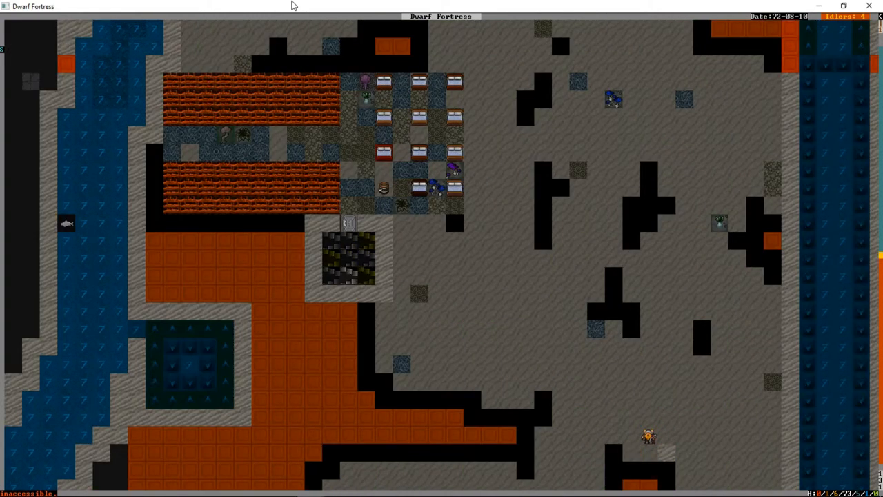
scroll(down, 3)
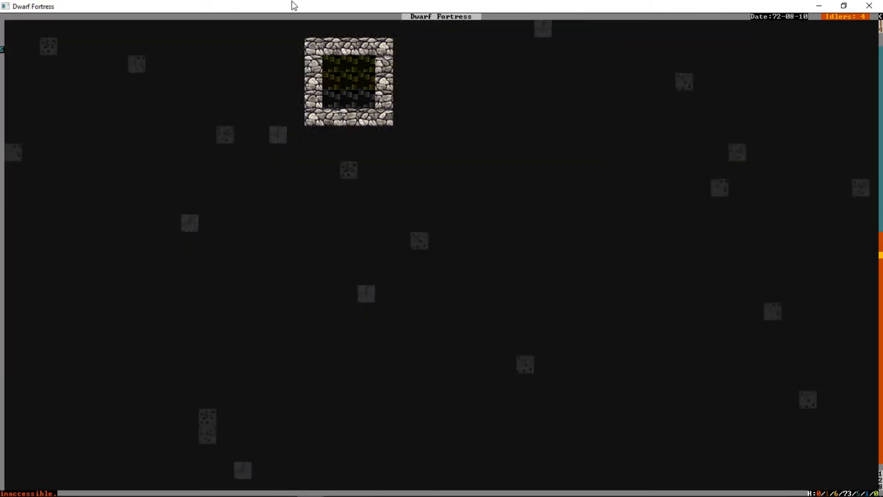
Step: Designate the tunnel rock leading up from the stone room for mining
key(d)
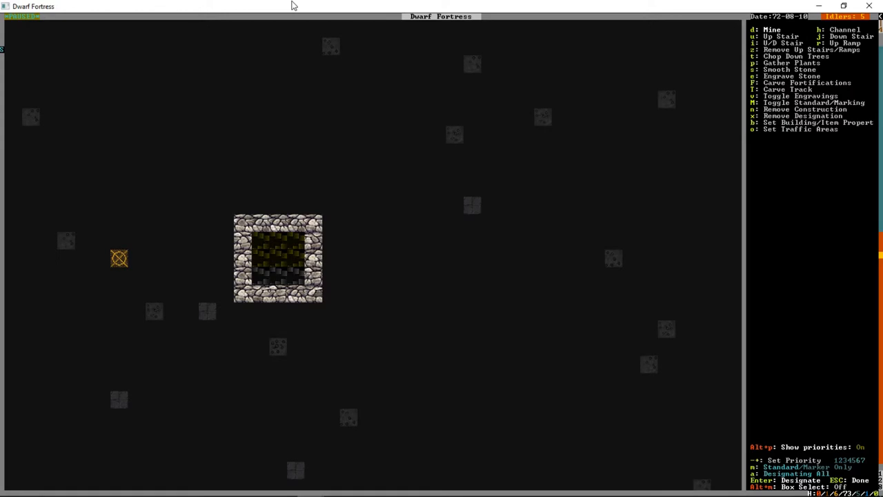
key(right)
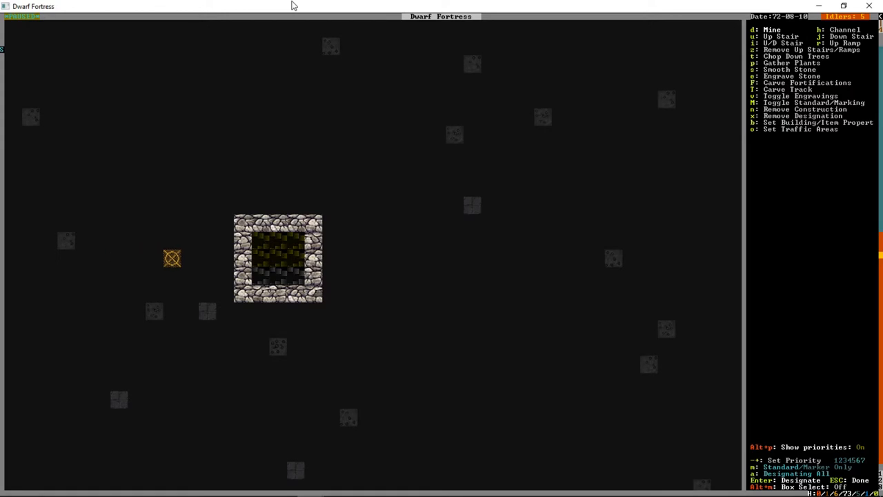
mouse_move(295, 222)
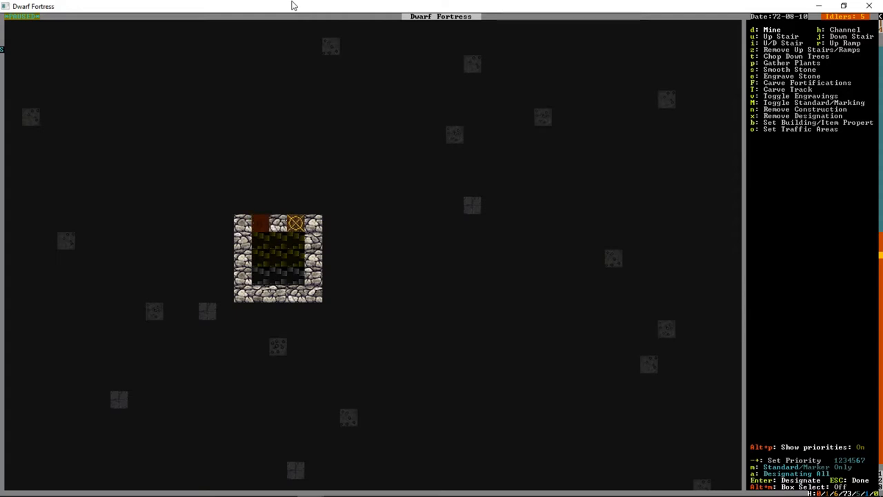
key(Up)
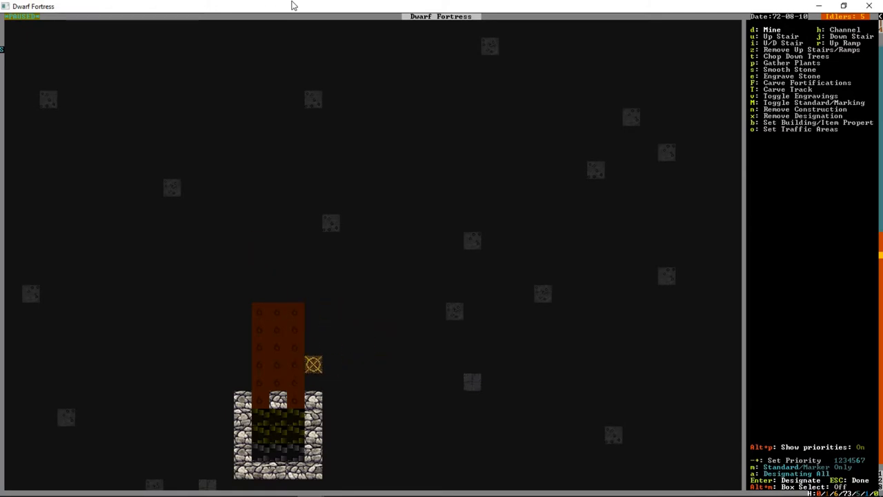
mouse_move(331, 330)
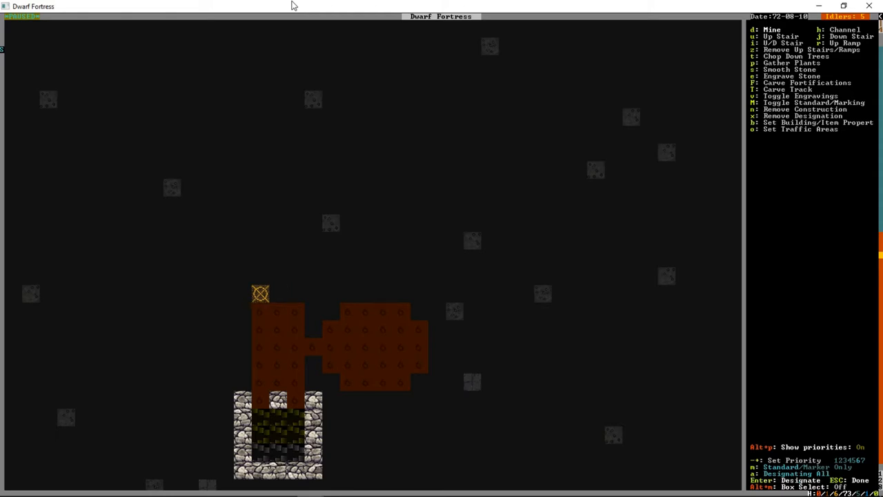
key(Up)
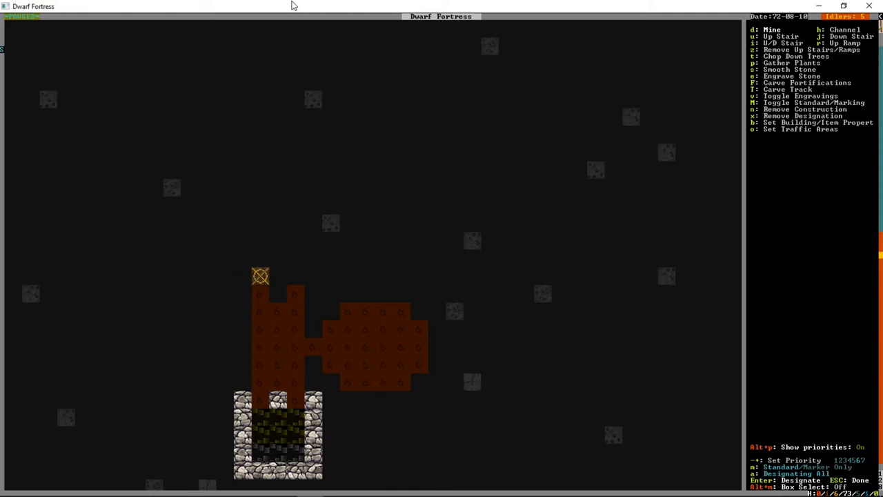
key(Right)
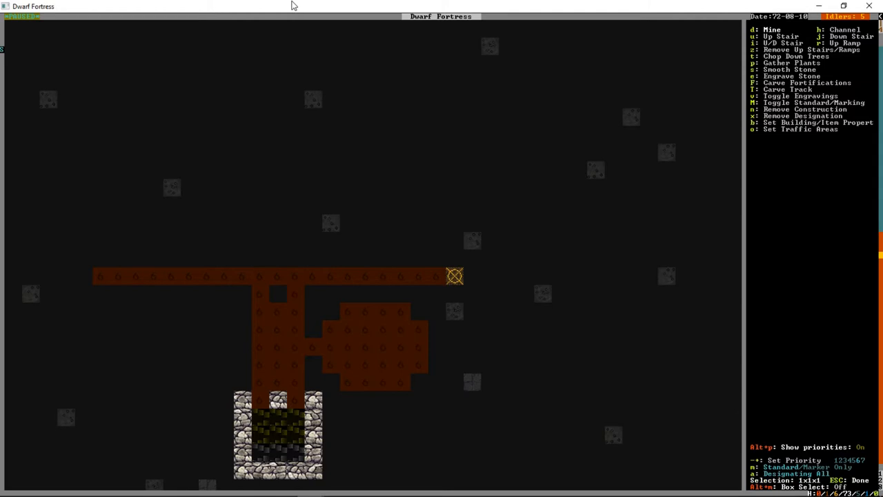
Step: Mark the great hall rectangle for digging, leaving pillar squares undug
key(up)
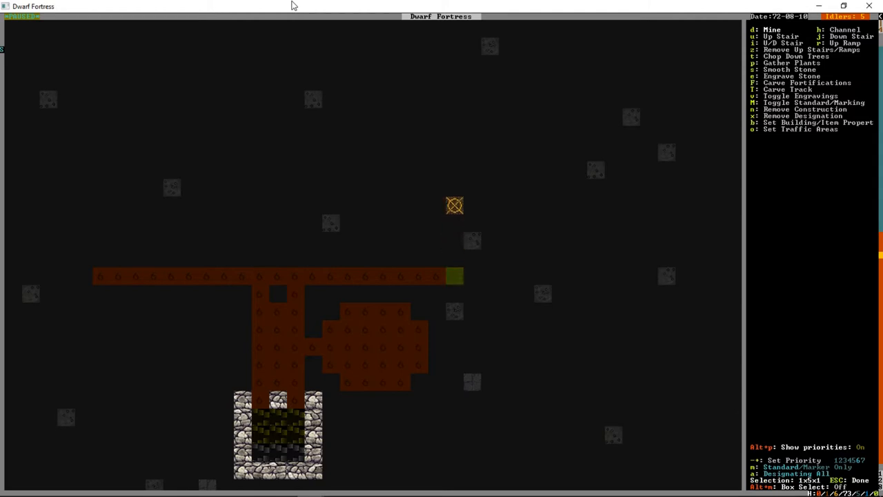
mouse_move(277, 153)
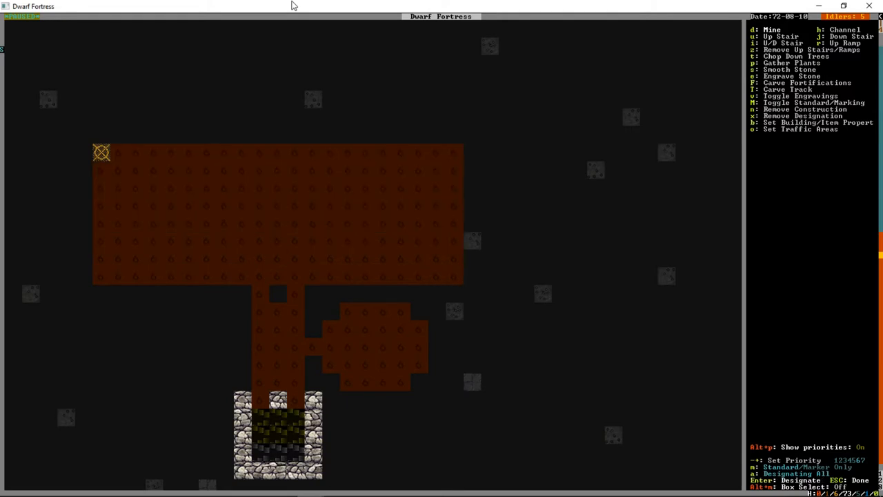
key(up)
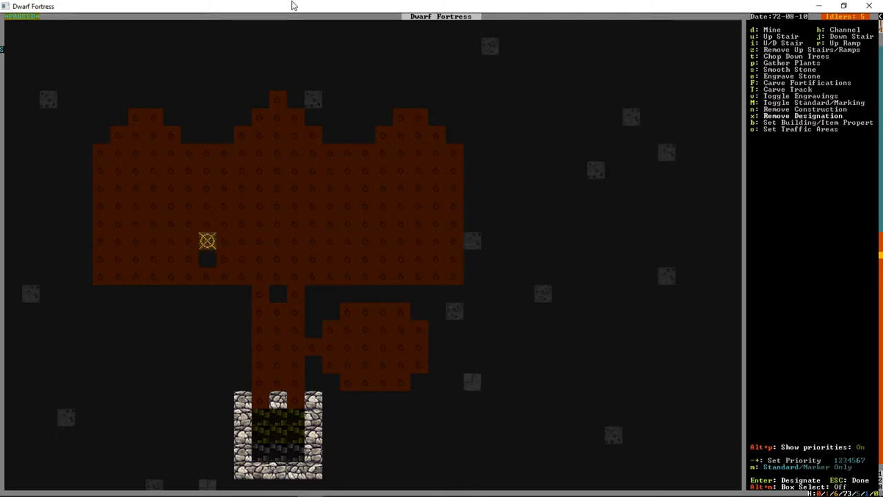
key(up)
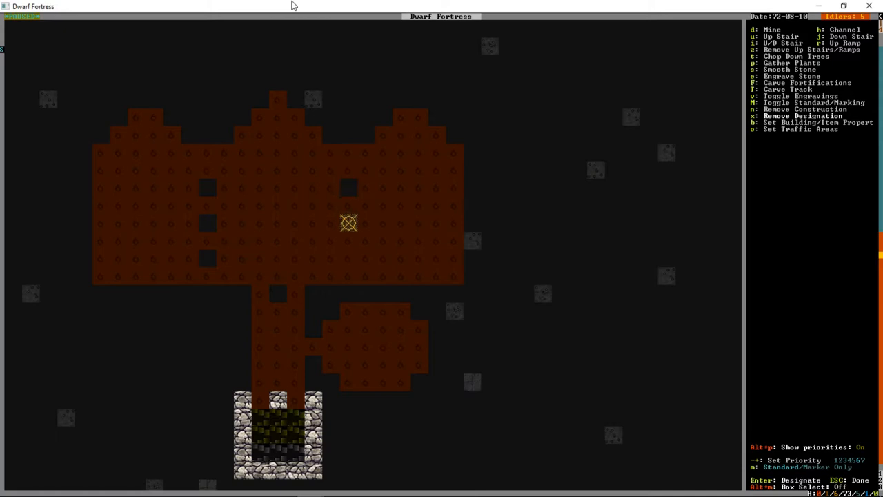
key(up)
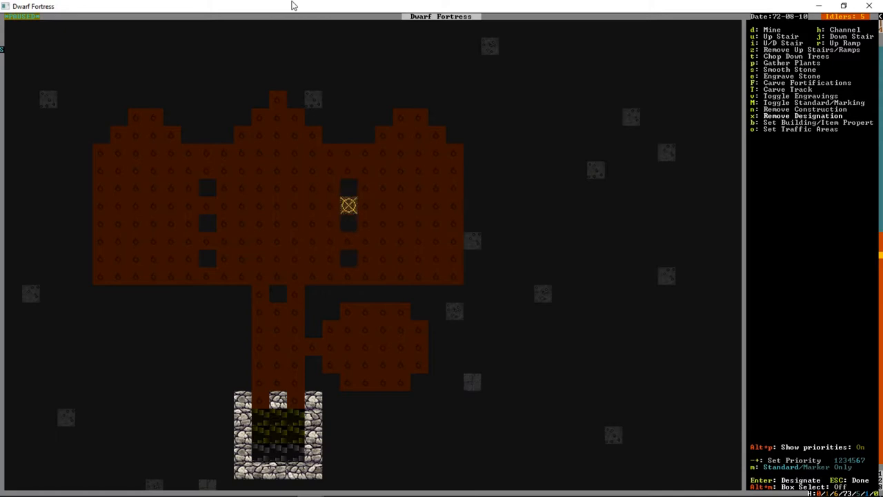
mouse_move(226, 152)
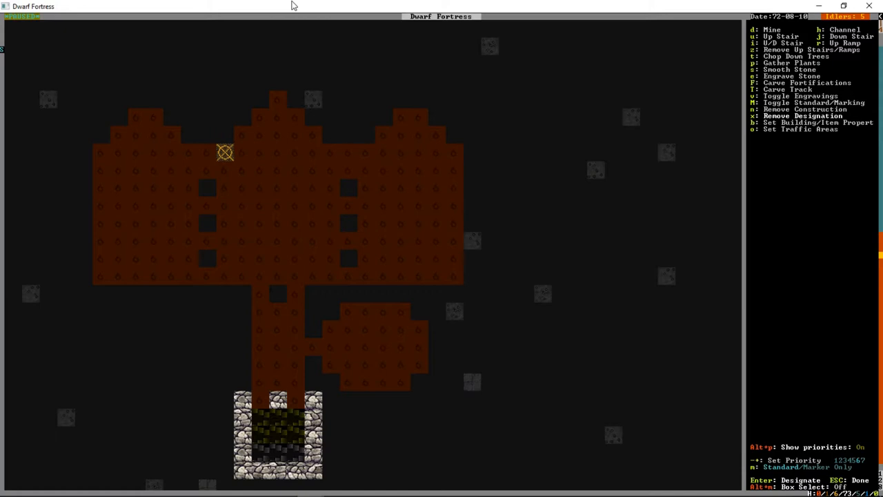
mouse_move(331, 205)
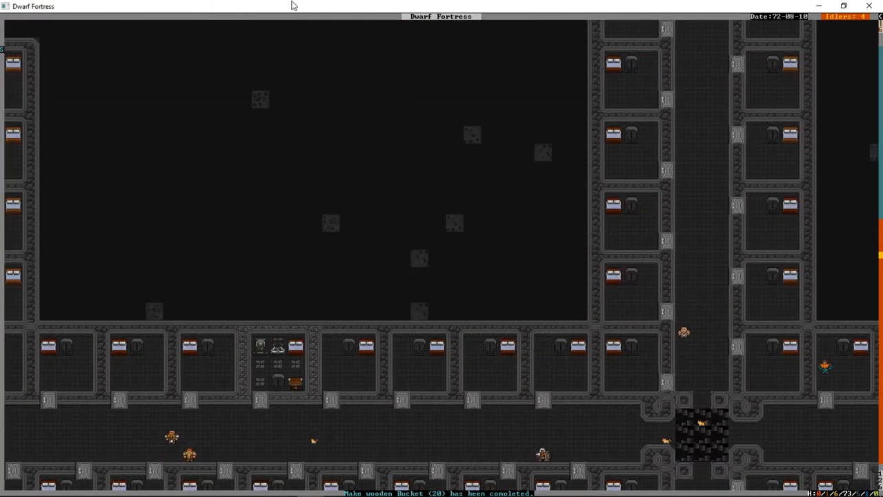
Step: Scroll the view down to the river-ringed level with beds beside two farm plots
scroll(down, 3)
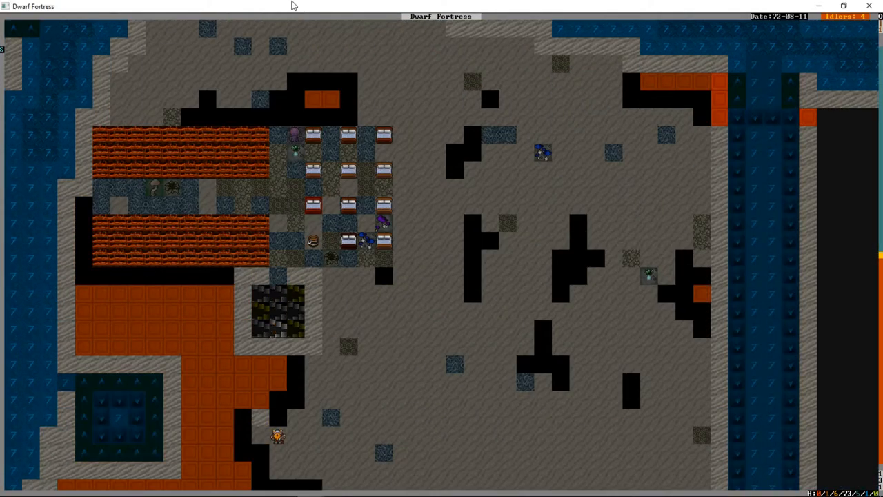
Step: Scroll the Others units list of wild animals, caged animals, merchants and visitors
scroll(down, 3)
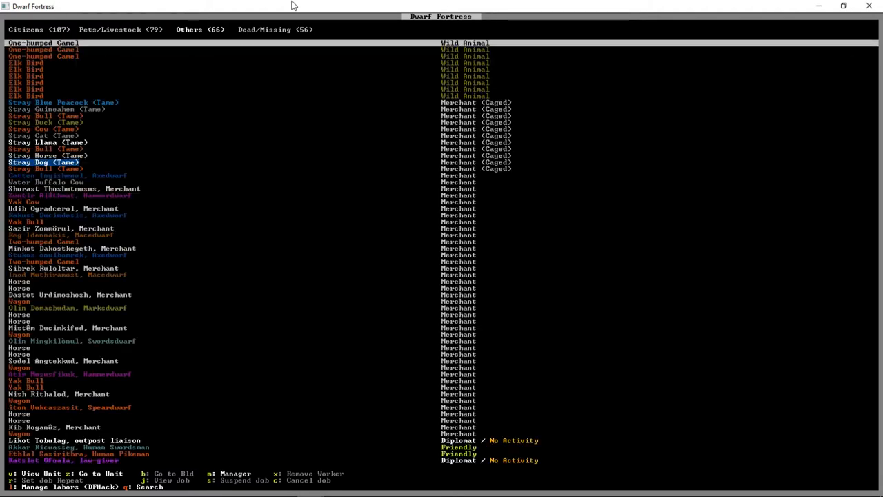
Step: Close the units list and return to the cavern map
key(Escape)
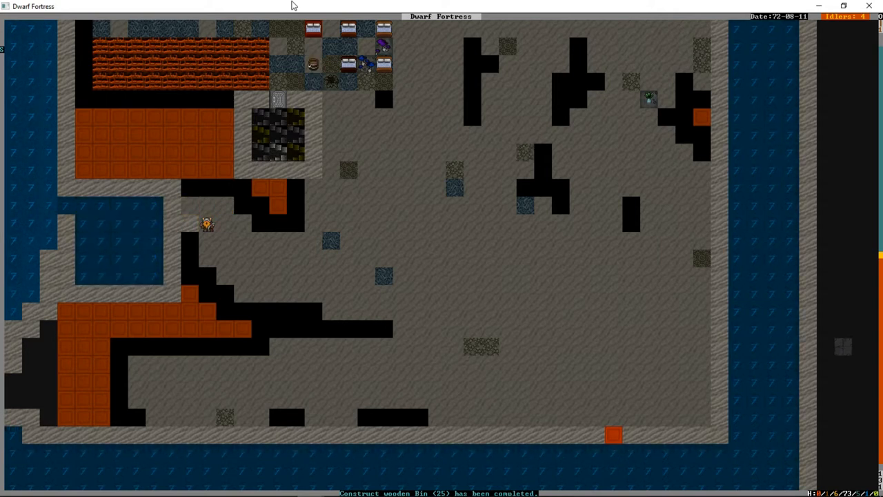
scroll(right, 3)
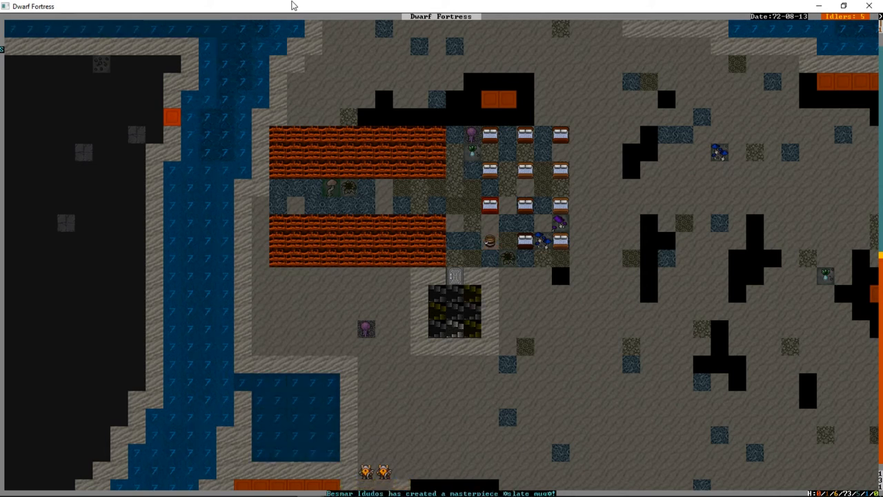
scroll(down, 3)
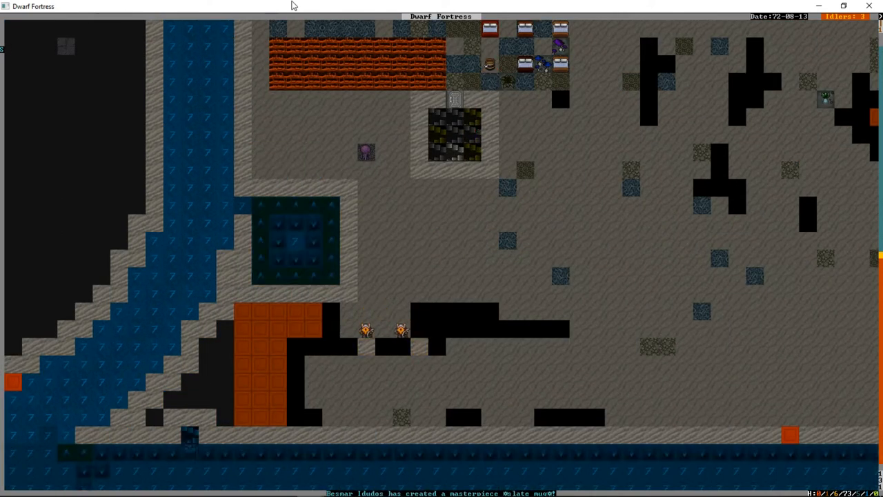
scroll(down, 3)
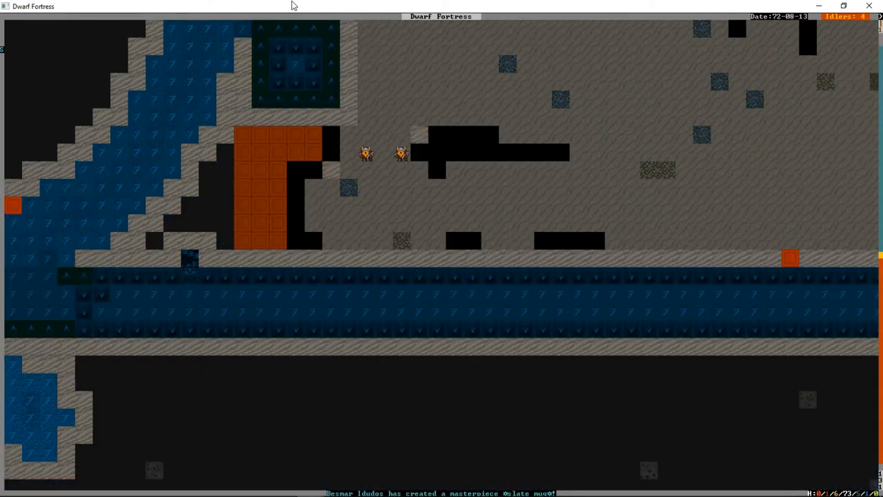
scroll(up, 3)
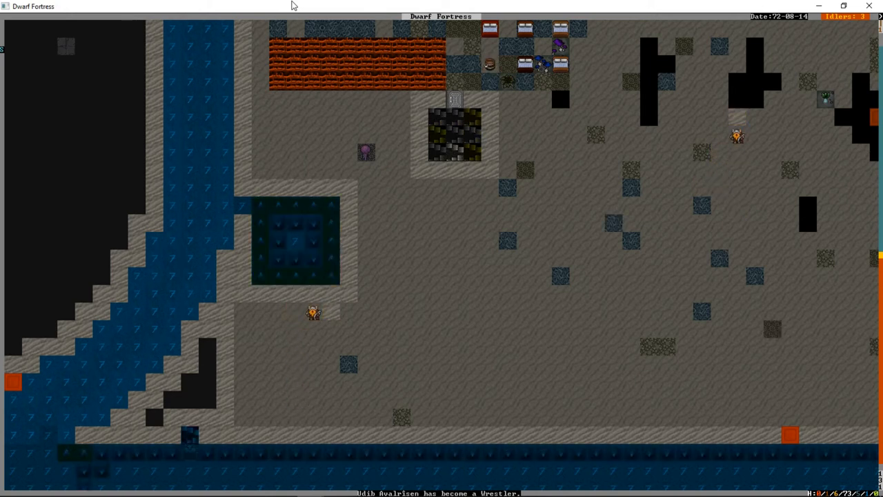
scroll(up, 3)
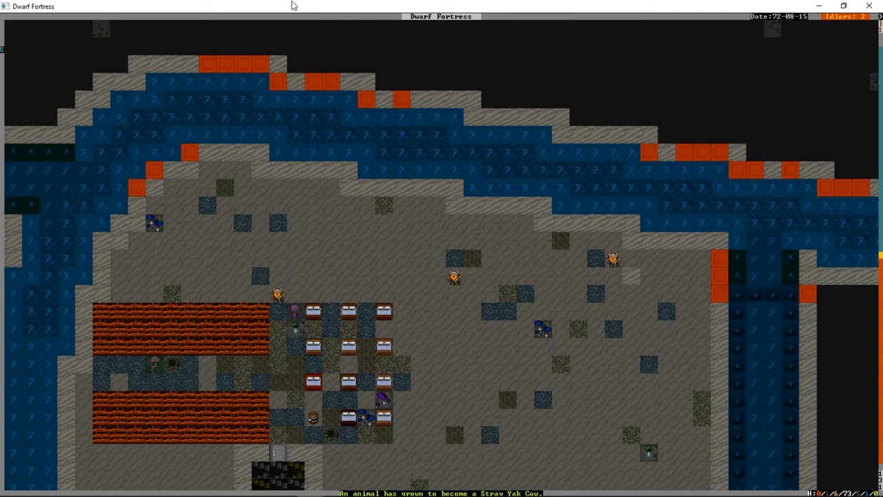
scroll(down, 3)
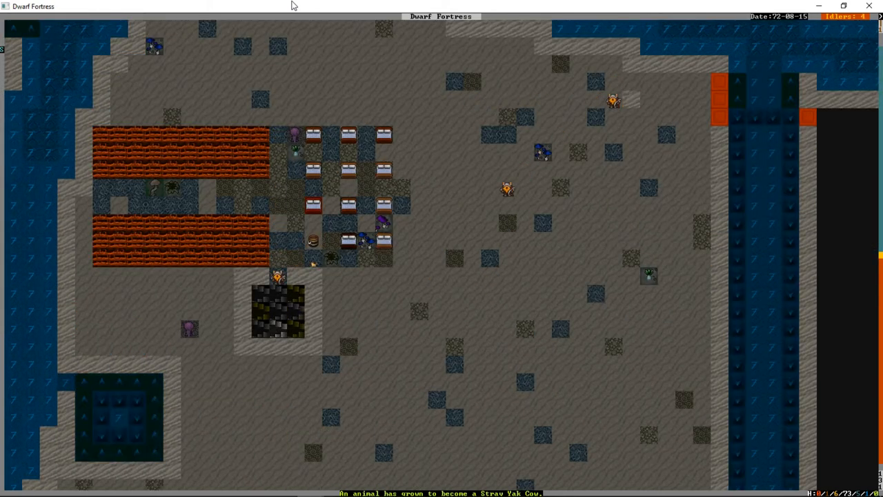
scroll(down, 3)
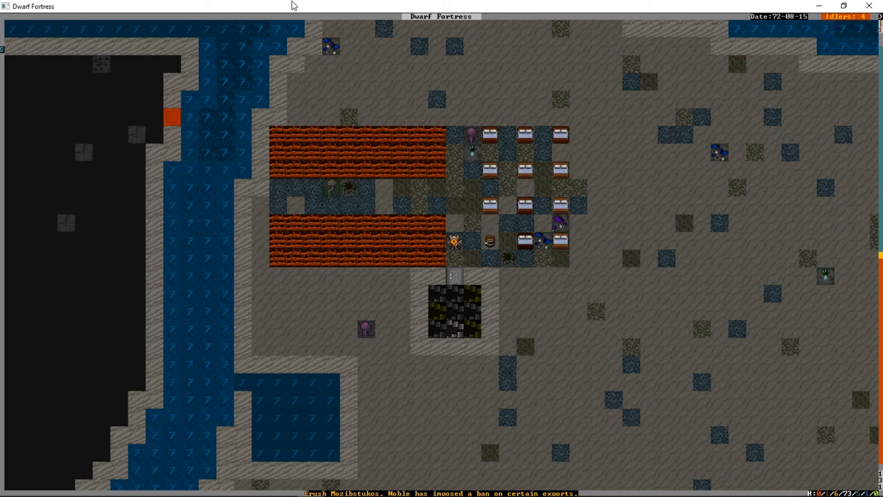
scroll(left, 3)
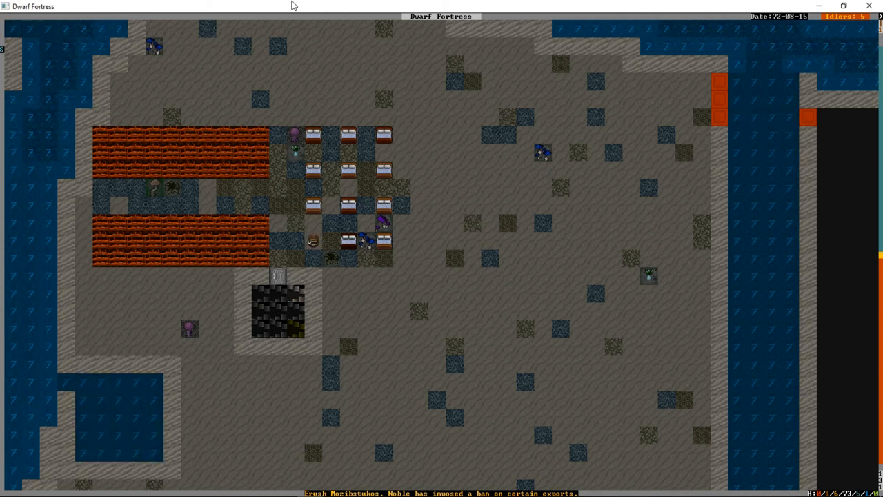
scroll(down, 3)
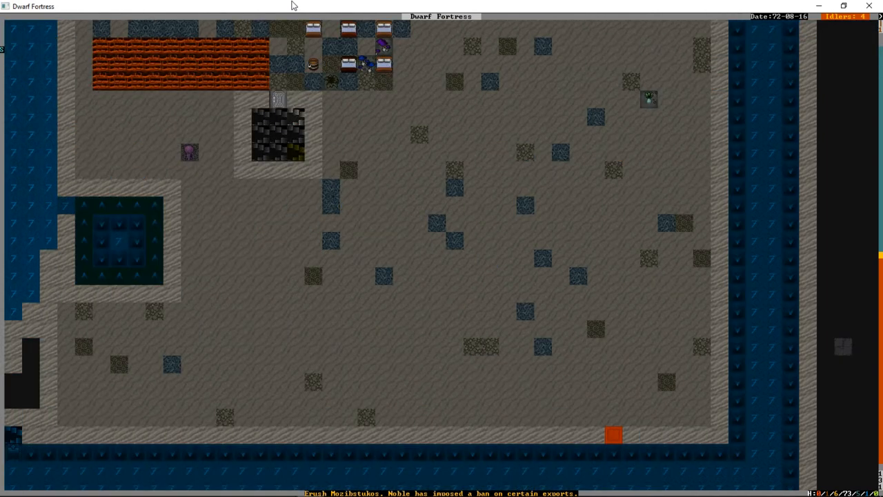